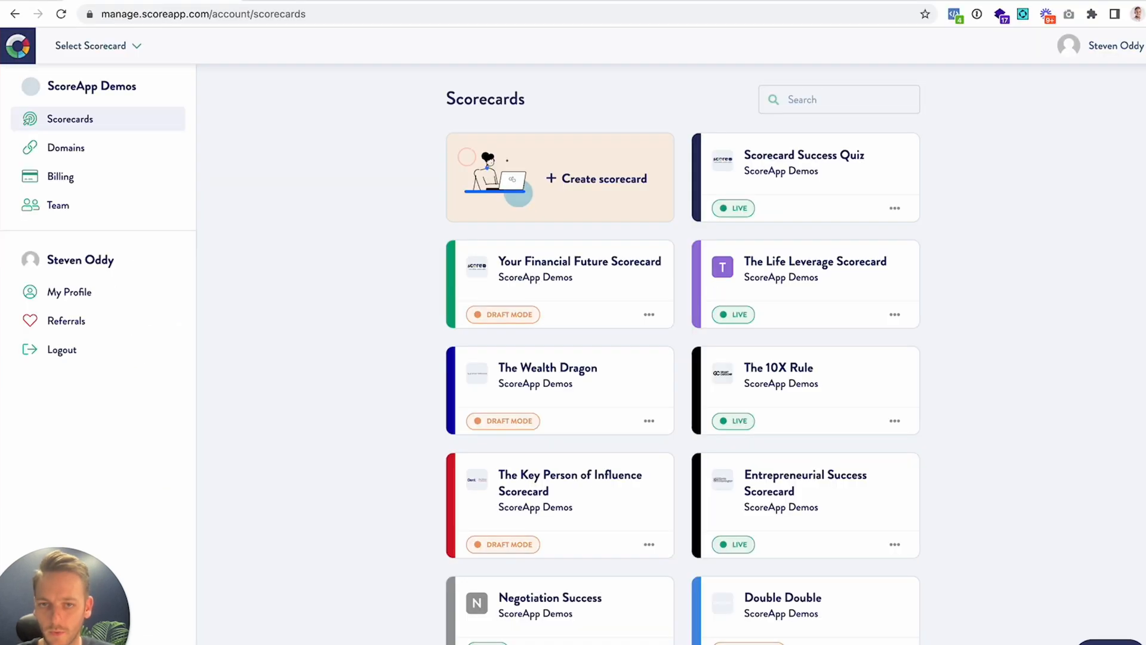
# Create a new scorecard using the Fit for Life Scorecard template.
pyautogui.scroll(-3)
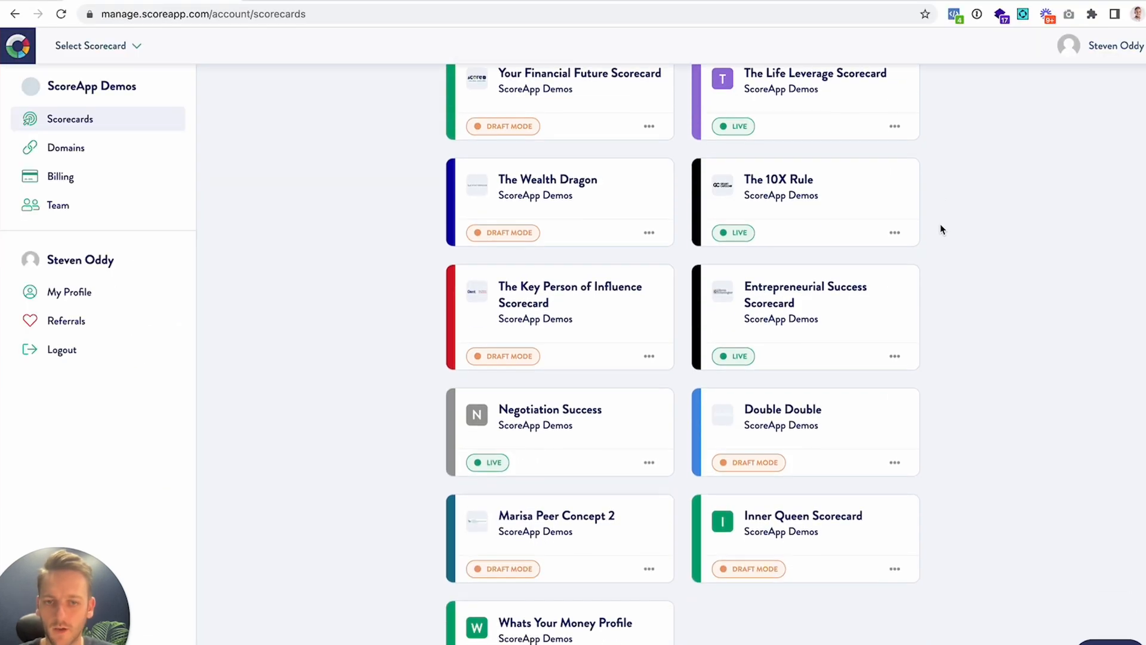
pyautogui.scroll(3)
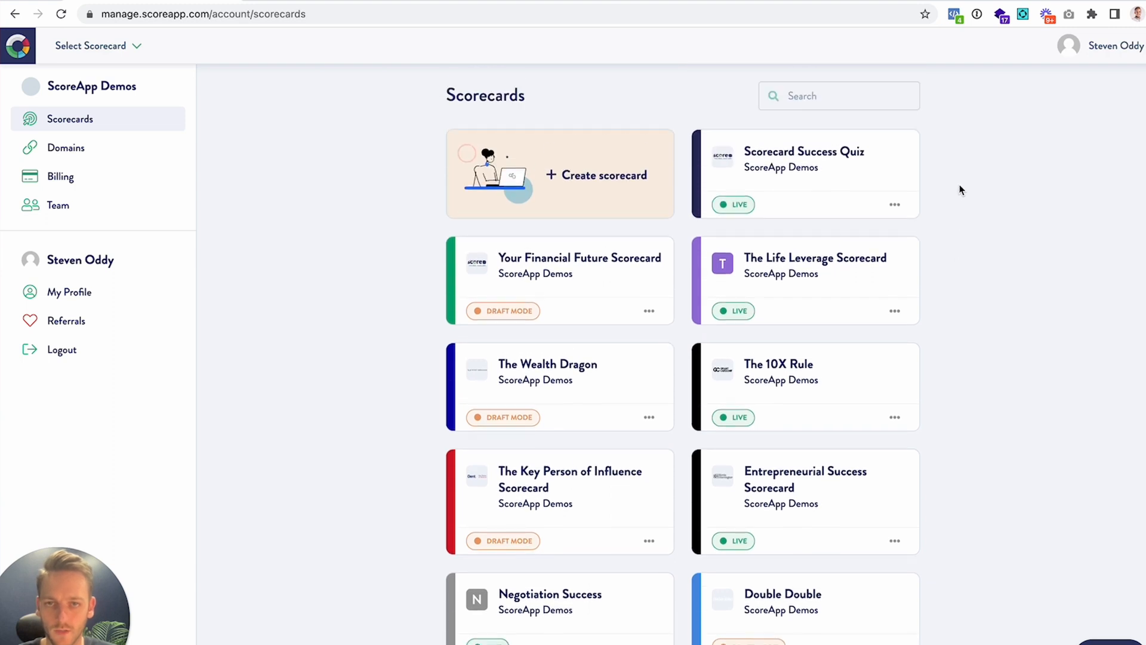
pyautogui.click(606, 175)
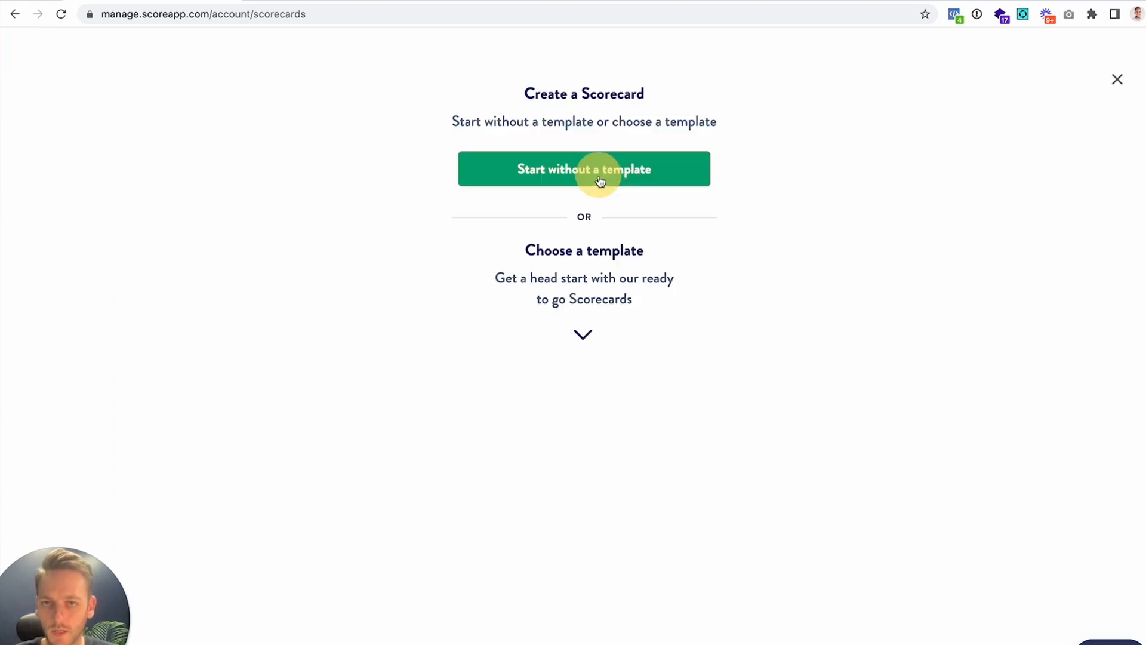
pyautogui.scroll(-3)
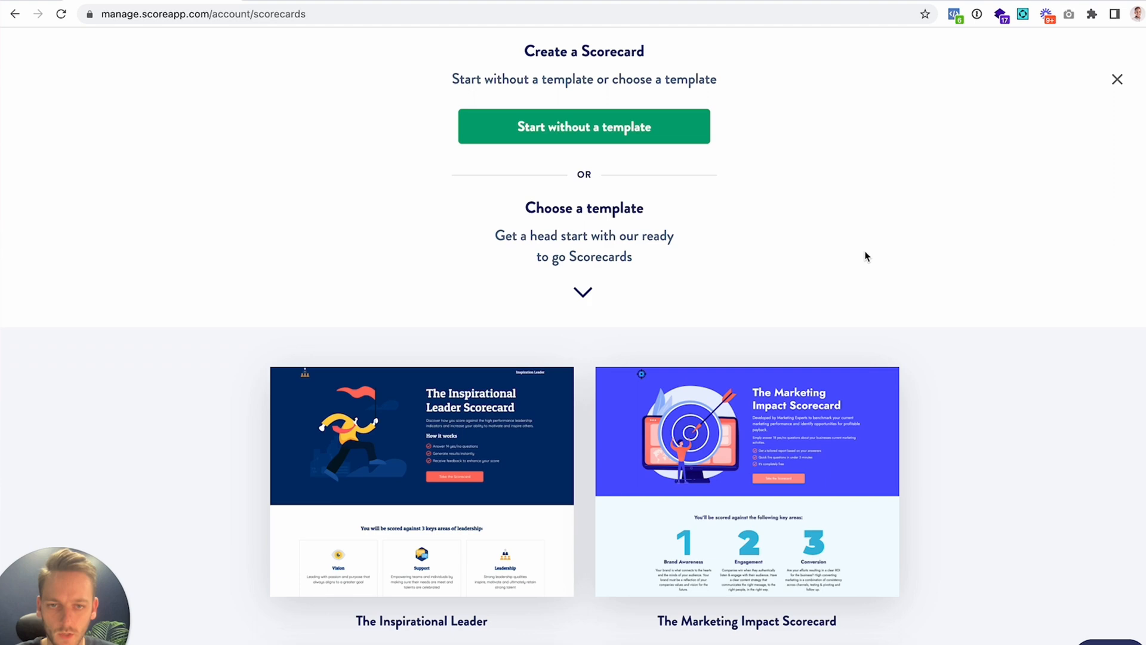
pyautogui.scroll(-3)
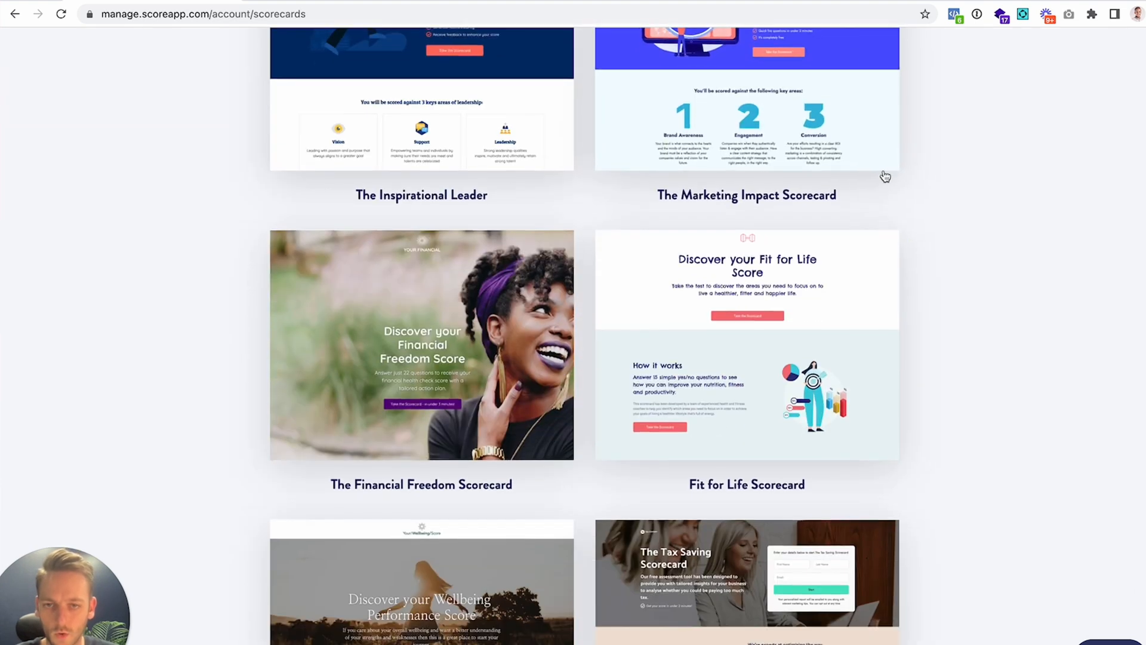
pyautogui.moveTo(967, 387)
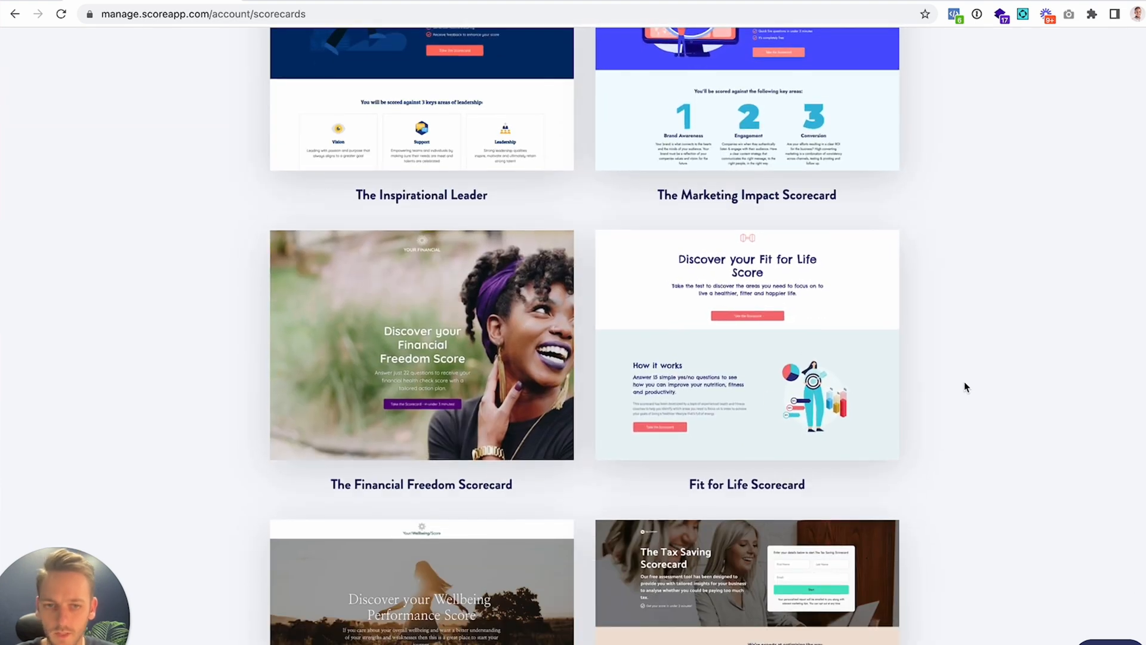
pyautogui.scroll(-3)
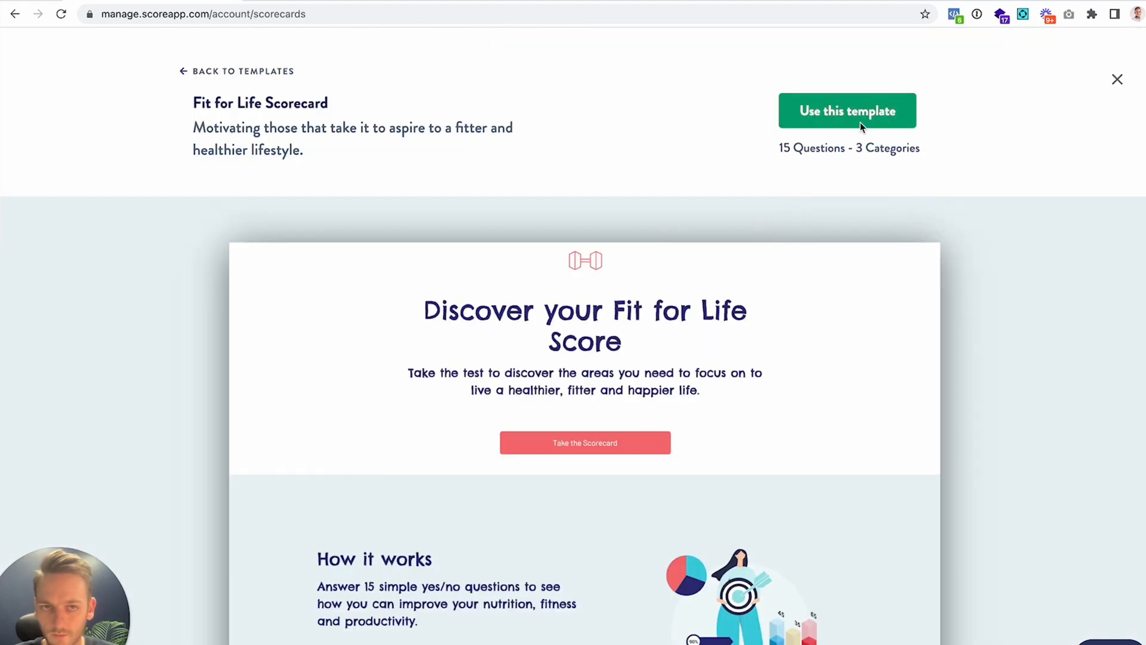
pyautogui.click(847, 110)
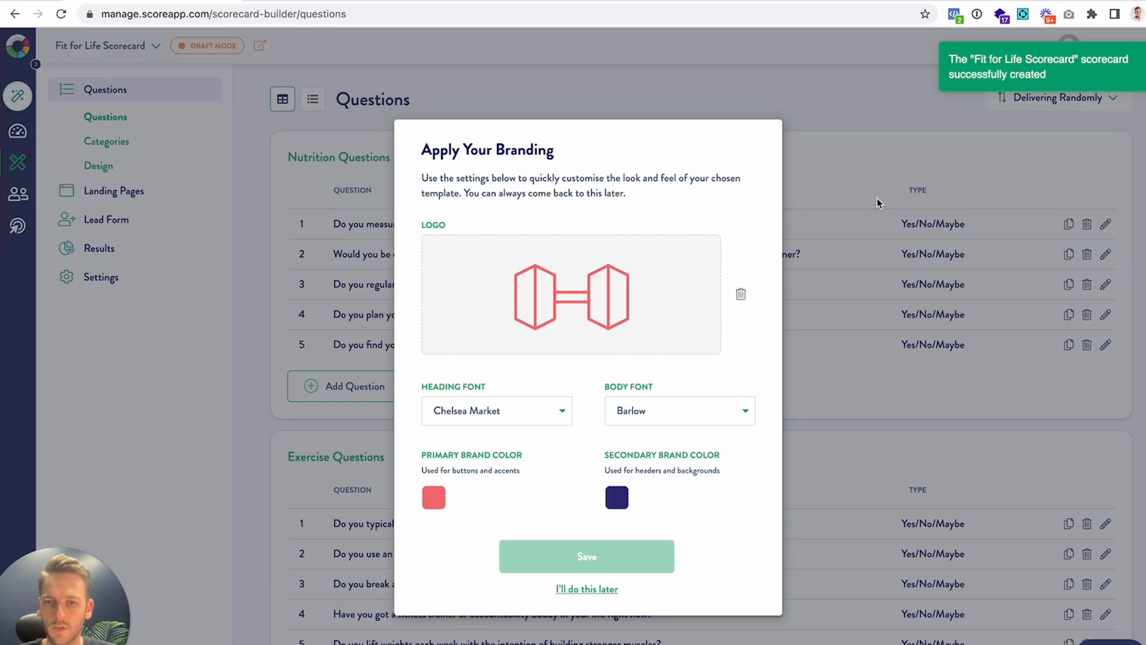
pyautogui.moveTo(507, 310)
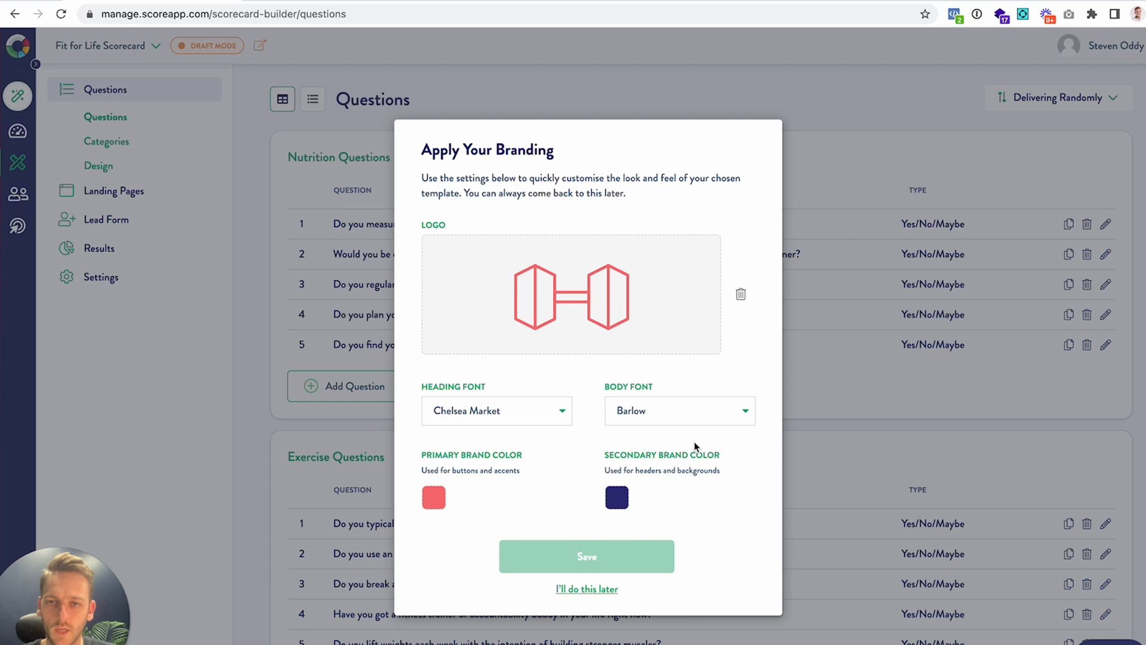
pyautogui.moveTo(702, 444)
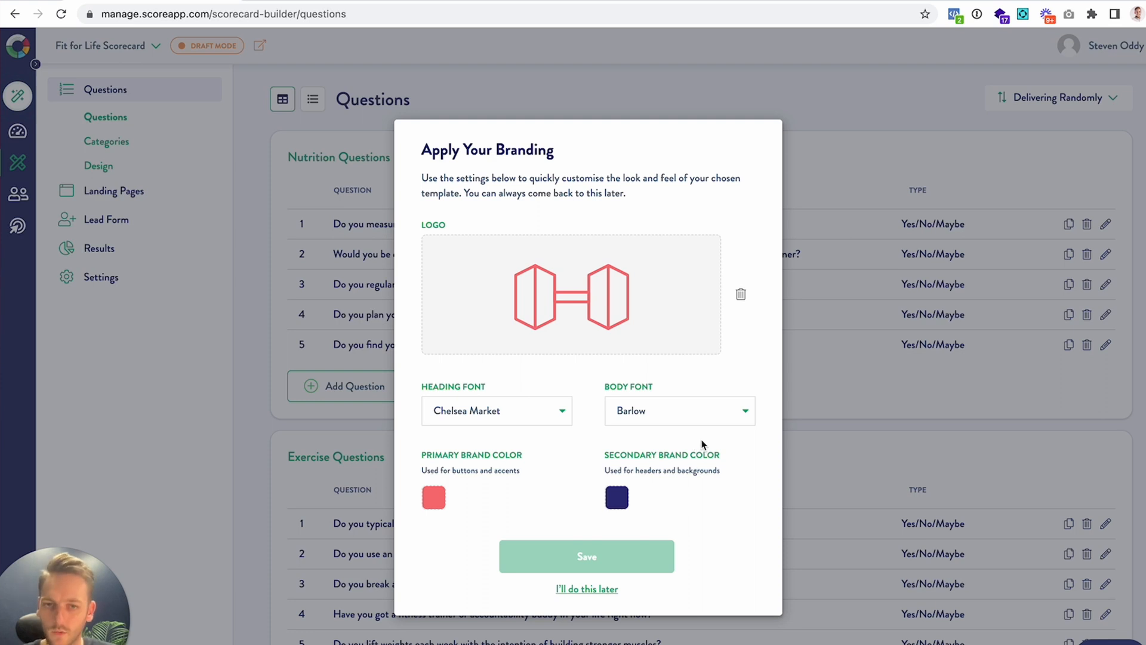
pyautogui.moveTo(677, 559)
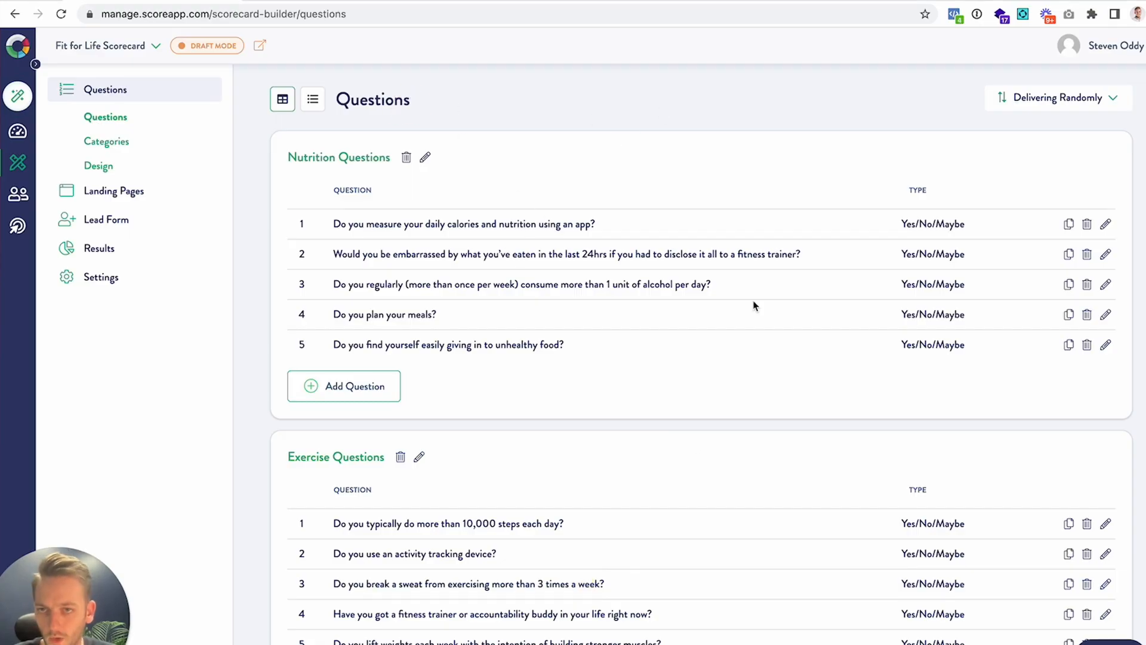
pyautogui.moveTo(547, 310)
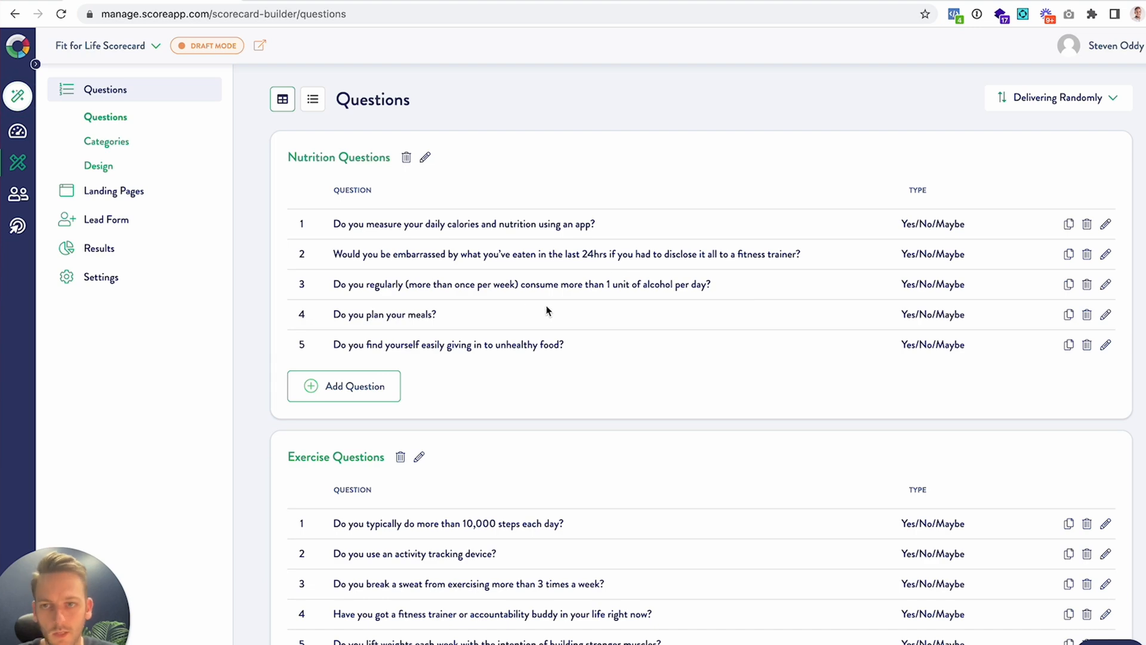
# Add a question category named 'Mindset' and save it.
pyautogui.scroll(-3)
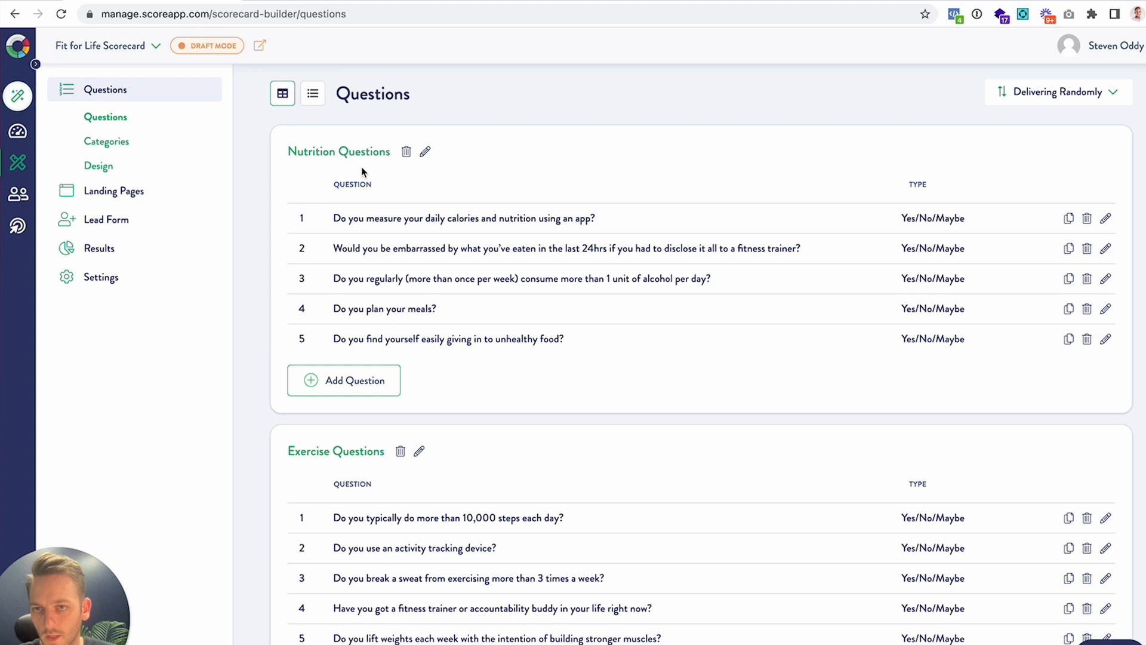
pyautogui.scroll(-3)
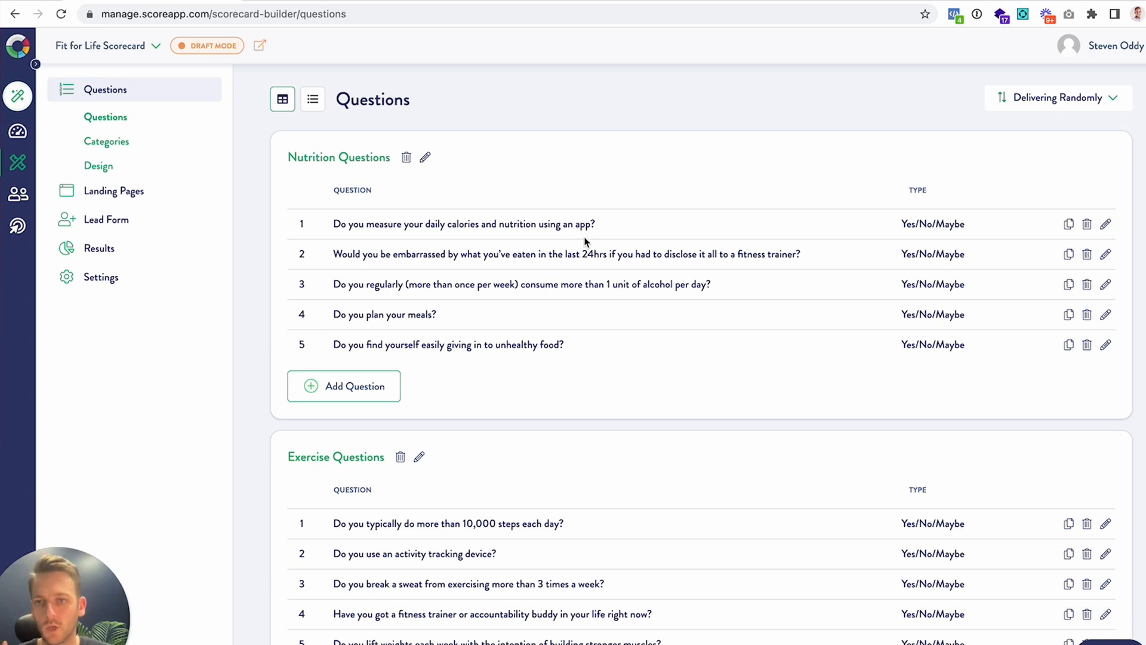
pyautogui.moveTo(595, 243)
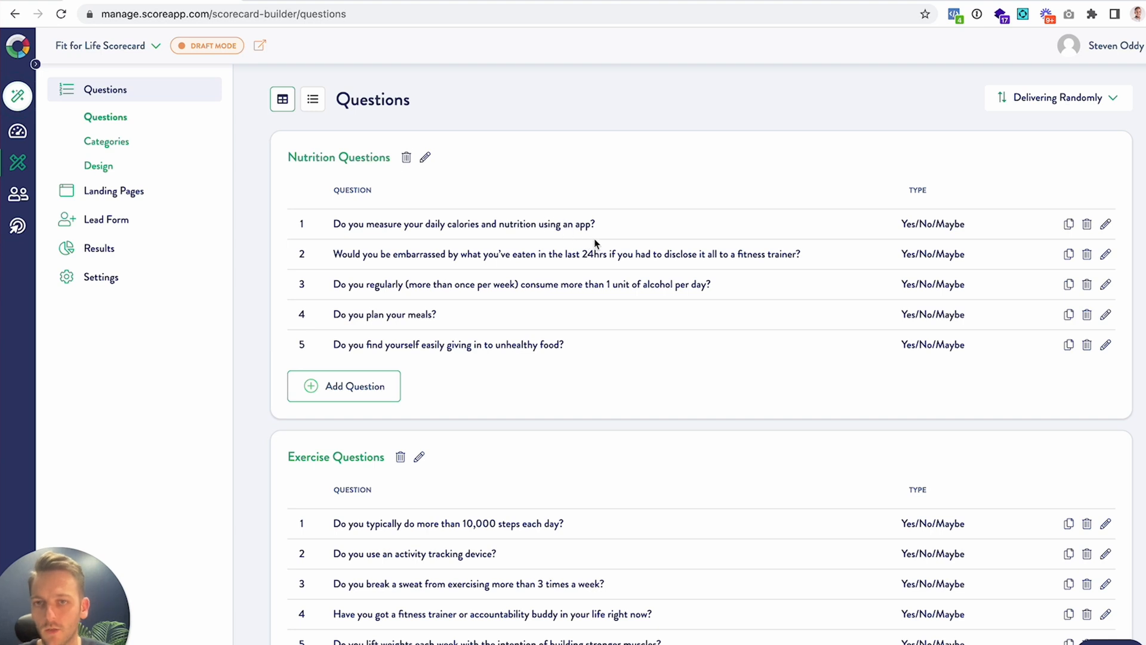
pyautogui.scroll(-3)
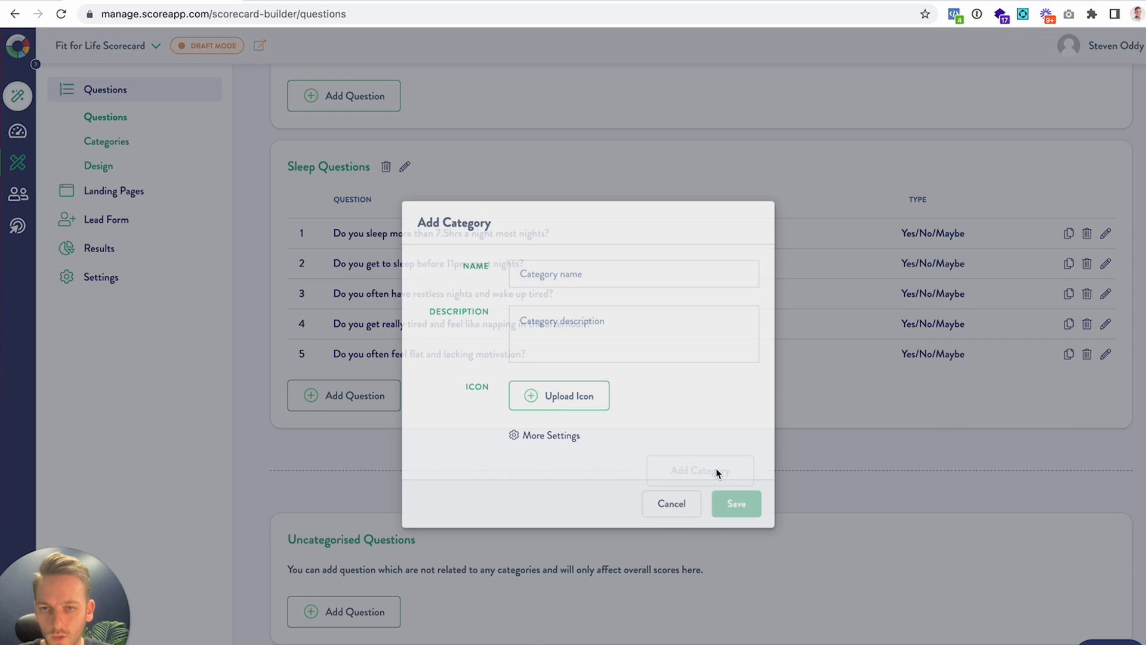
pyautogui.write('Minde')
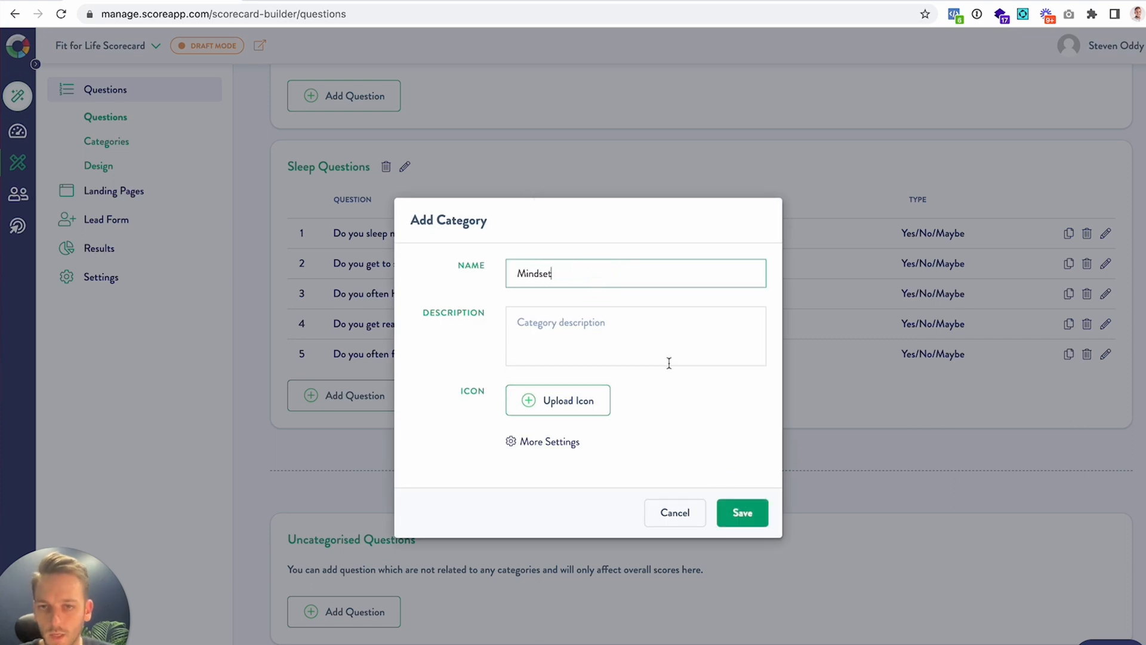
pyautogui.click(742, 512)
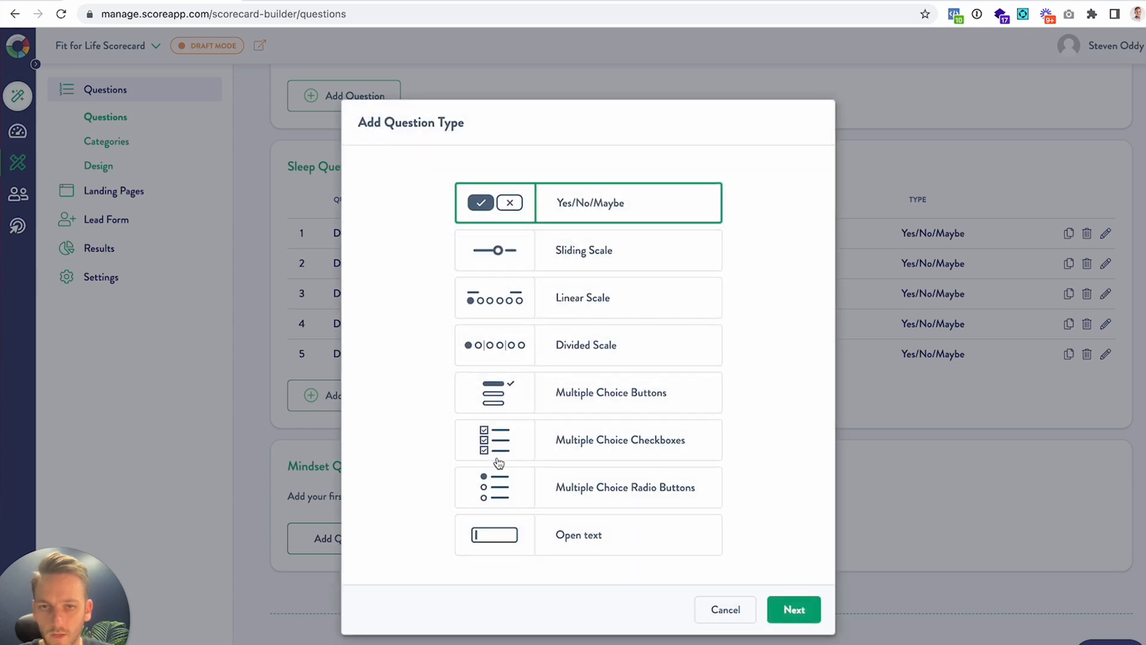
# Choose the Yes/No/Maybe type and enter 'Do you have clear written down goals?'.
pyautogui.click(794, 609)
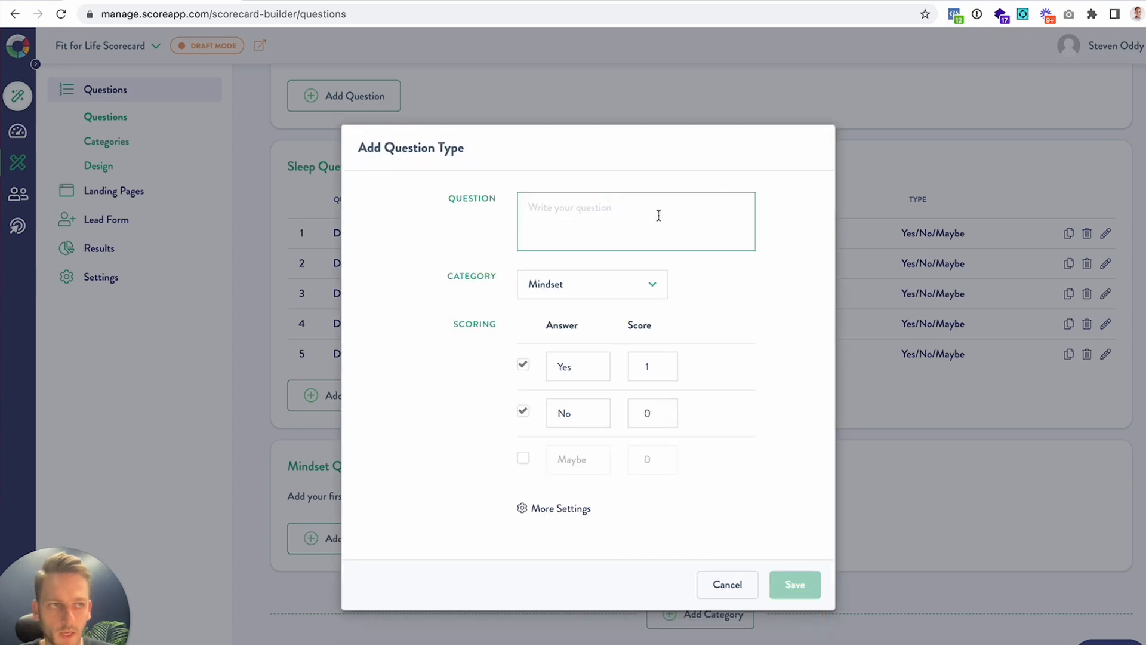
pyautogui.write('Do you have')
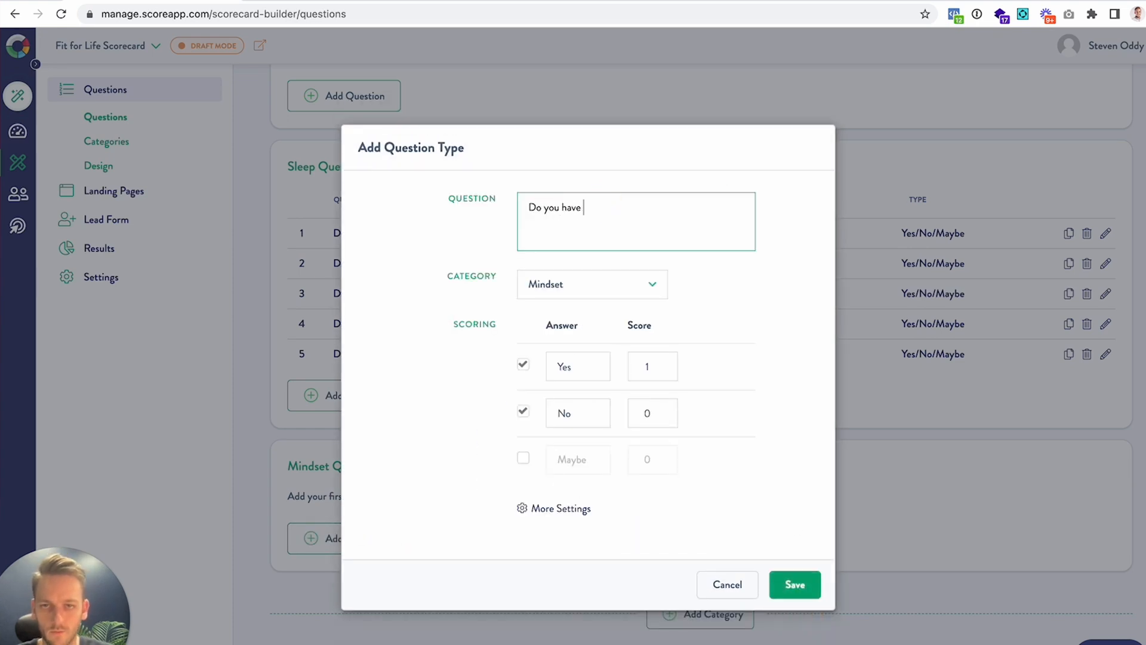
pyautogui.write('clear written down goals?')
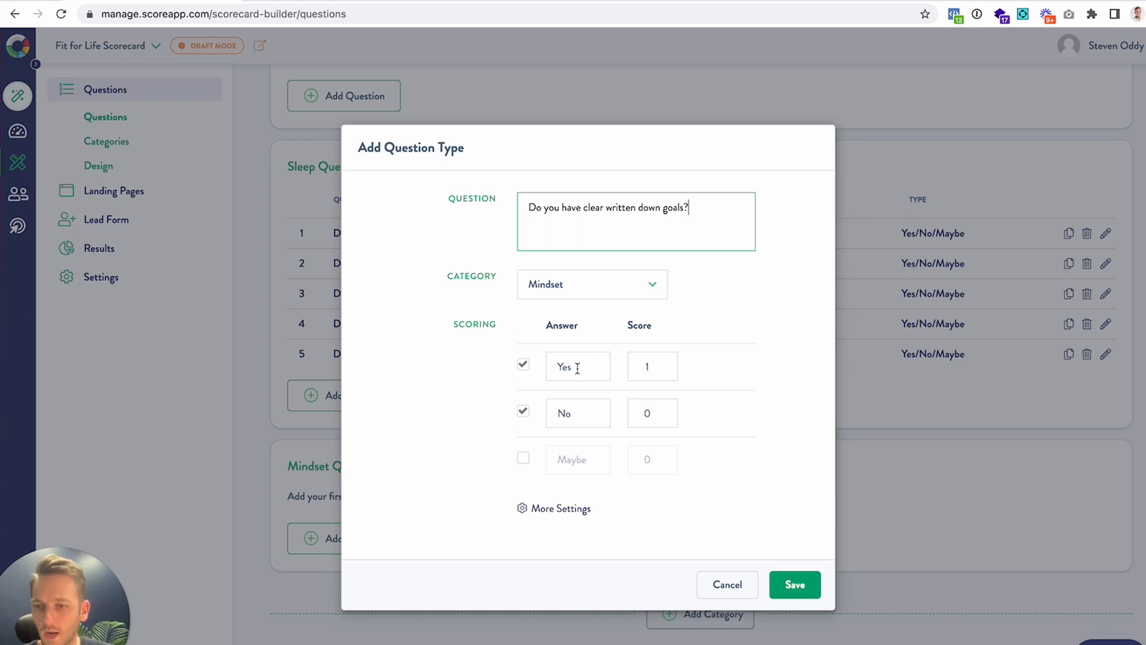
# Score Yes 2, enable Maybe as 'Sometimes' scoring 1, and save the question.
pyautogui.click(646, 366)
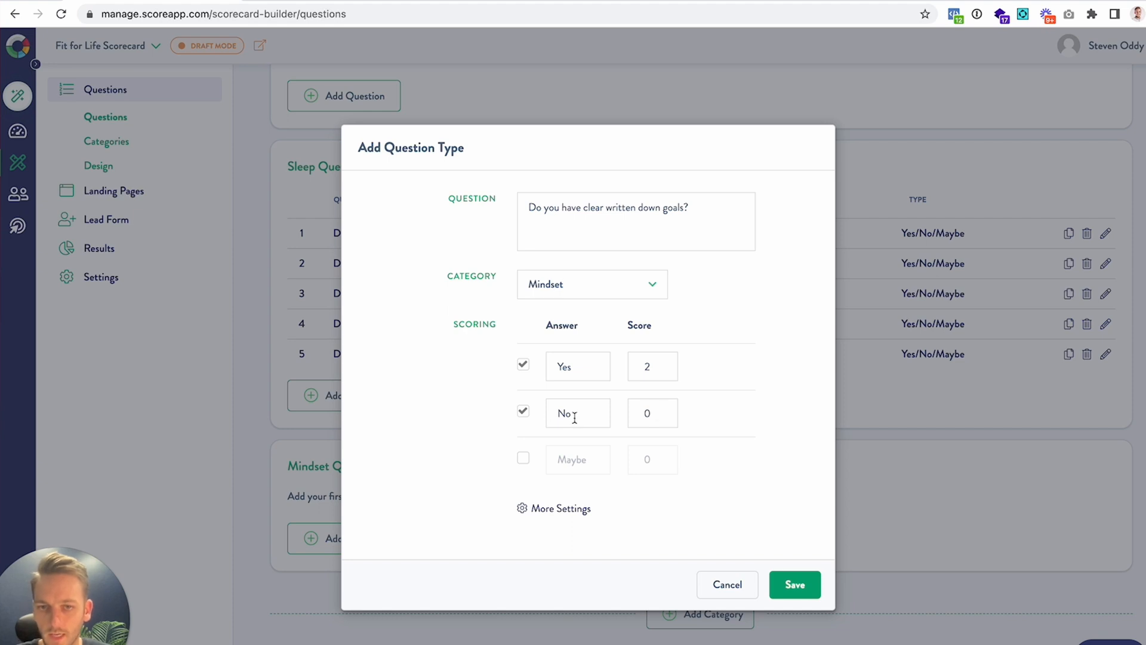
pyautogui.click(651, 413)
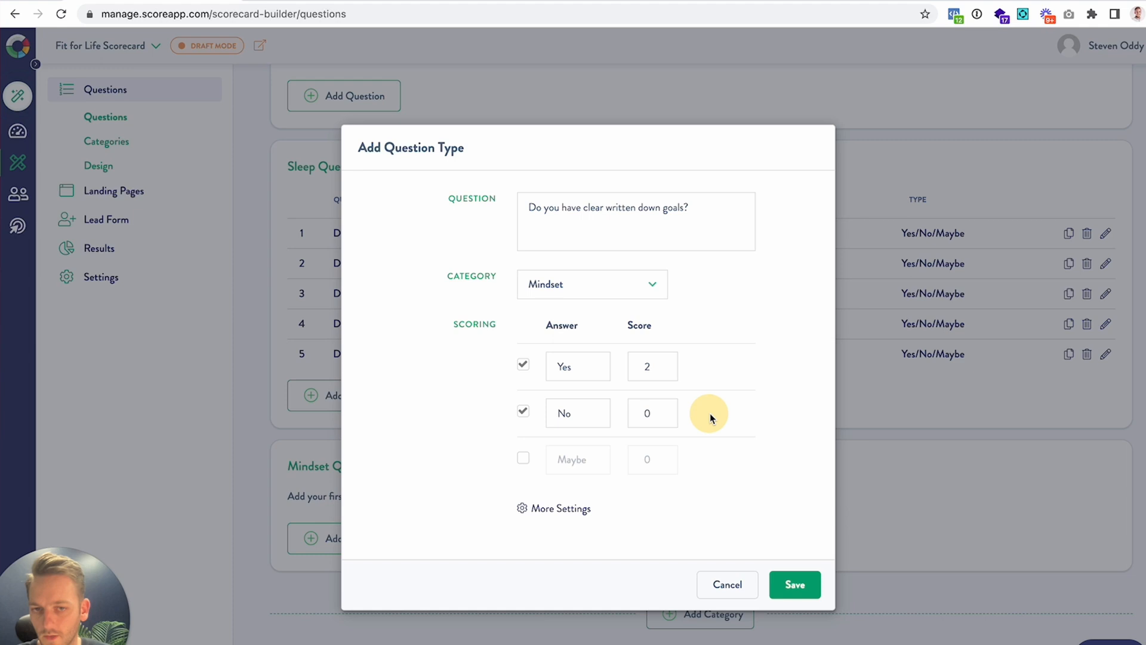
pyautogui.click(524, 457)
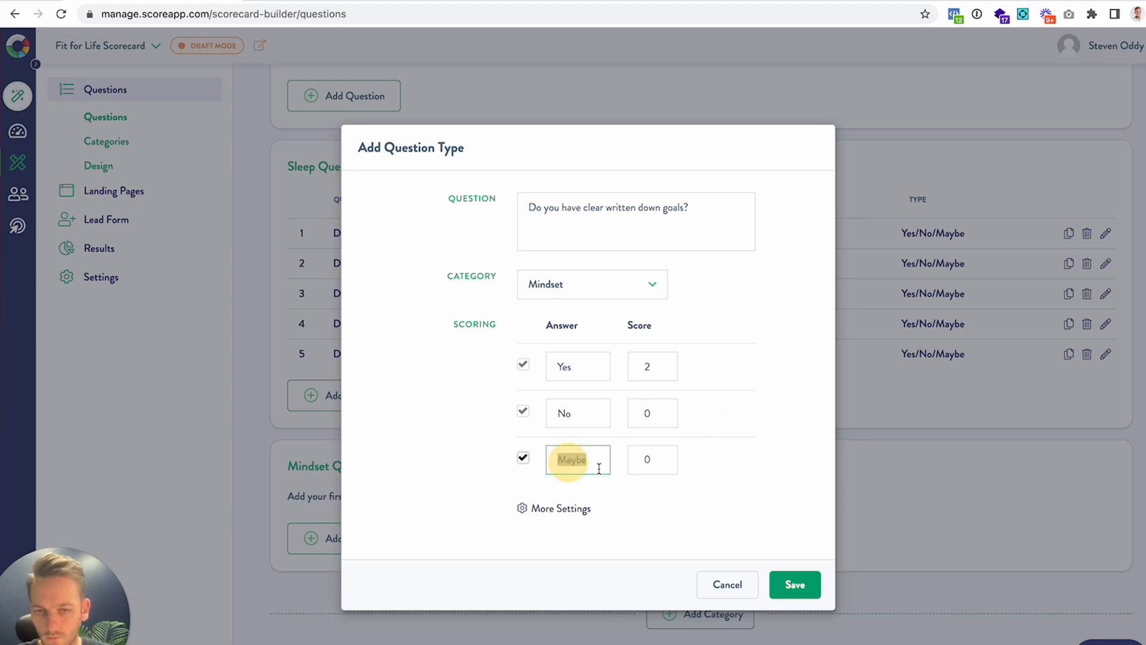
pyautogui.write('Sometime')
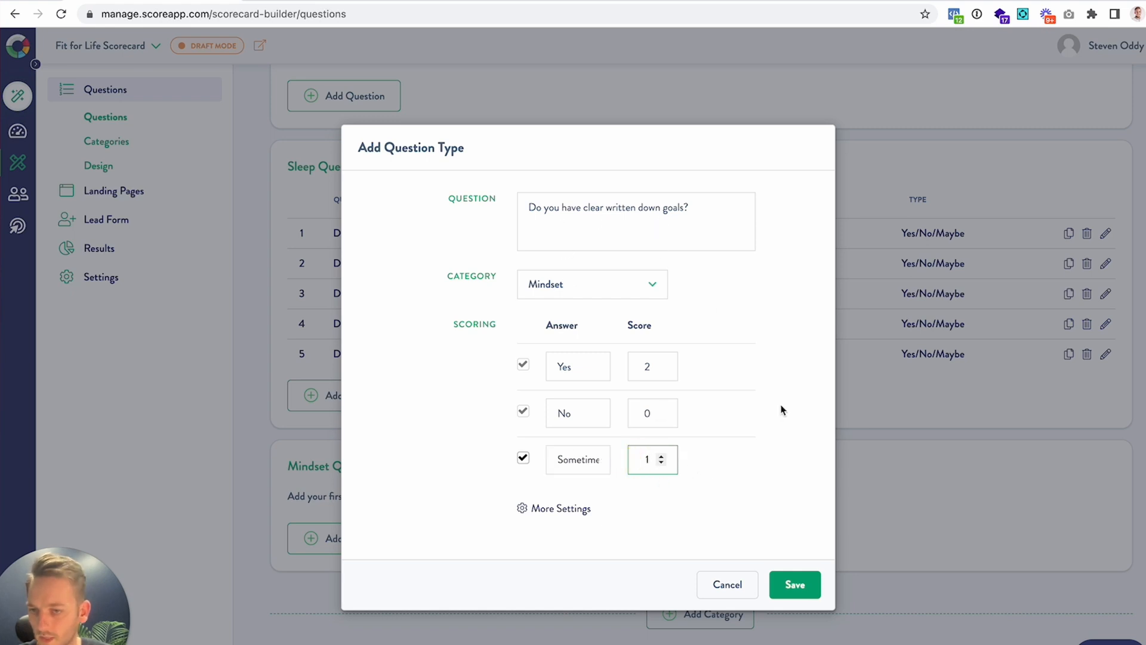
pyautogui.click(794, 584)
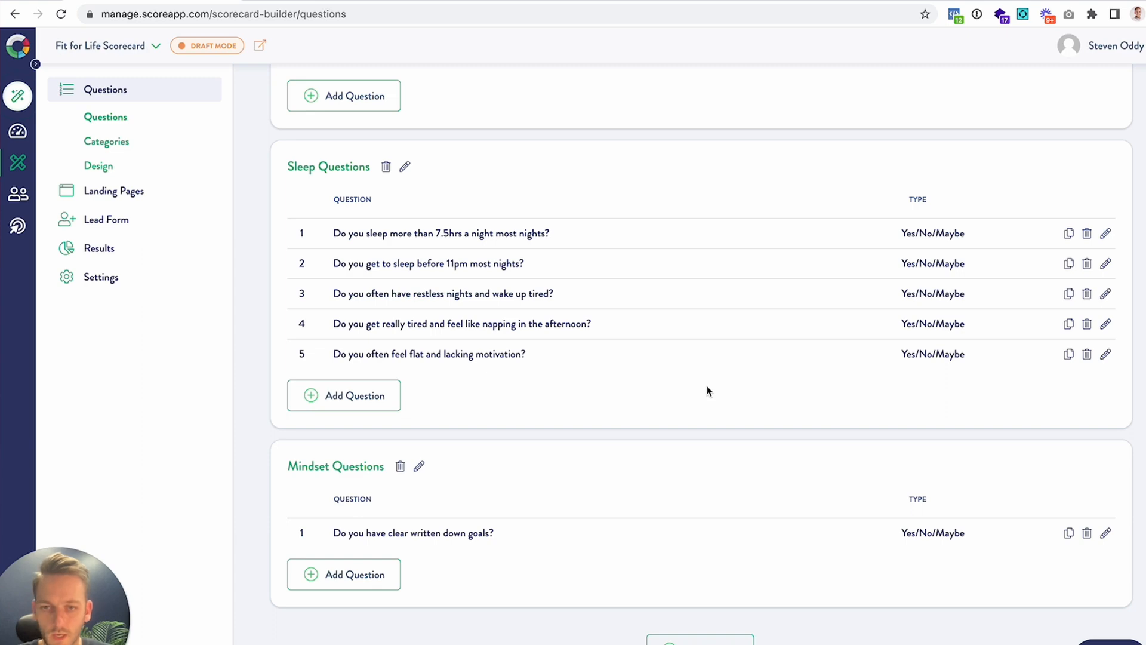
# Scroll back up the scorecard view toward the Landing Pages area.
pyautogui.scroll(3)
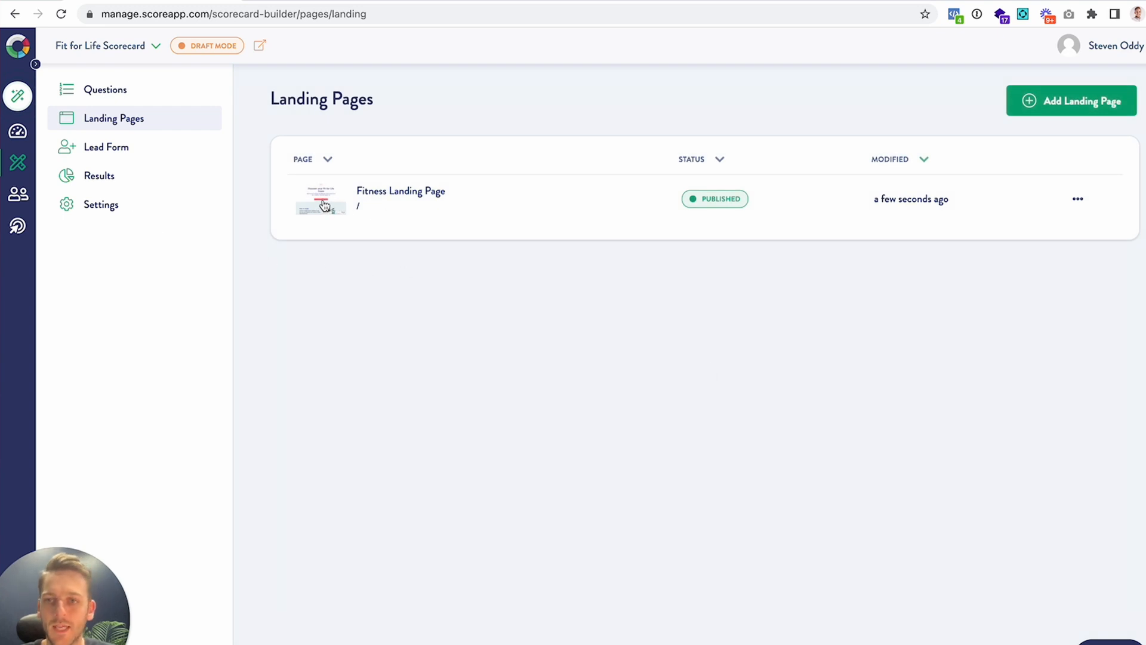
pyautogui.moveTo(395, 212)
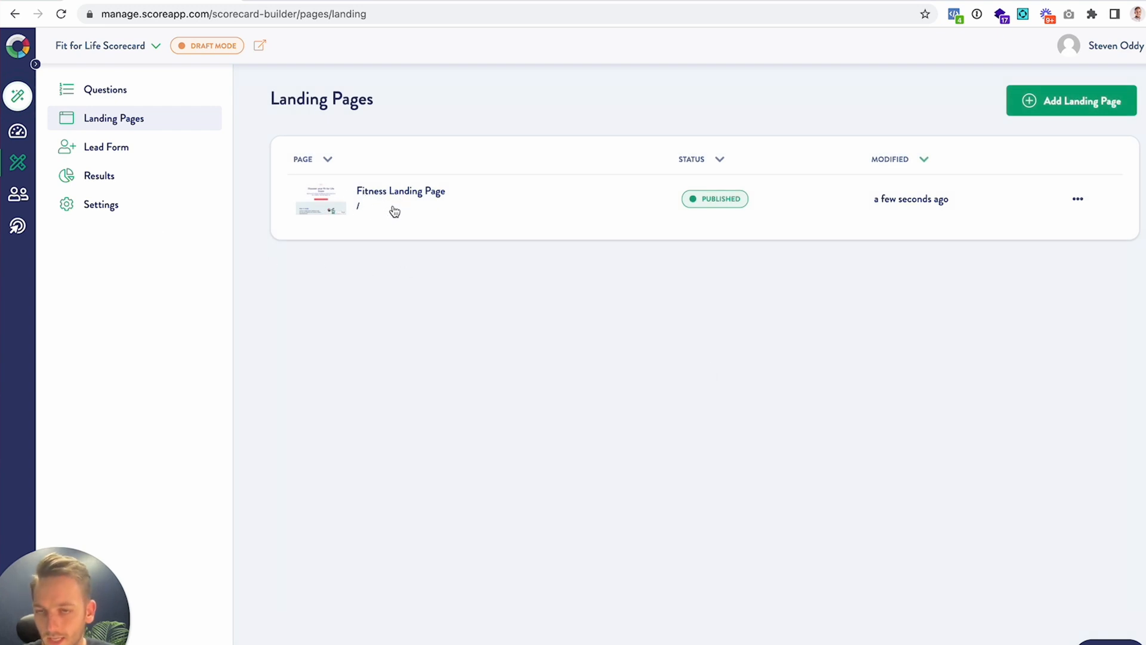
# Open the Fitness Landing Page in the builder and scroll to its categories section.
pyautogui.click(400, 191)
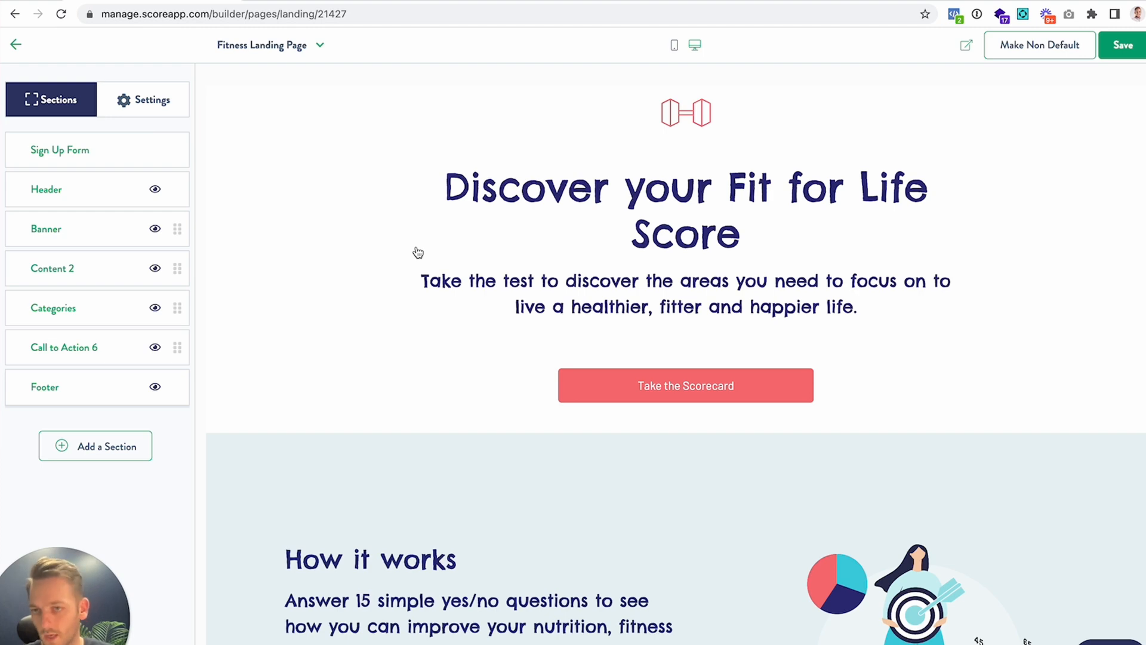
pyautogui.scroll(-3)
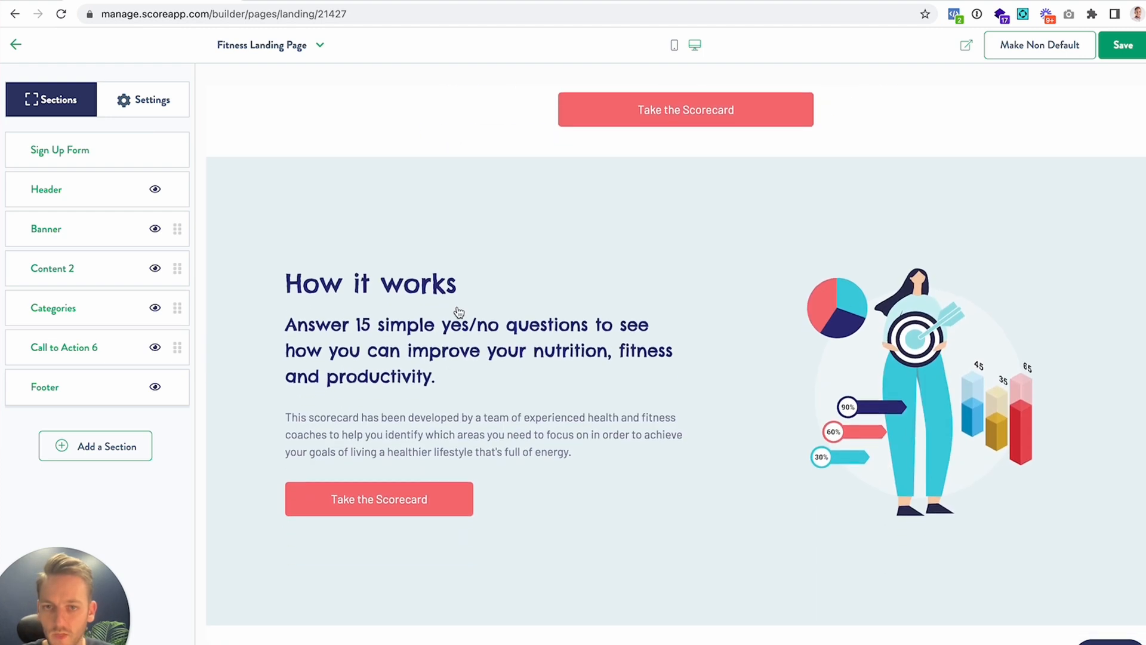
pyautogui.scroll(-3)
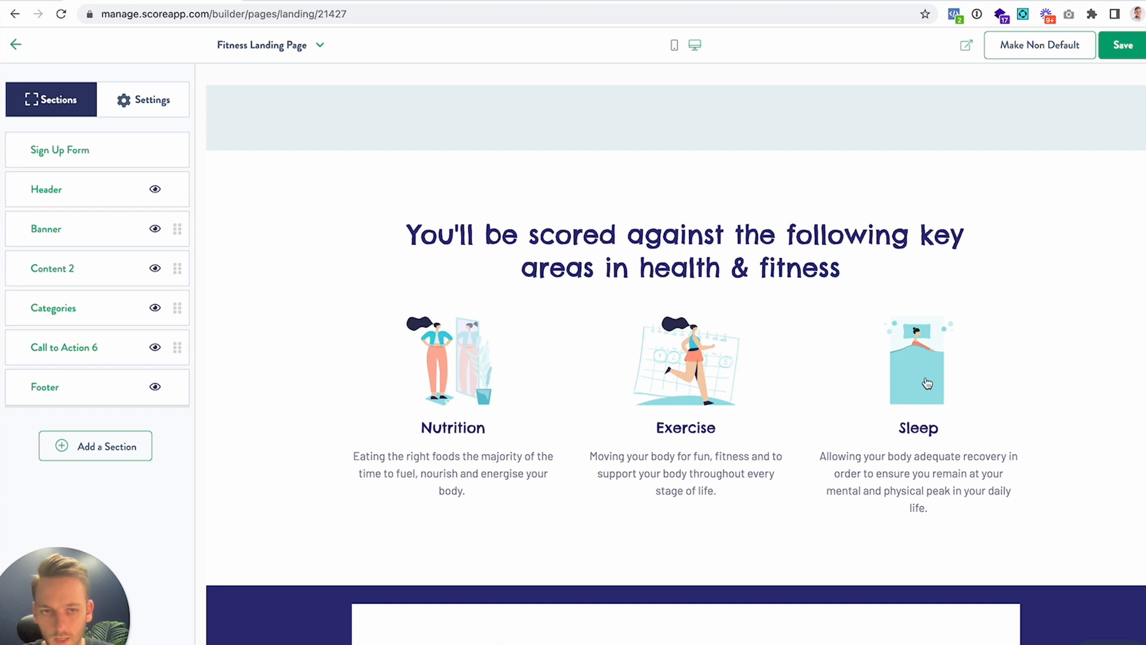
# Add a fourth category to the scored-areas section and name it Mindset.
pyautogui.click(52, 308)
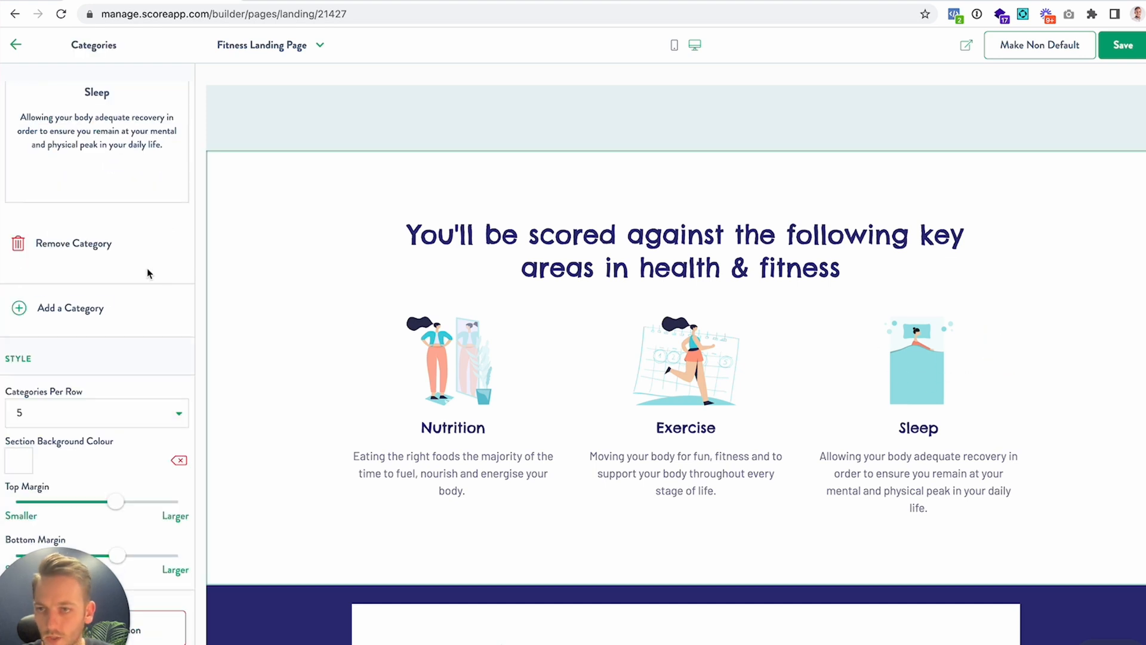
pyautogui.click(70, 308)
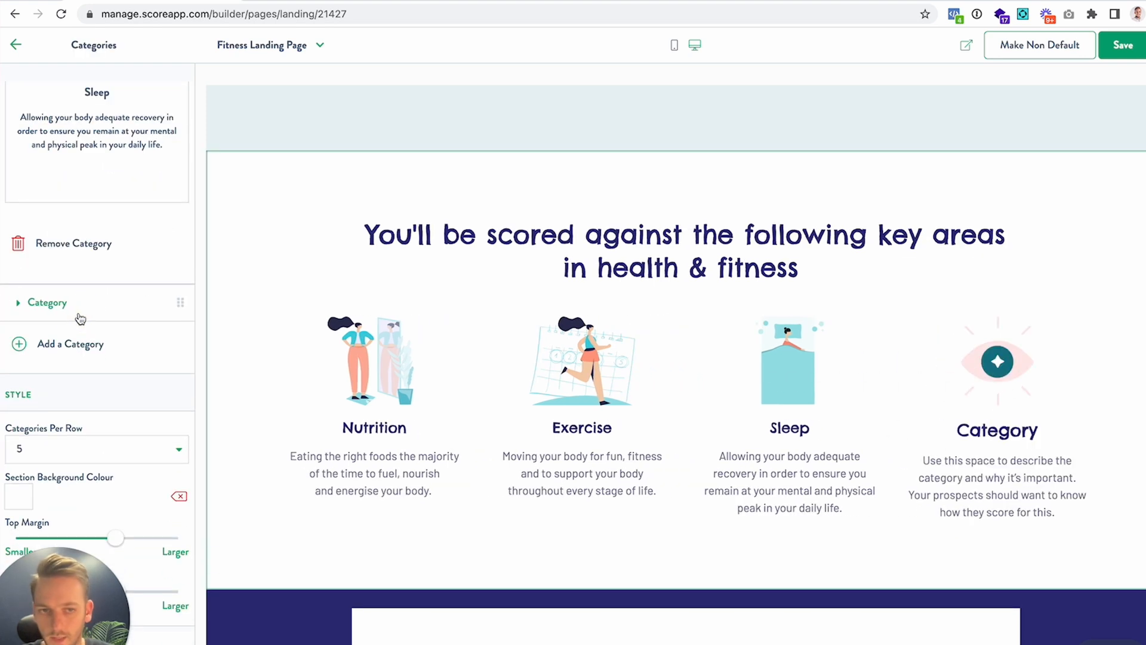
pyautogui.click(46, 302)
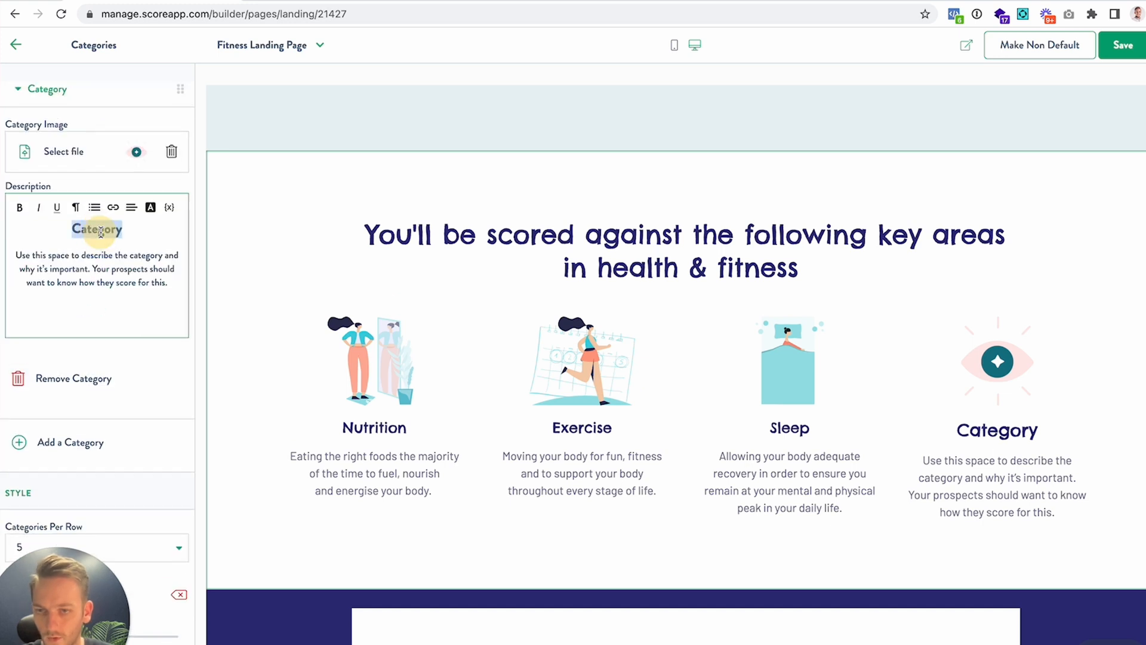
pyautogui.write('Mindset')
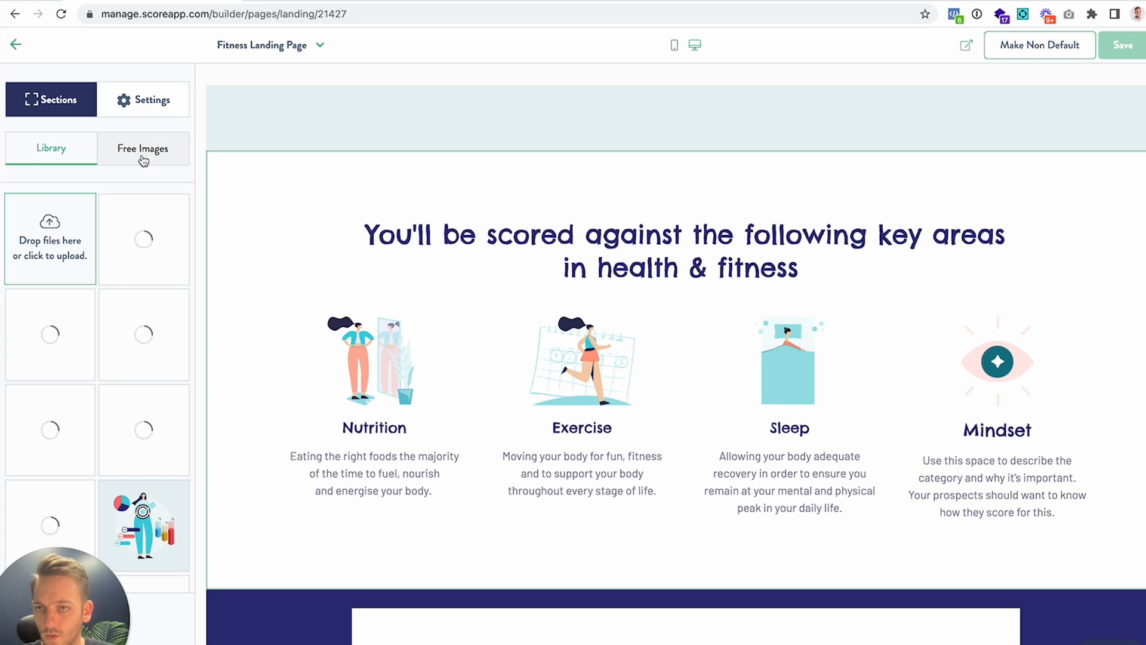
# Give the Mindset category a brain image from a free-image search for 'mindset'.
pyautogui.click(142, 149)
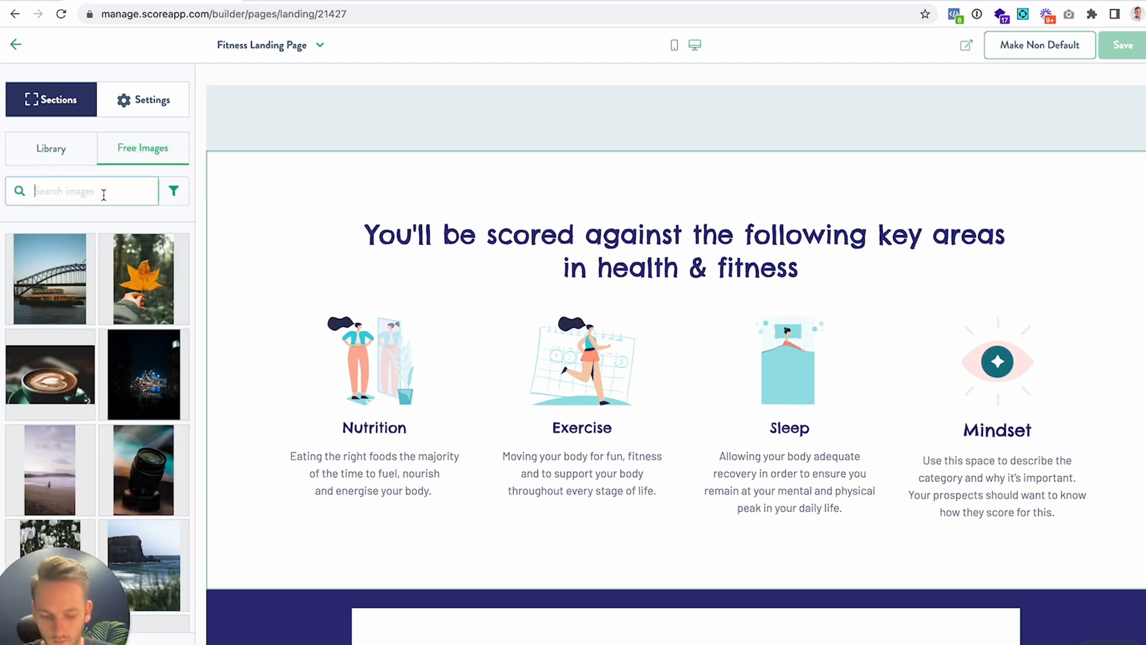
pyautogui.write('mindset')
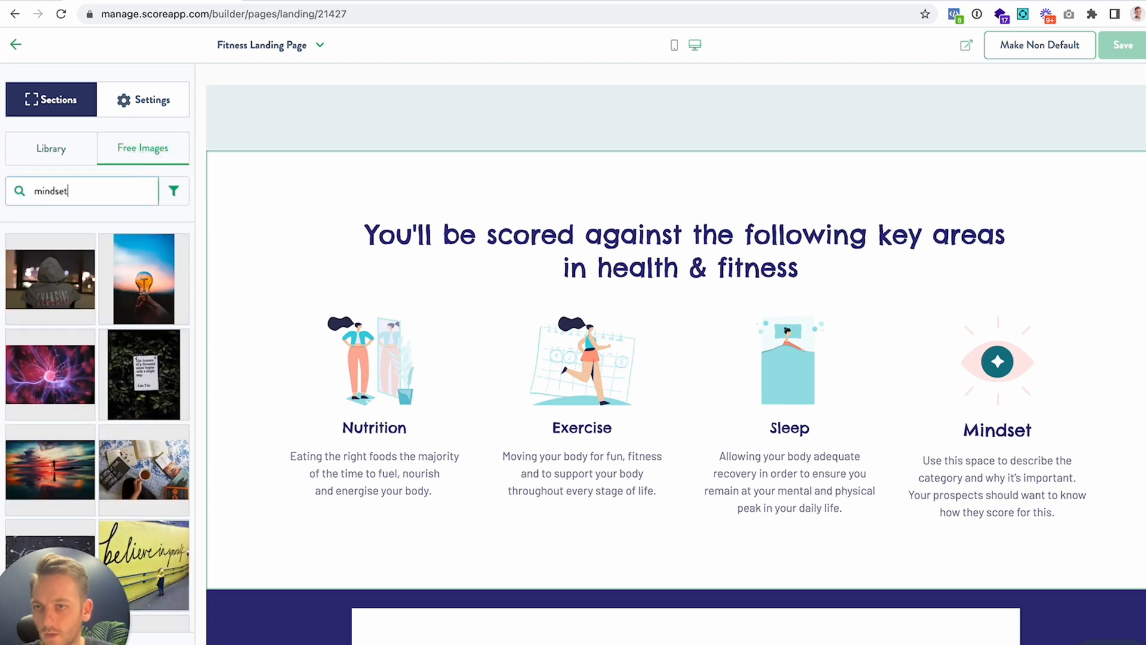
pyautogui.click(174, 191)
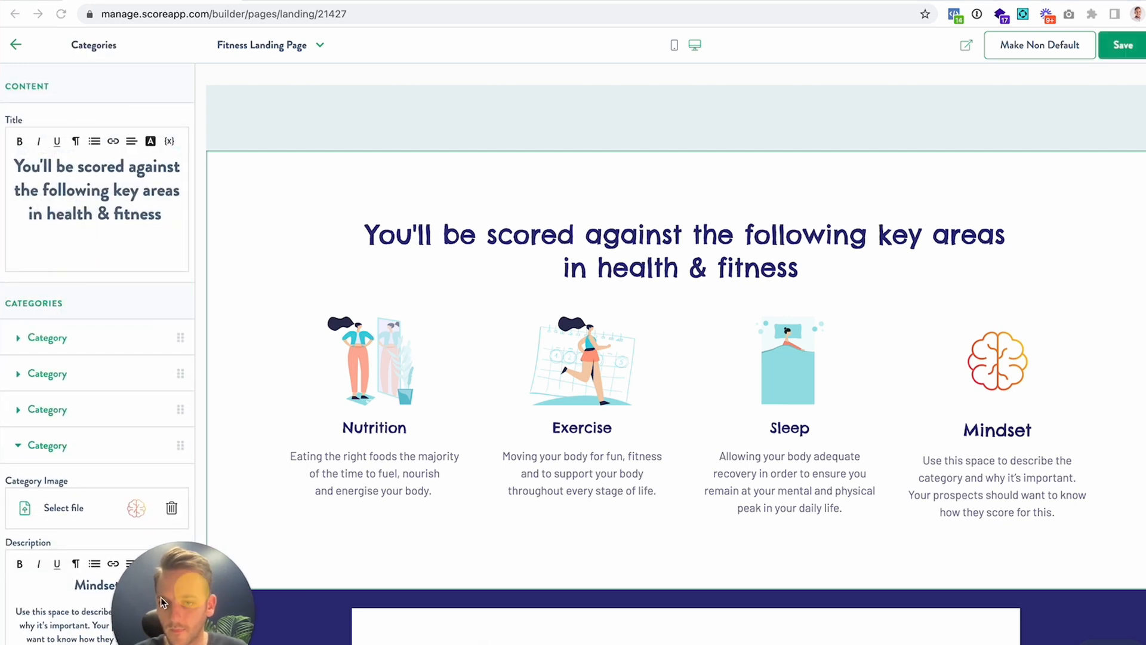
pyautogui.scroll(-3)
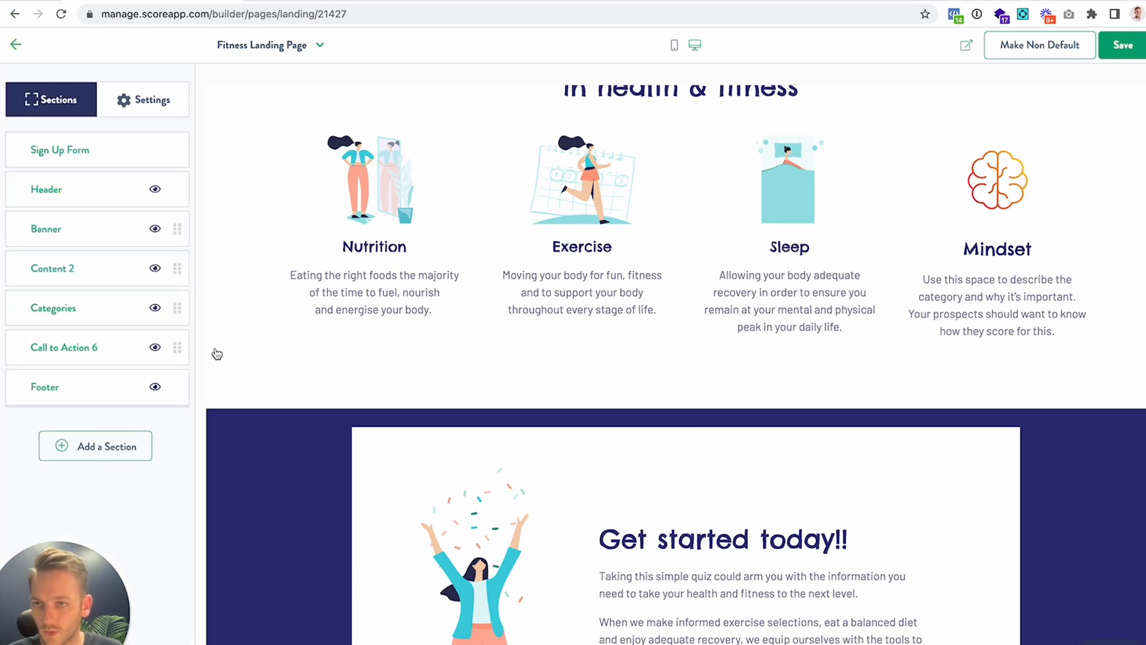
# Browse section designs and add the single dark testimonial section quoting Harmonie Becket.
pyautogui.click(95, 446)
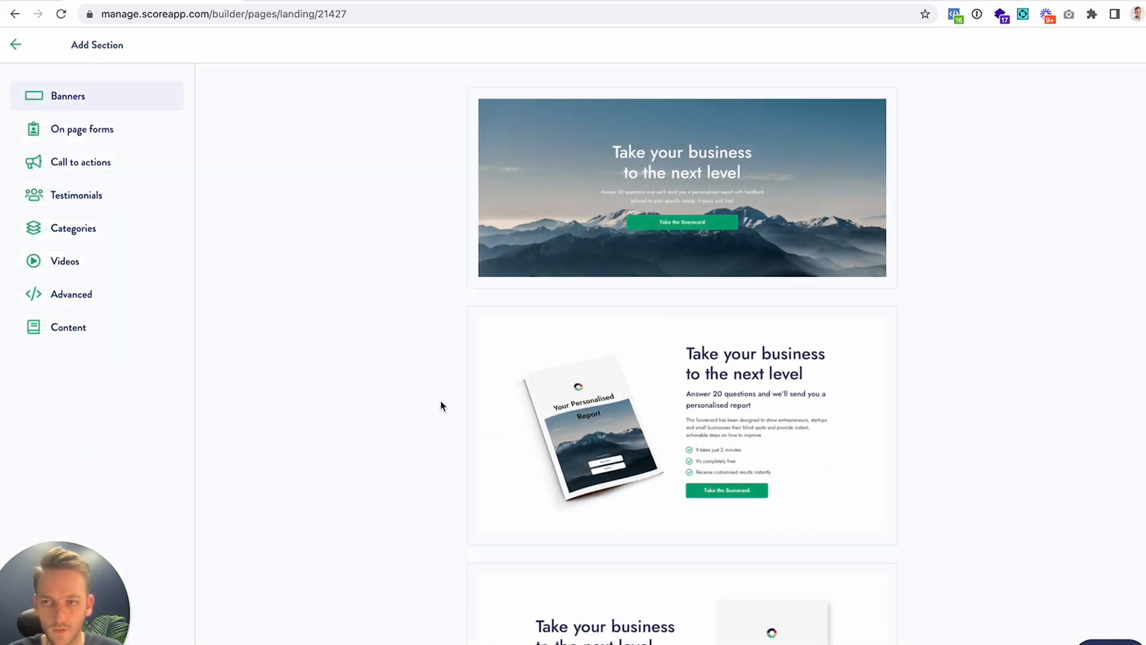
pyautogui.click(76, 195)
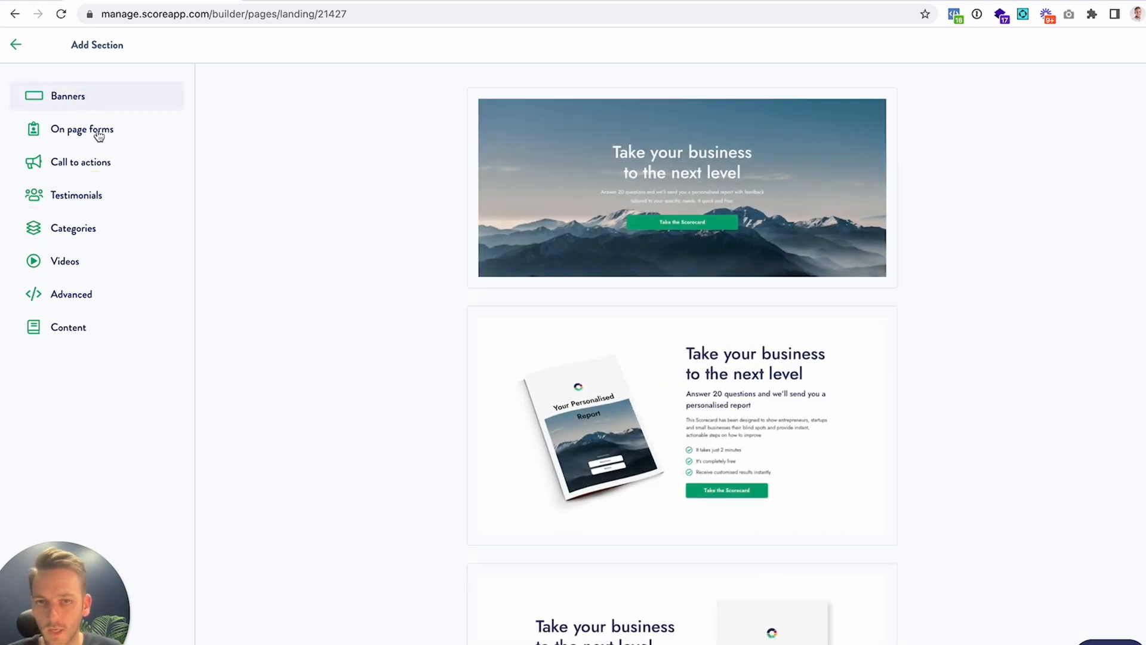
pyautogui.click(81, 162)
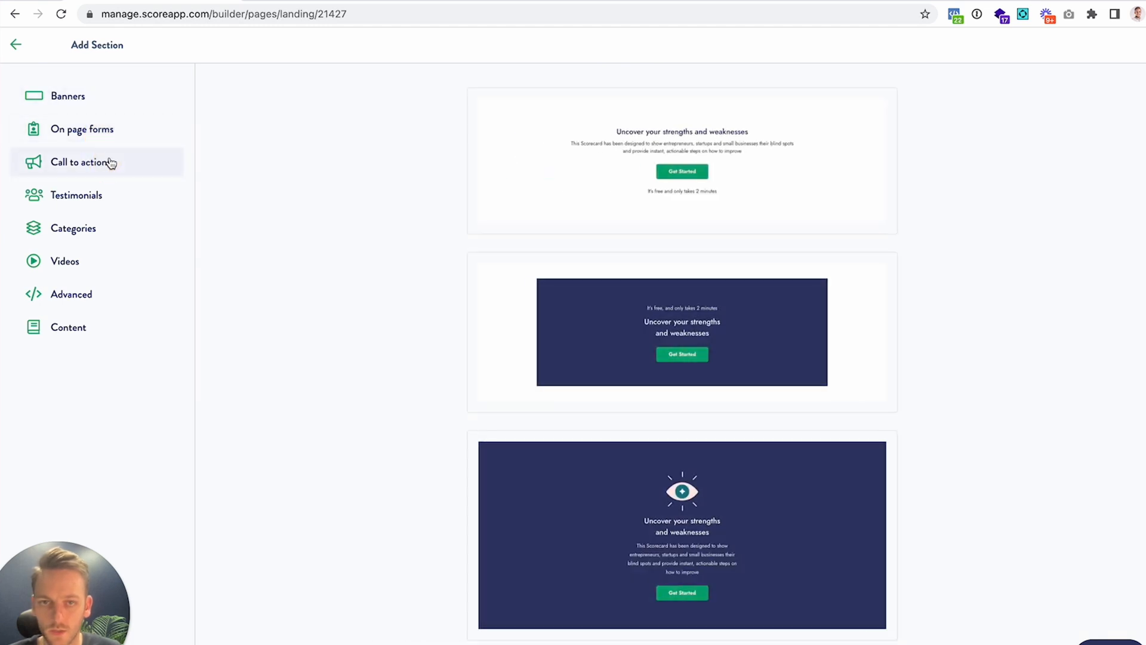
pyautogui.click(76, 195)
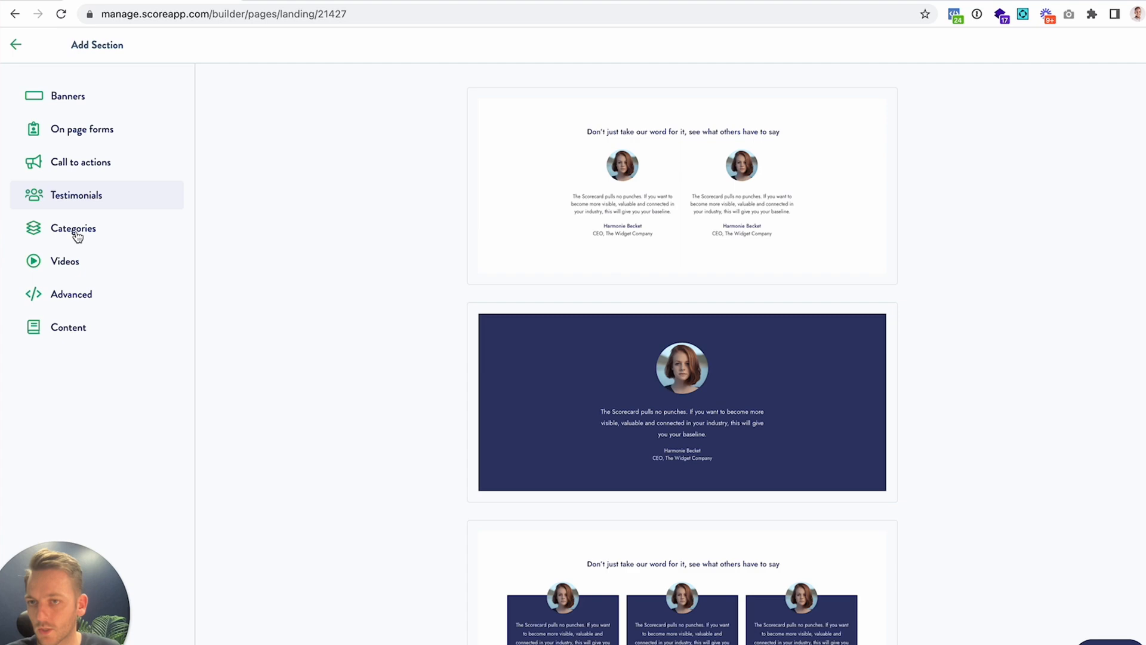
pyautogui.click(65, 261)
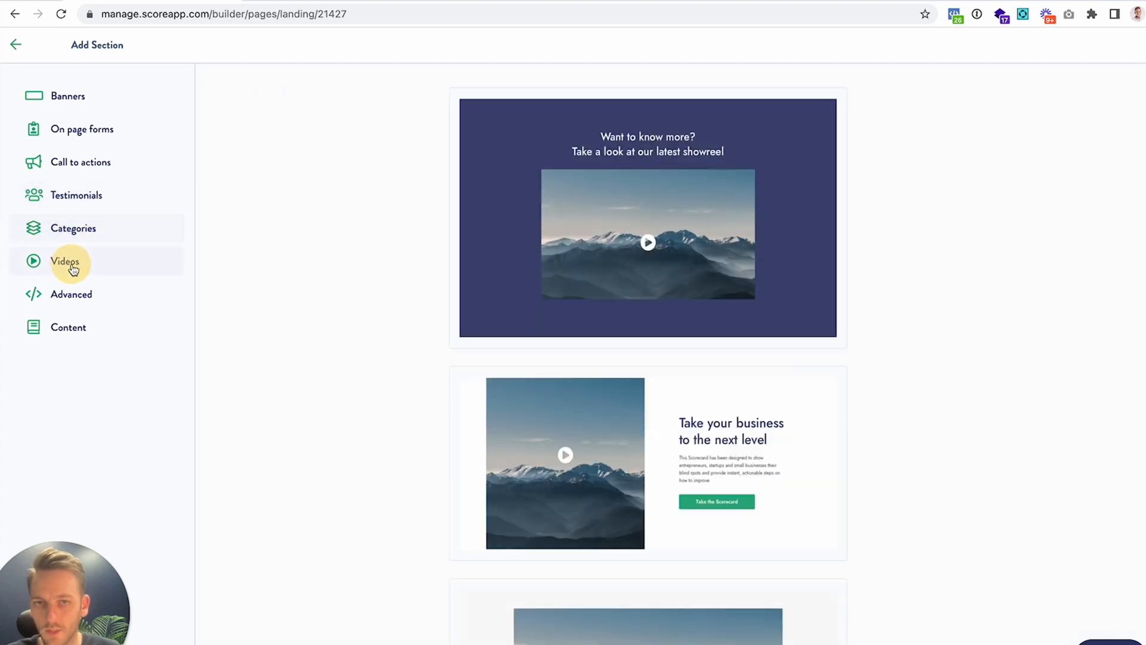
pyautogui.click(68, 326)
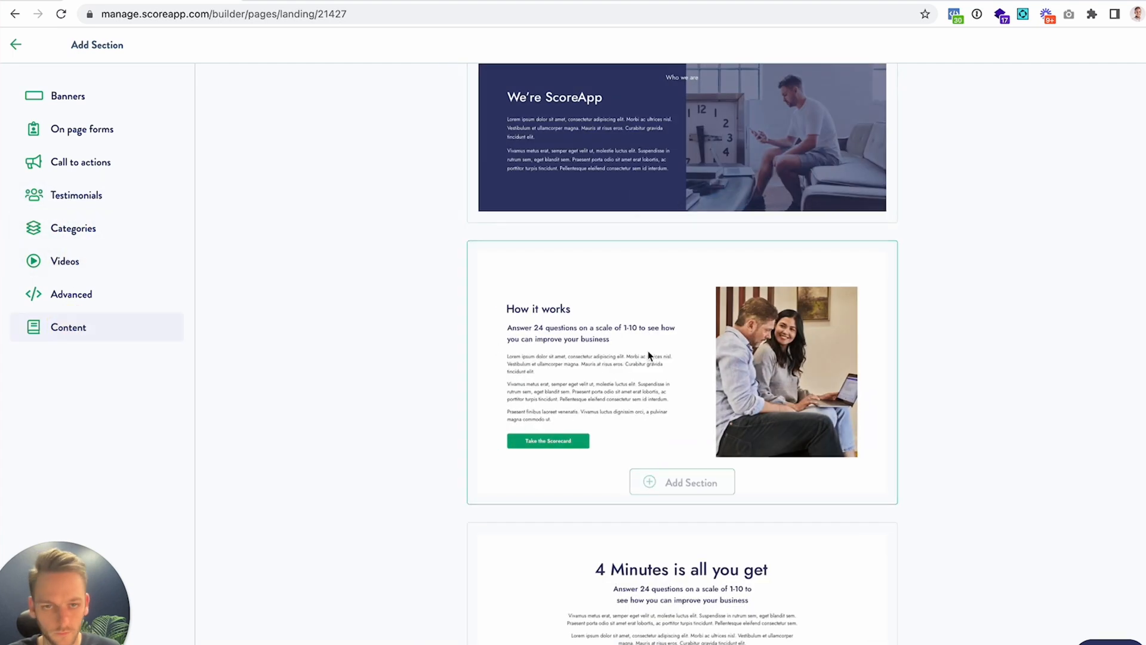
pyautogui.scroll(-3)
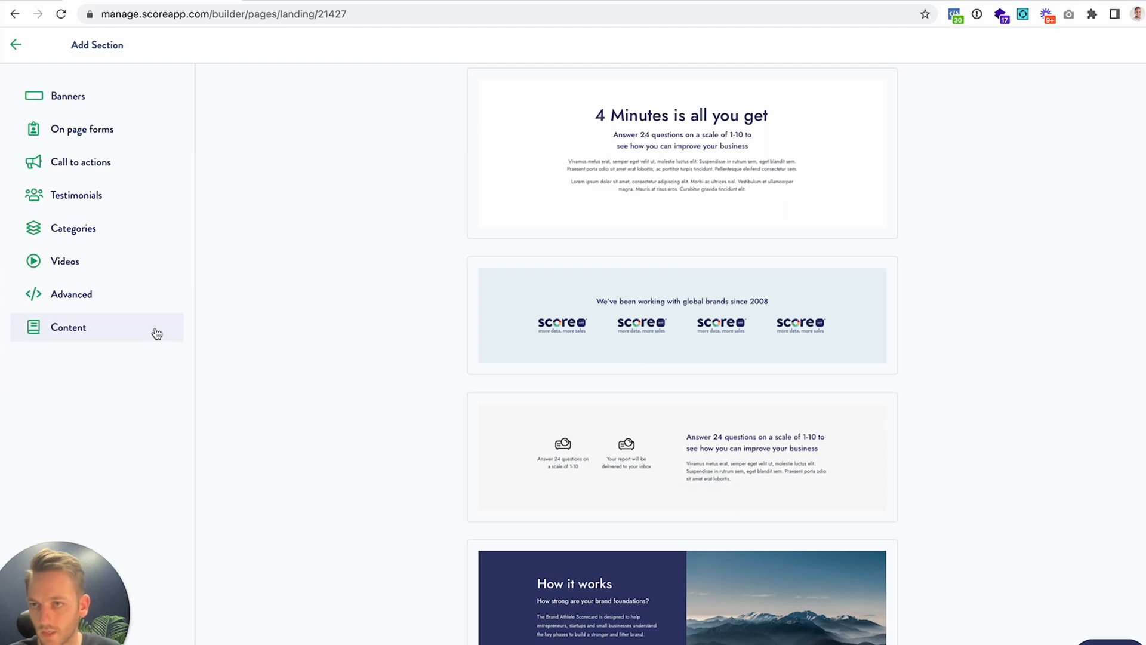
pyautogui.click(76, 195)
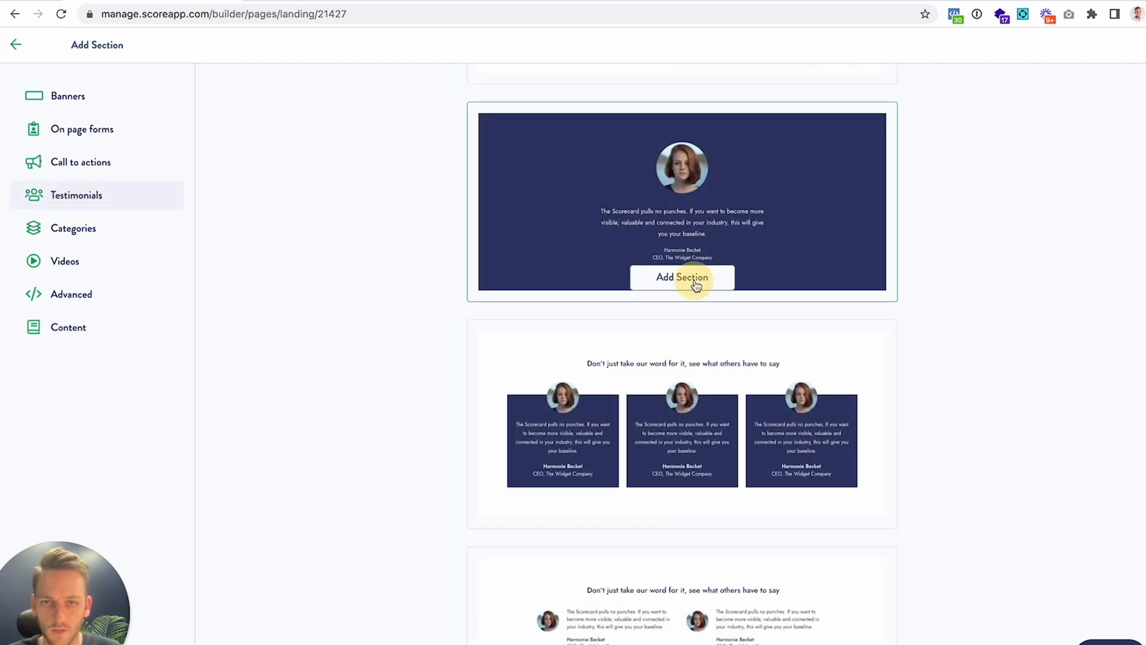
pyautogui.click(681, 277)
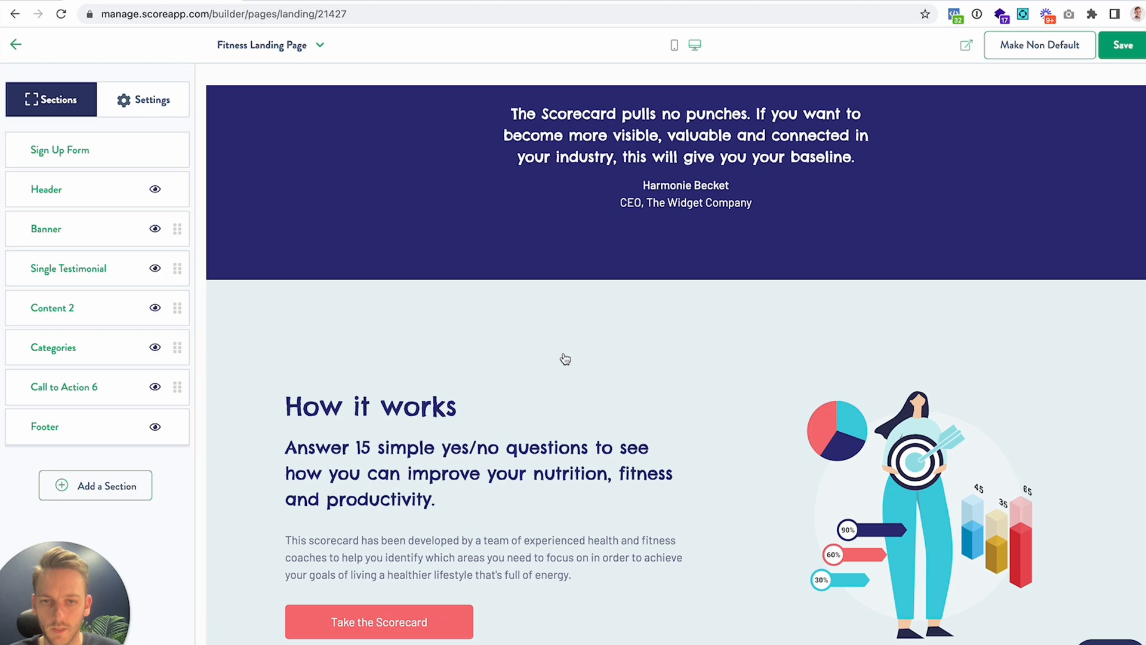
# Save the Fitness Landing Page edits and return to the Landing Pages list.
pyautogui.scroll(-3)
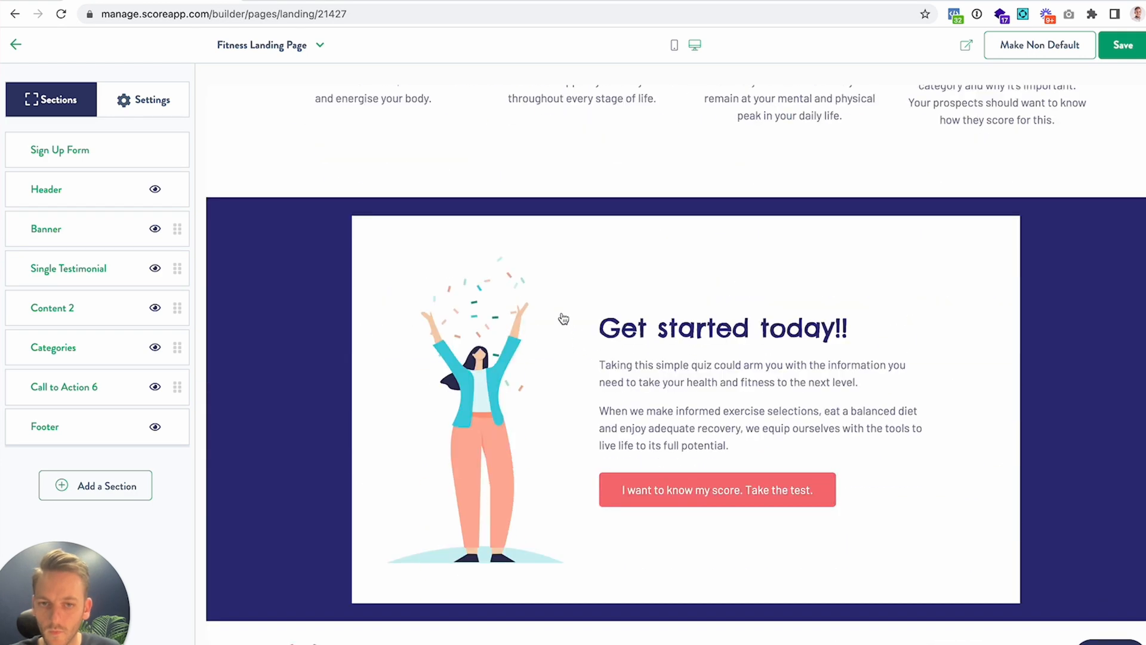
pyautogui.scroll(-3)
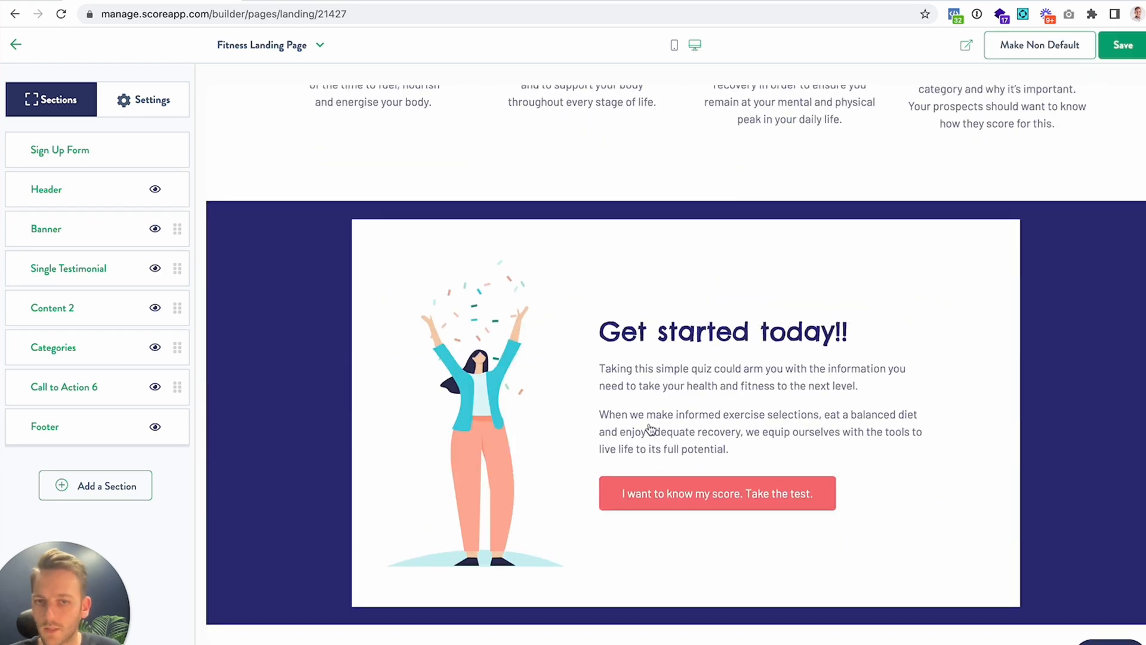
pyautogui.click(1121, 45)
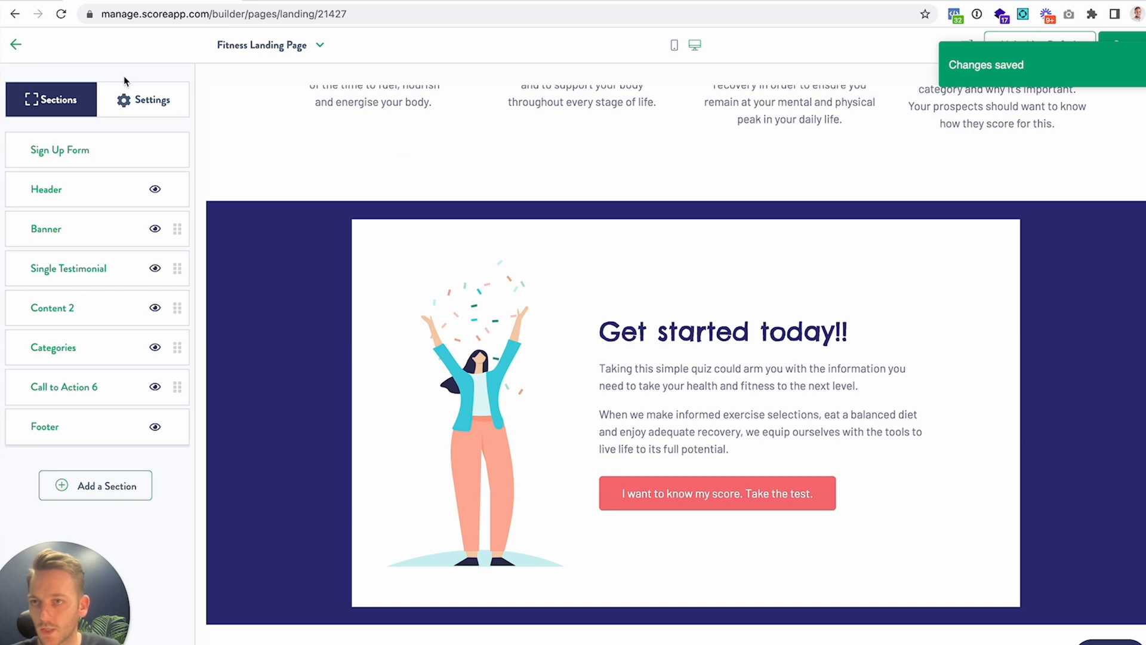
pyautogui.click(16, 44)
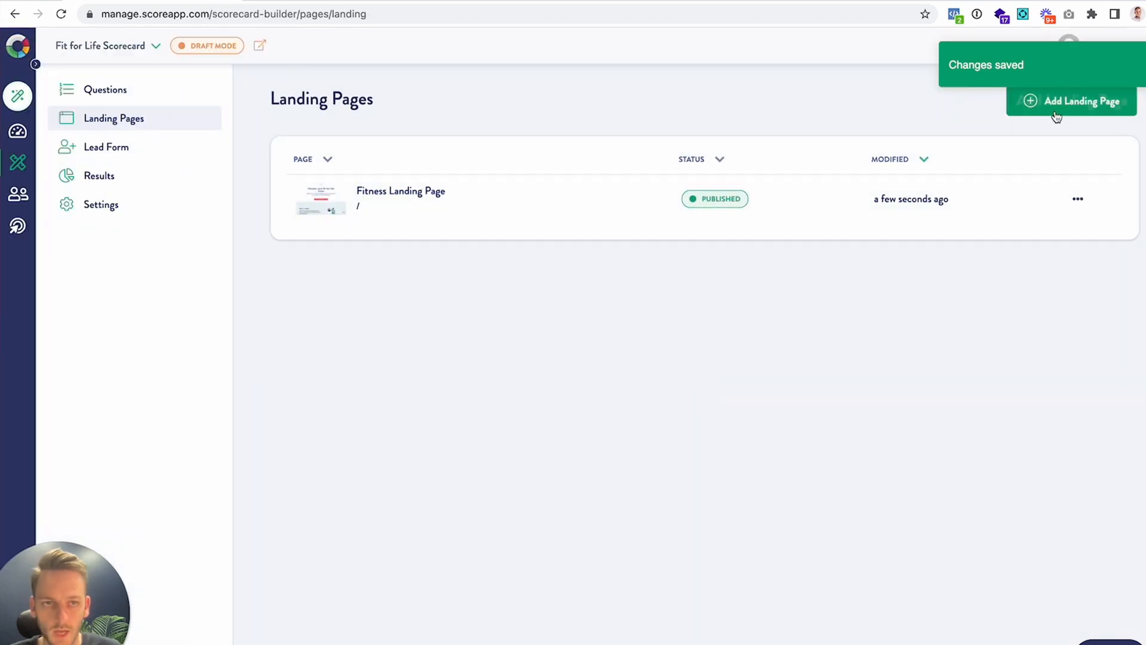
# Look through the landing page templates, then switch to the Result Pages list.
pyautogui.click(1081, 101)
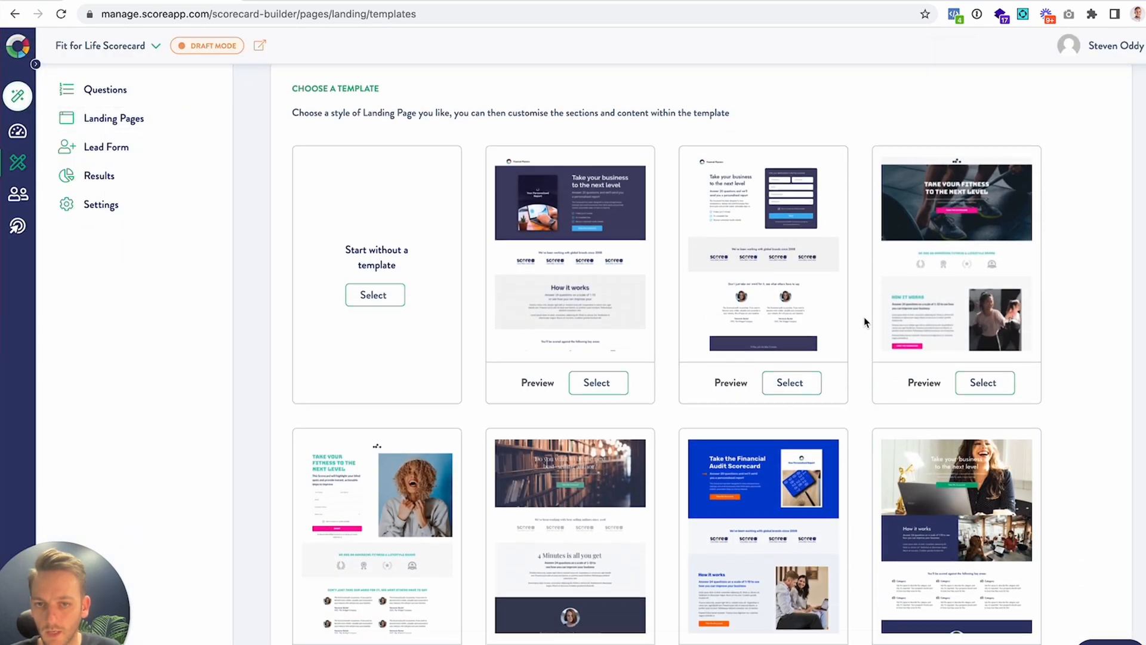
pyautogui.scroll(-3)
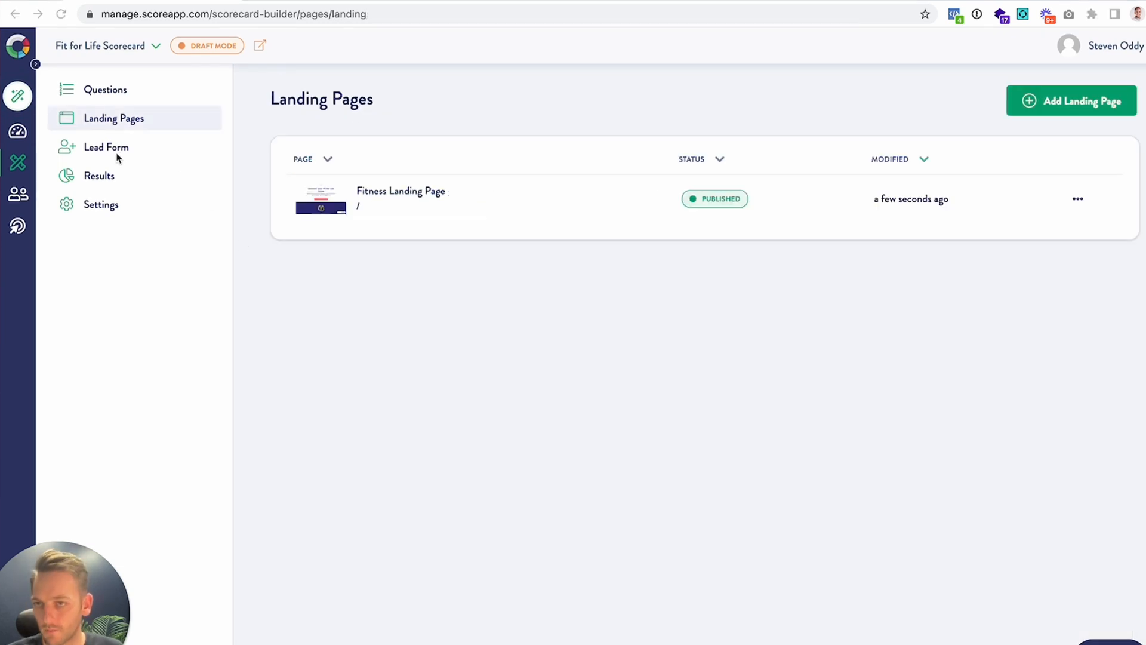
pyautogui.click(98, 175)
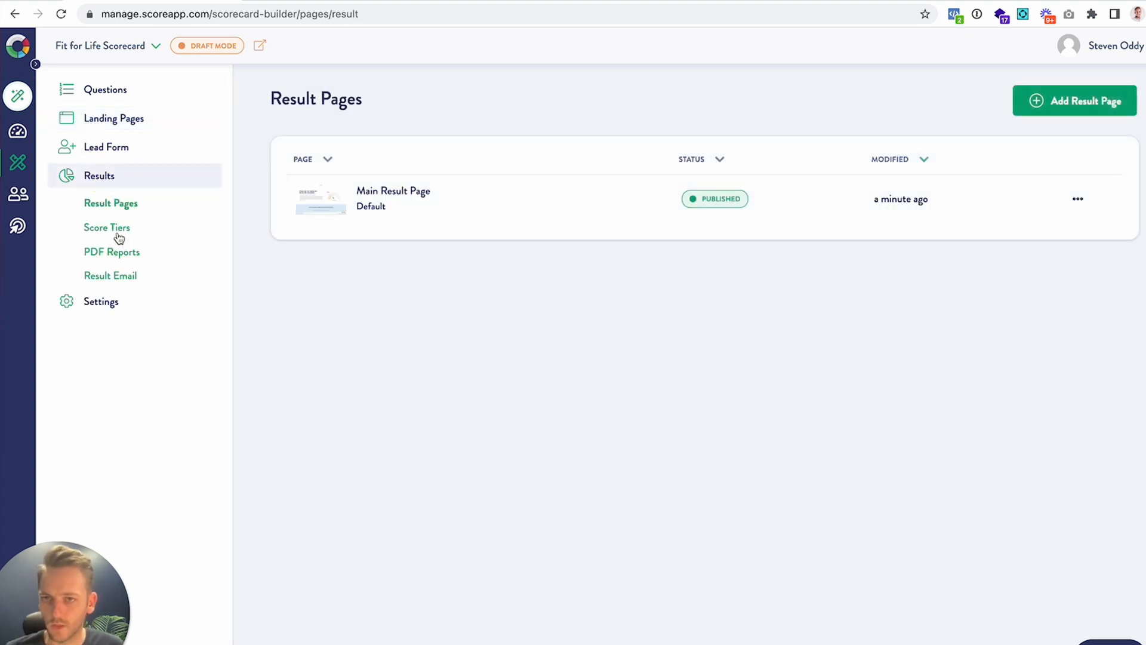
# Delete the extra tier, leaving Low 0–50, Medium 51–90, High 91–100, and save.
pyautogui.click(107, 227)
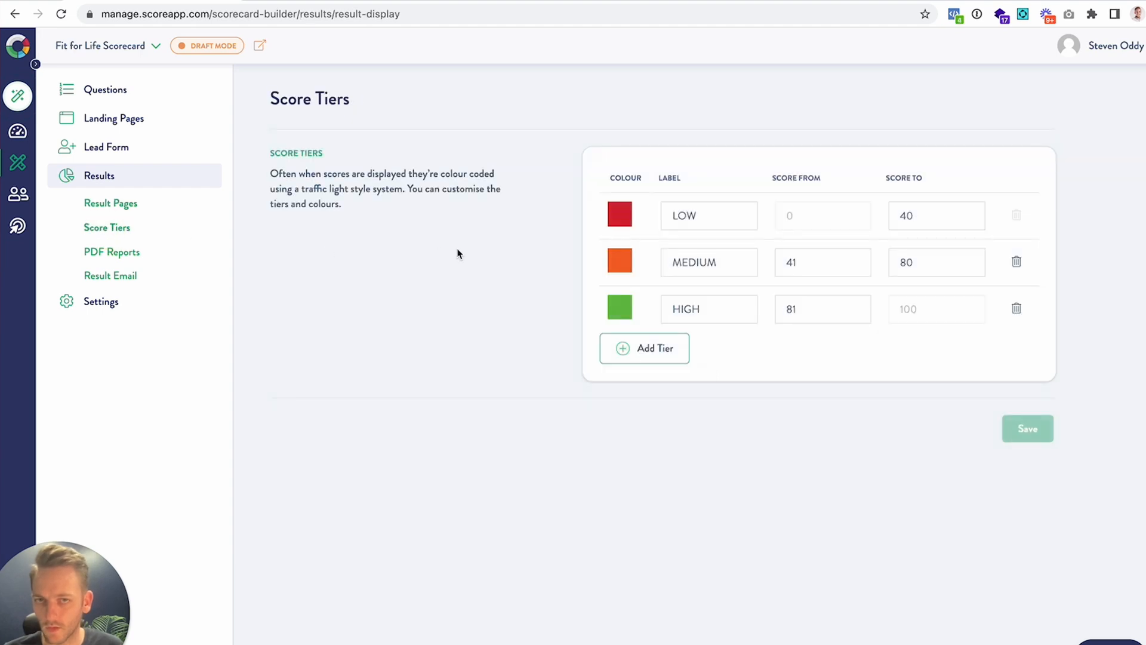
pyautogui.moveTo(397, 406)
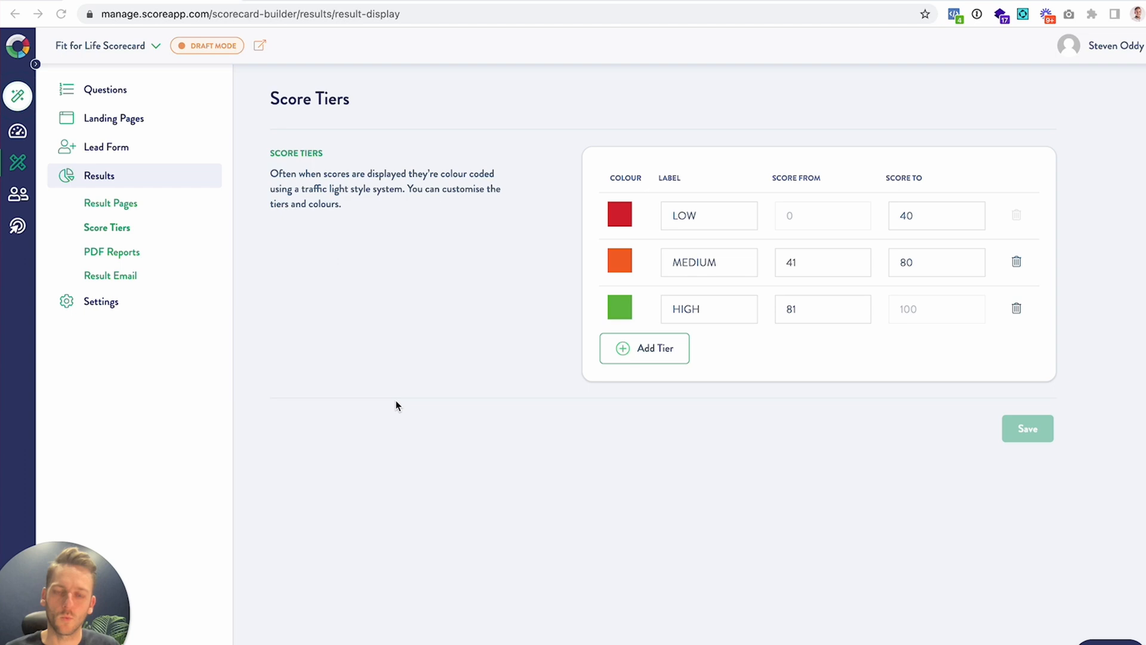
pyautogui.moveTo(404, 397)
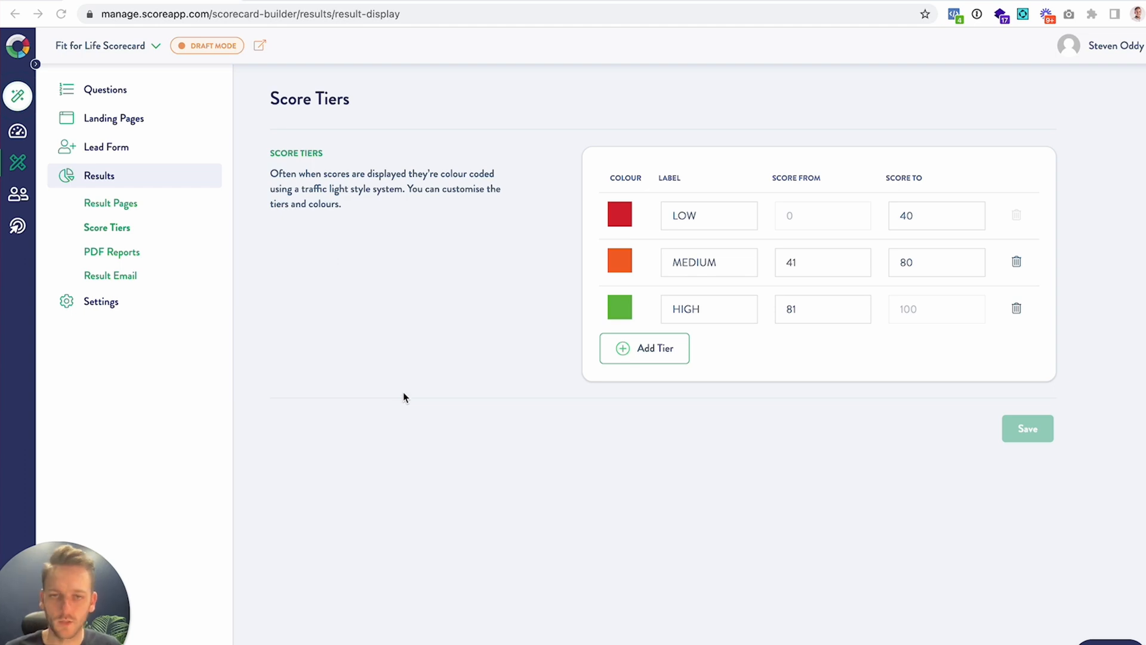
pyautogui.moveTo(401, 393)
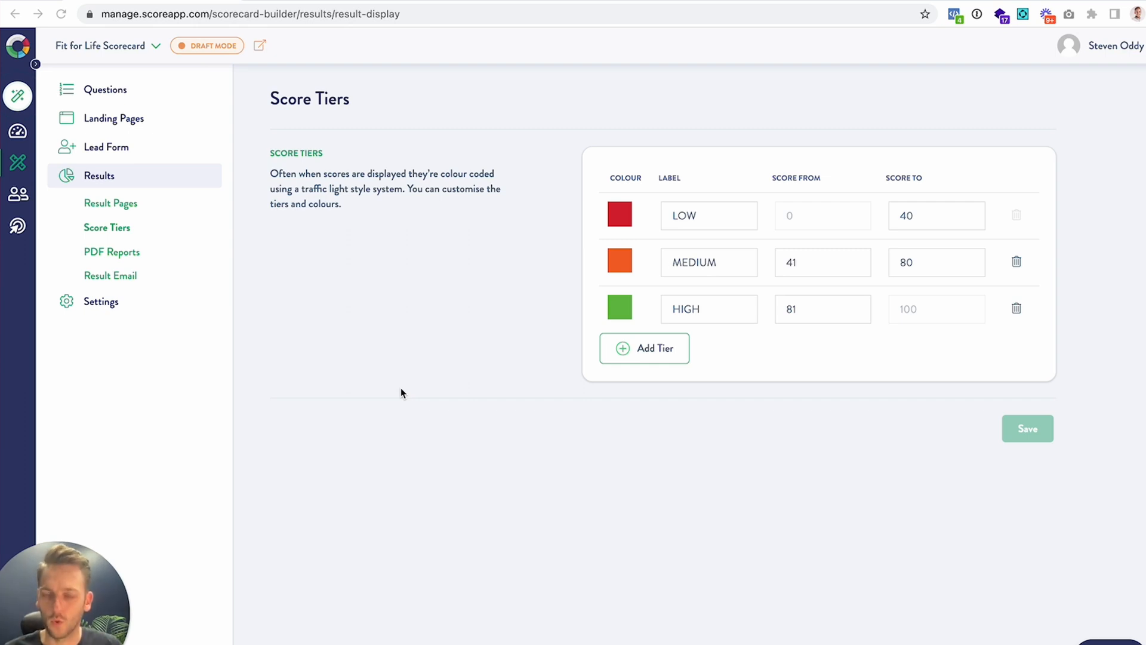
pyautogui.moveTo(682, 215)
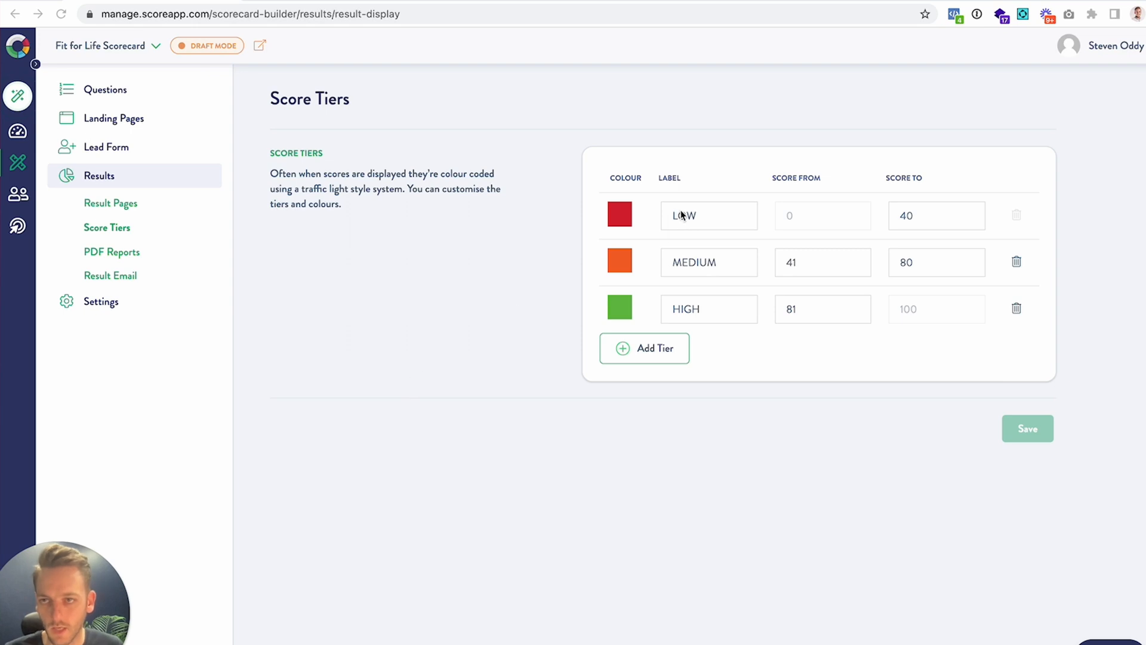
pyautogui.moveTo(723, 310)
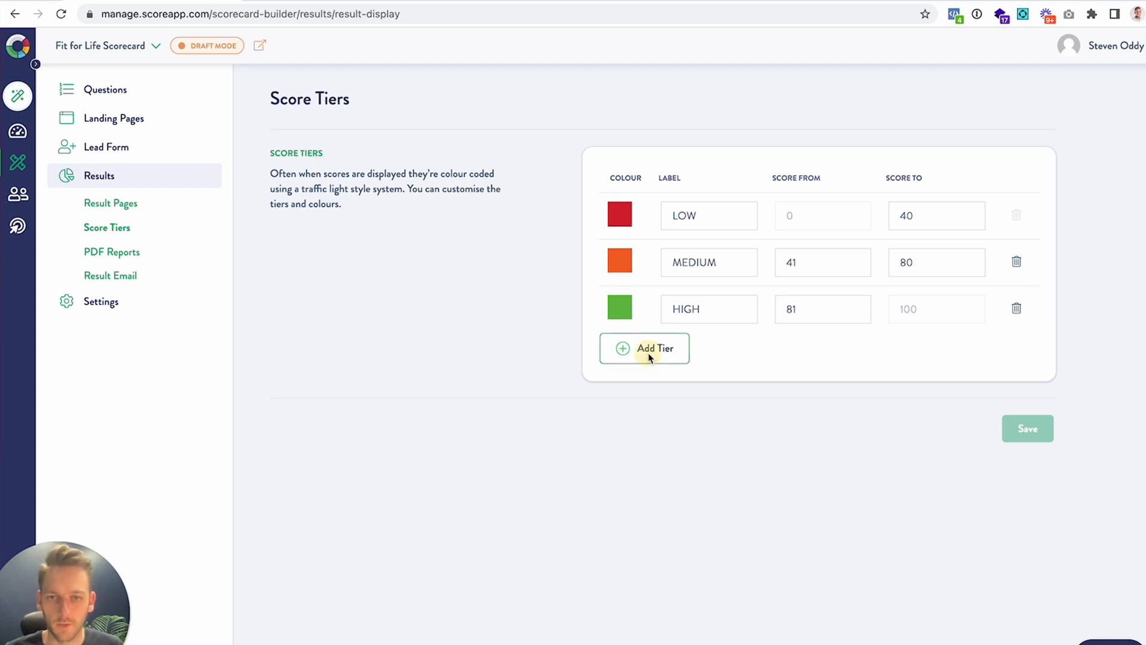
pyautogui.click(644, 348)
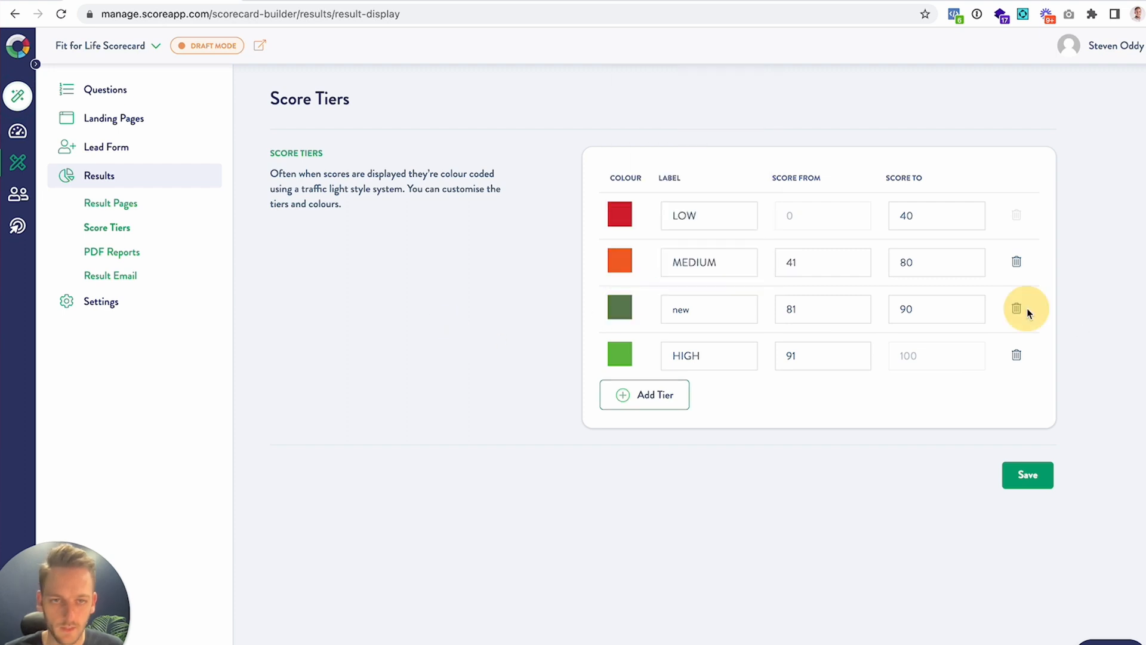
pyautogui.click(1015, 308)
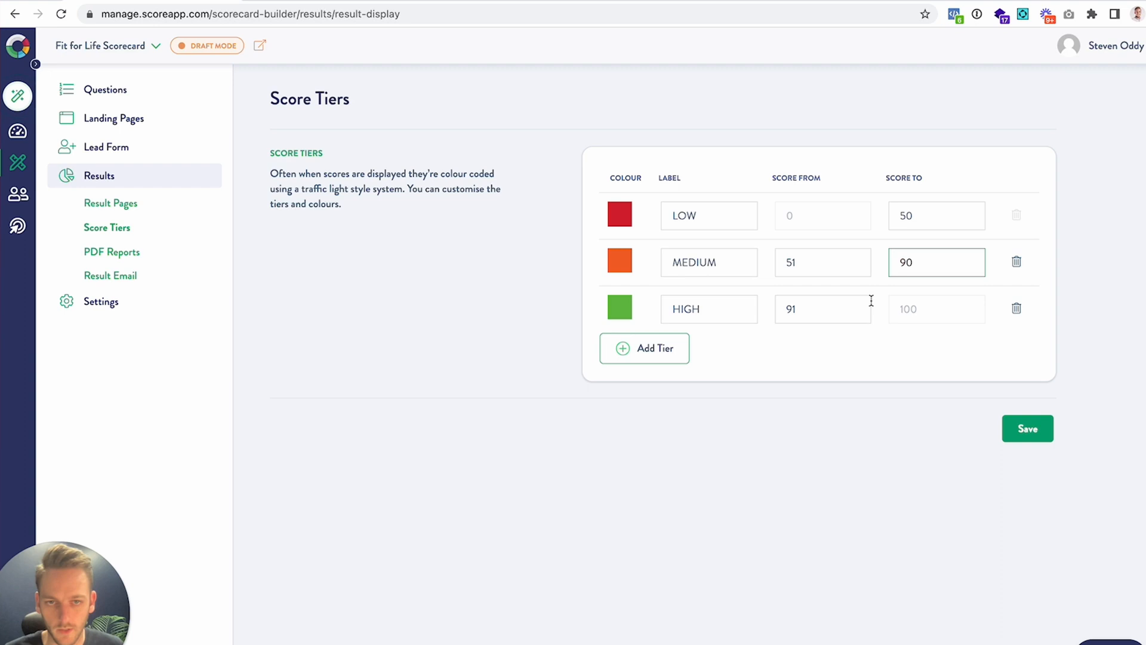
pyautogui.click(1027, 428)
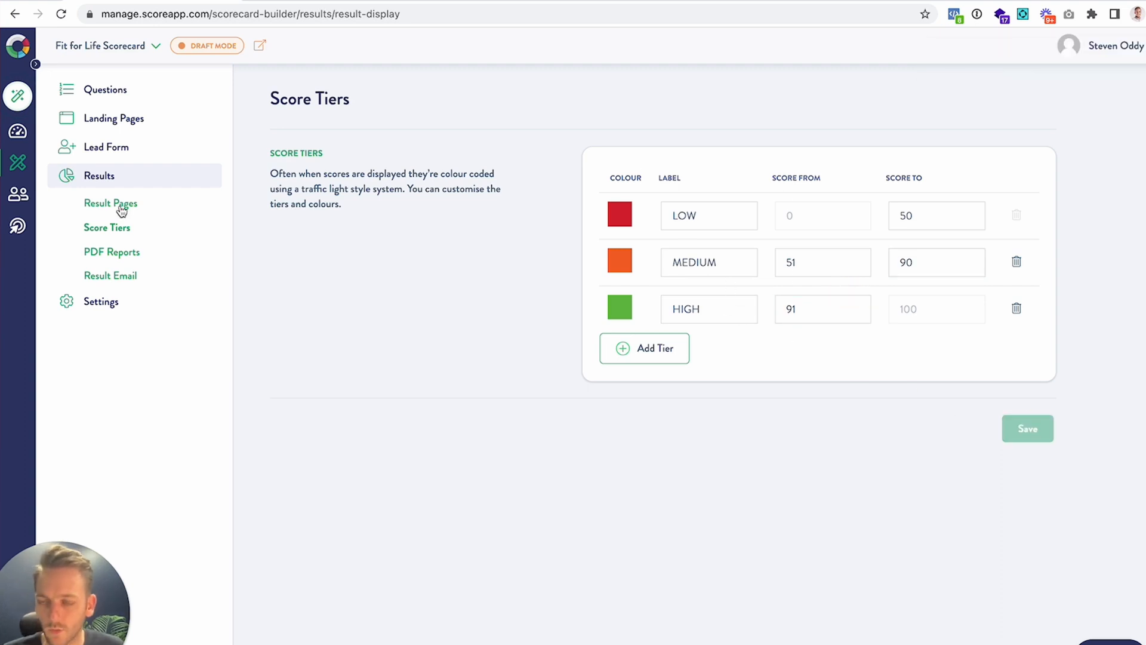
# Open the Main Result Page from Result Pages and browse the addable section designs.
pyautogui.click(111, 203)
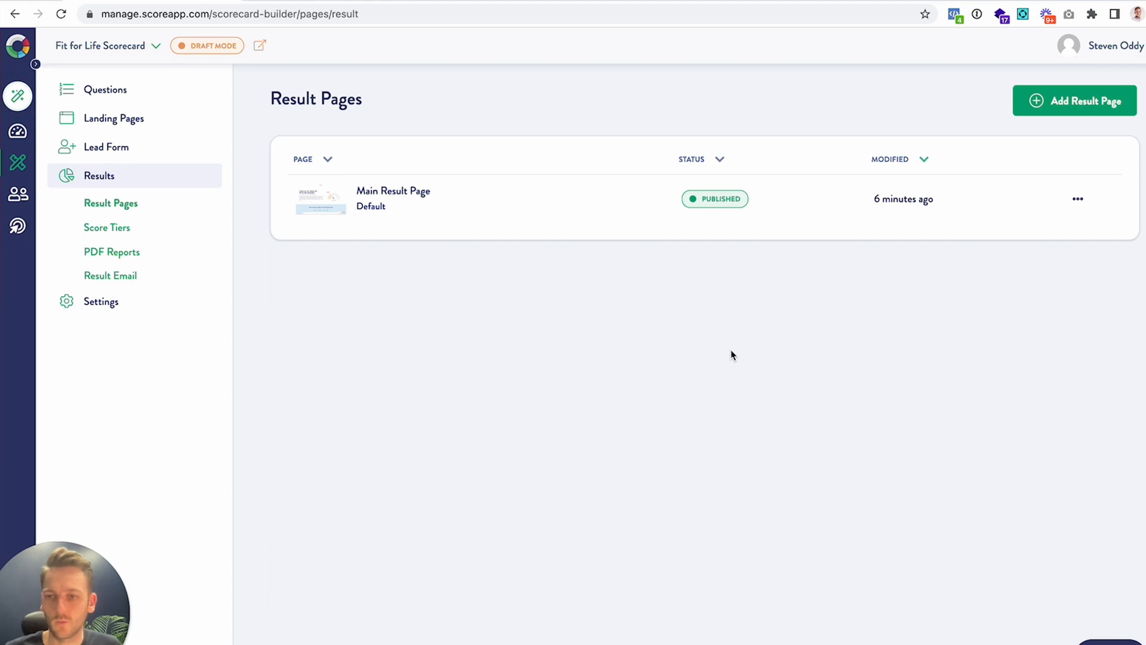
pyautogui.moveTo(675, 315)
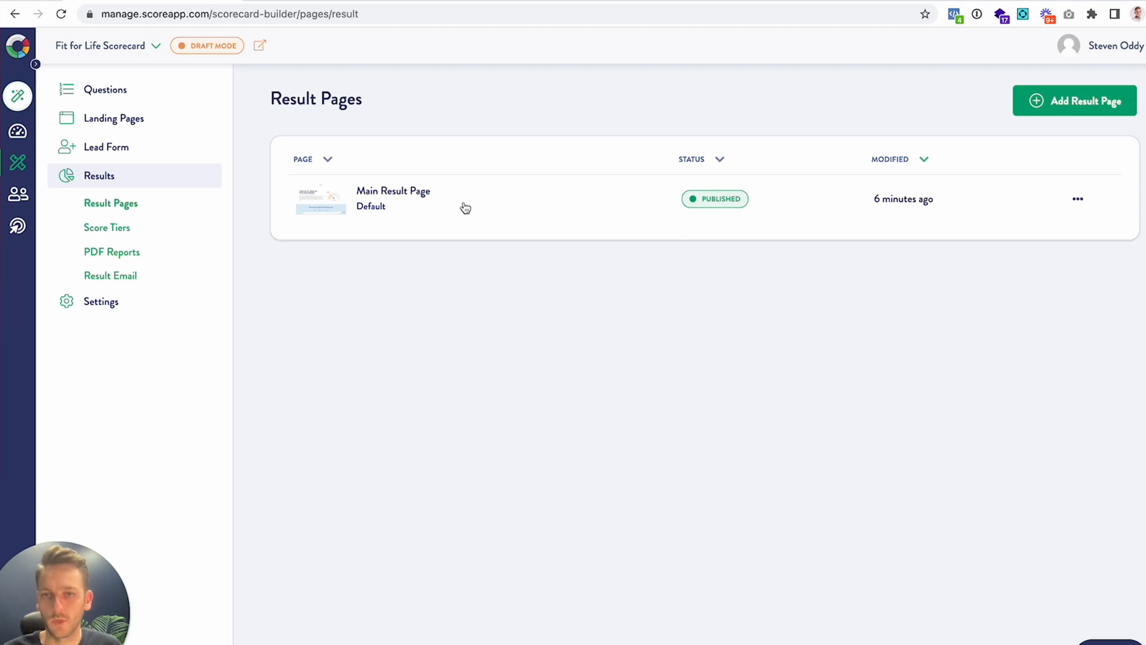
pyautogui.click(393, 198)
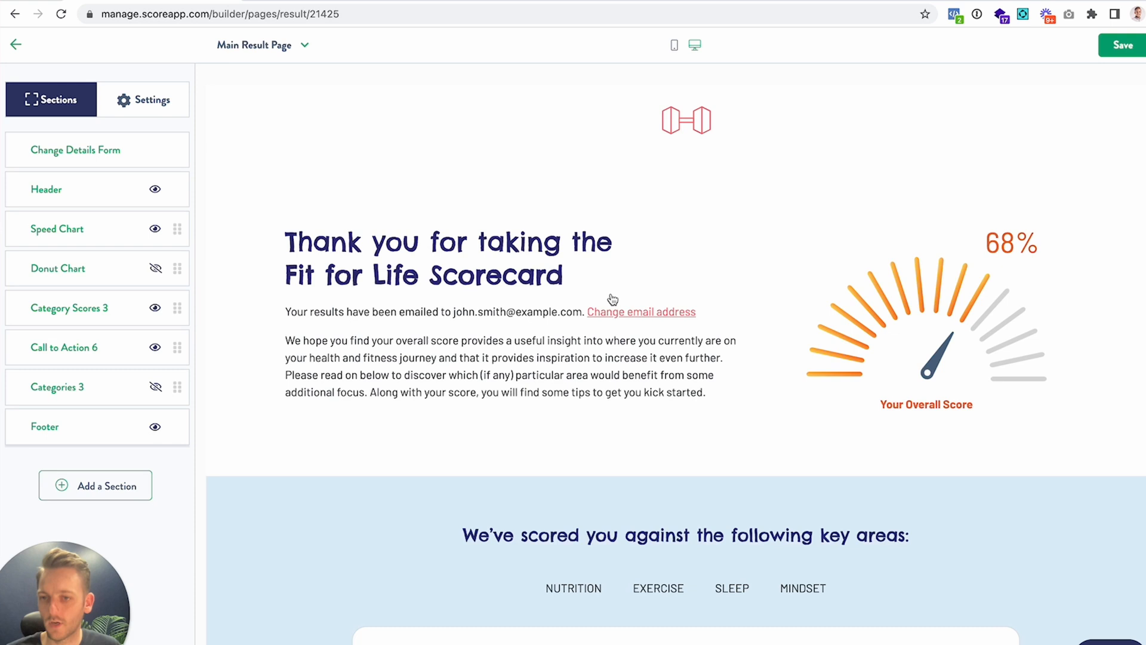
pyautogui.moveTo(707, 265)
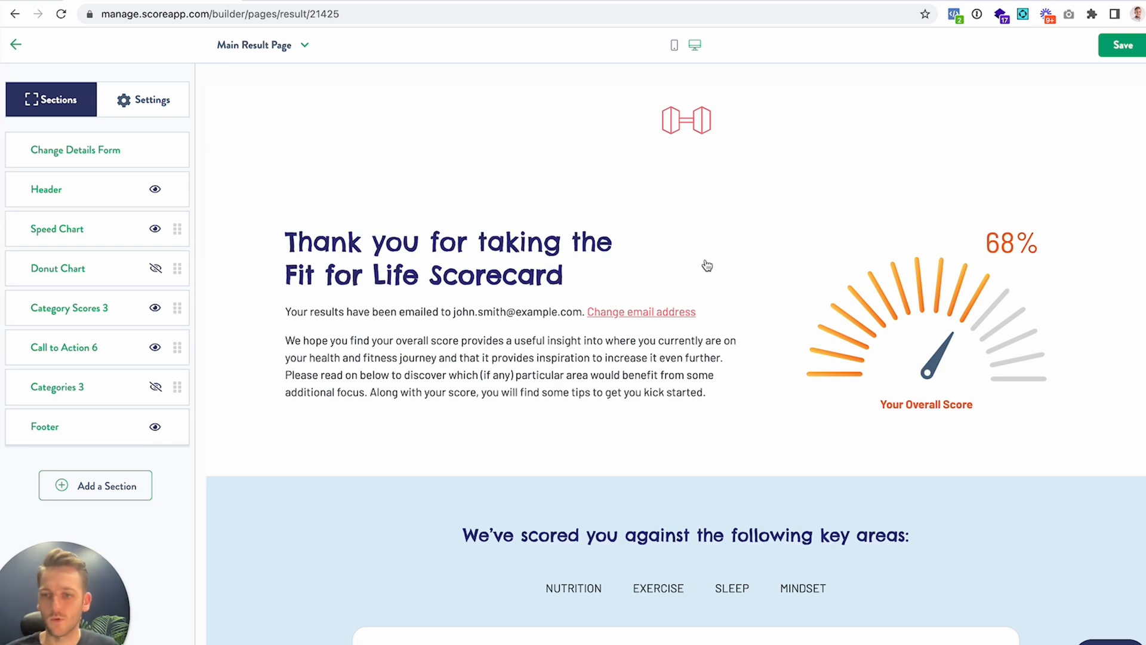
pyautogui.moveTo(691, 224)
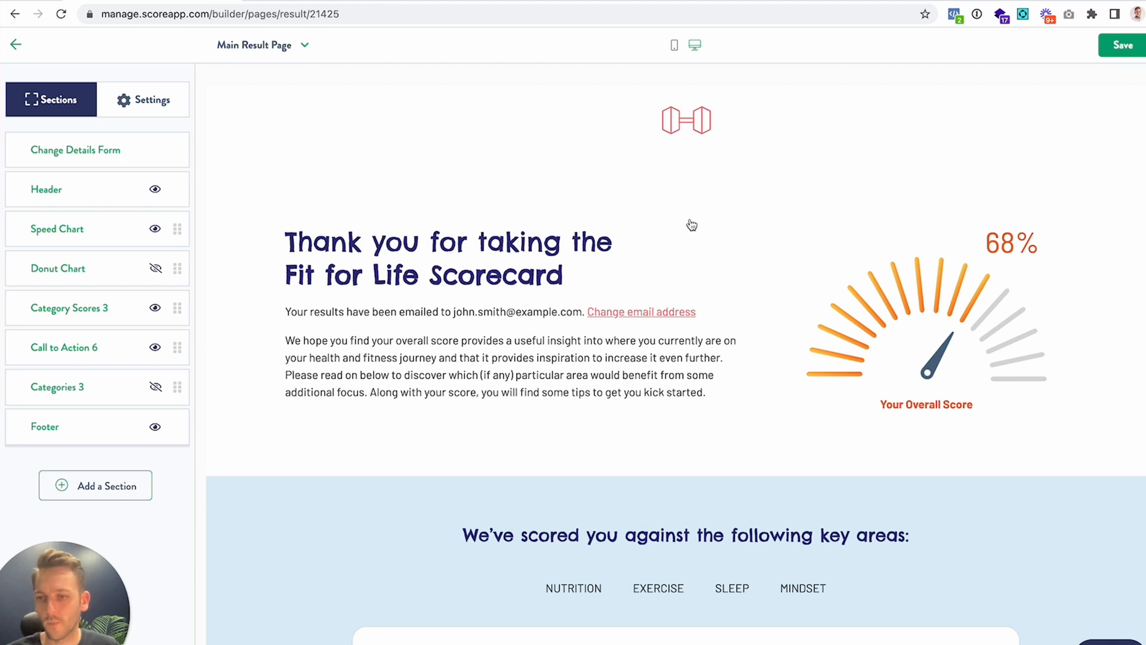
pyautogui.click(95, 485)
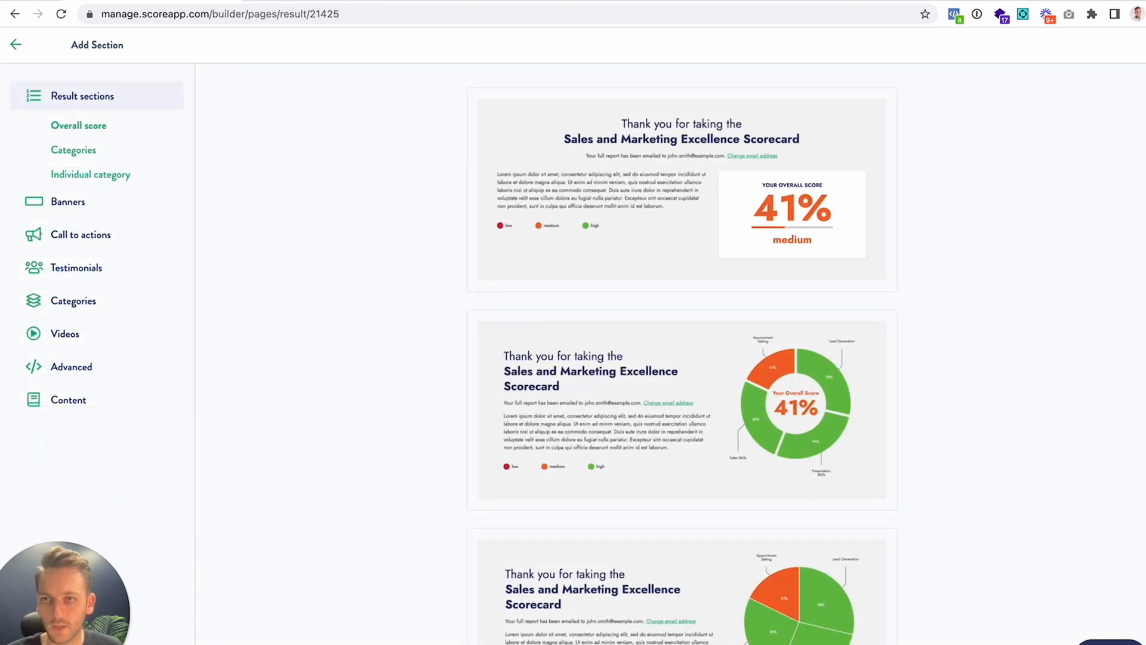
# Add the radar chart layout plotting Nutrition, Exercise, Sleep and Mindset, and open its settings.
pyautogui.scroll(-3)
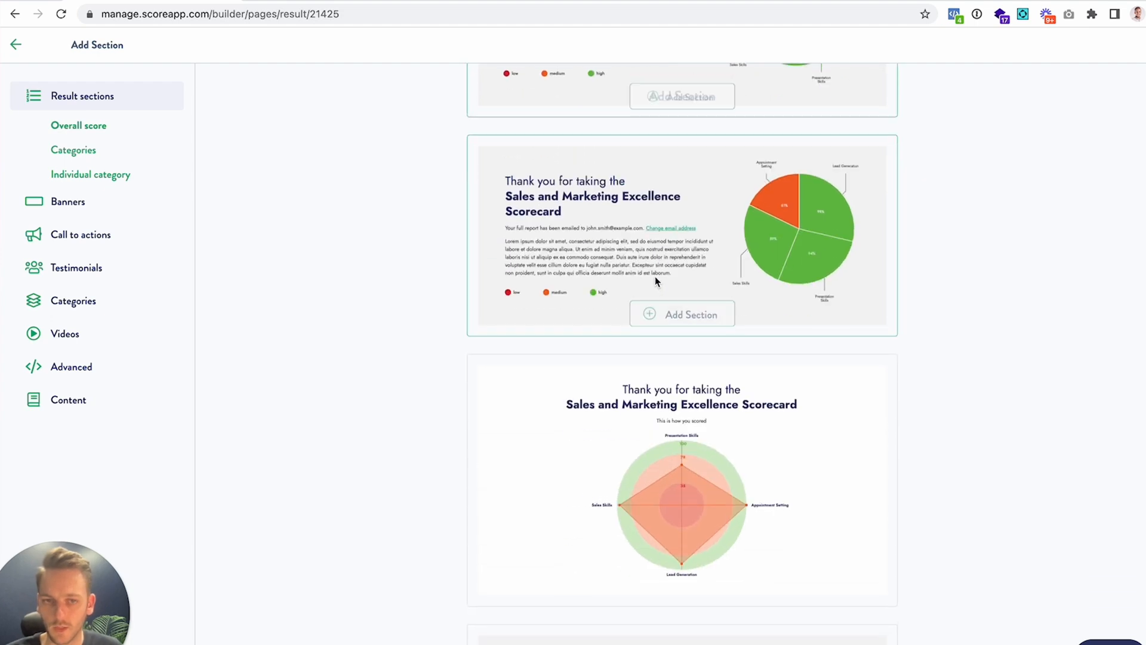
pyautogui.scroll(-3)
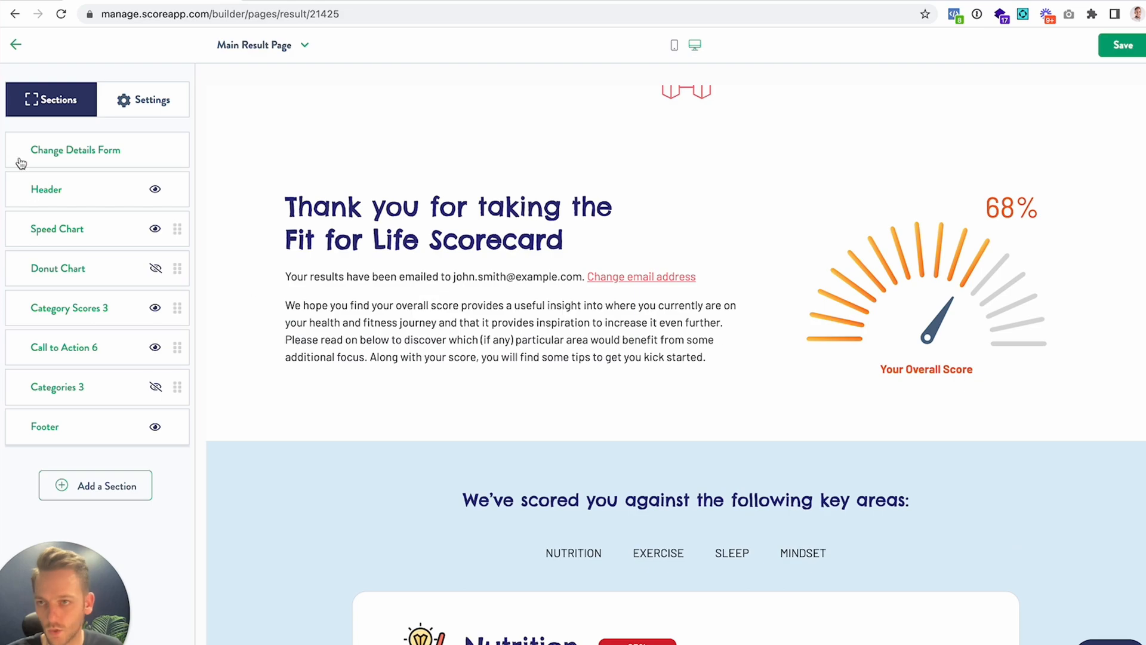
pyautogui.click(95, 485)
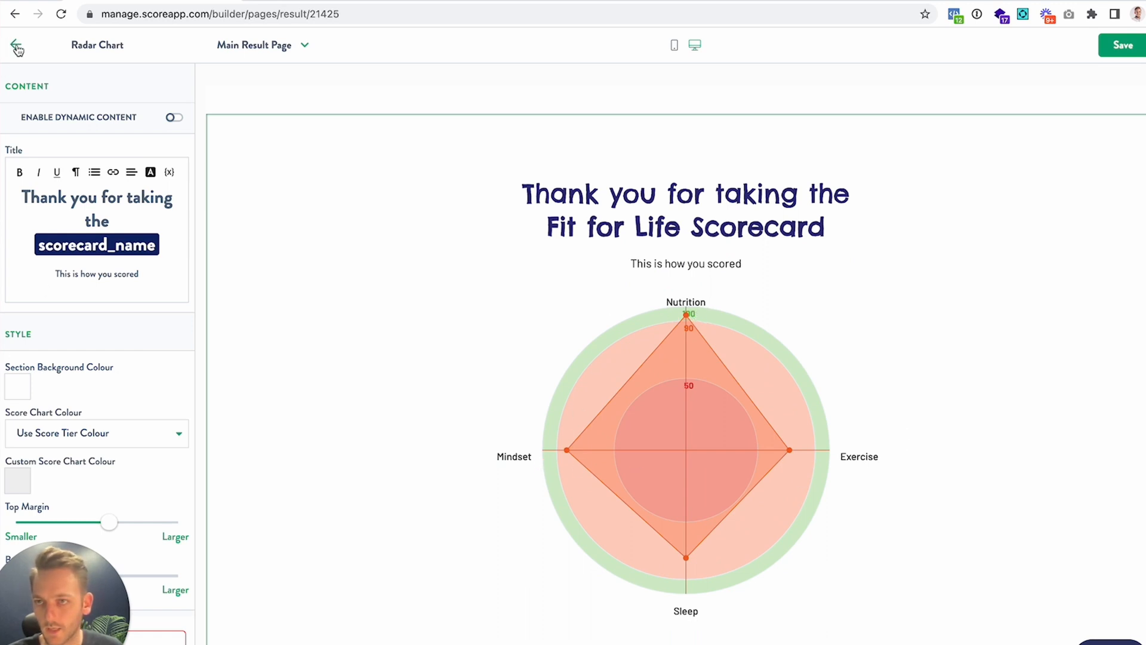
# Move the radar chart under the header, retitle the speed chart, and save the page.
pyautogui.click(16, 45)
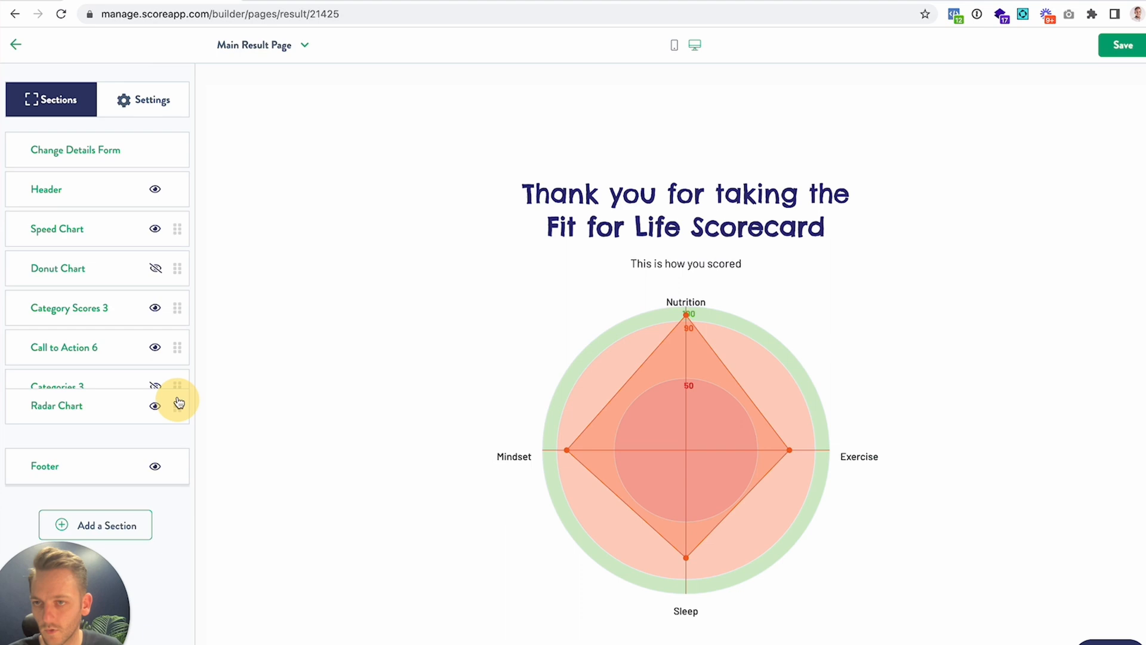
pyautogui.moveTo(177, 406); pyautogui.dragTo(177, 228)
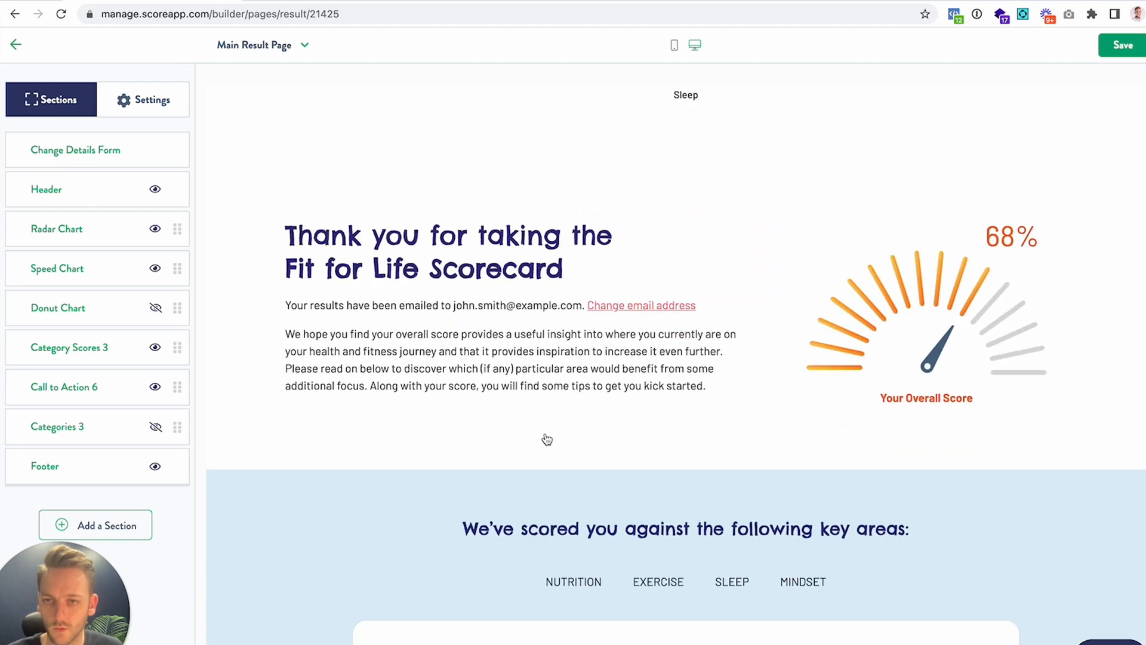
pyautogui.click(57, 268)
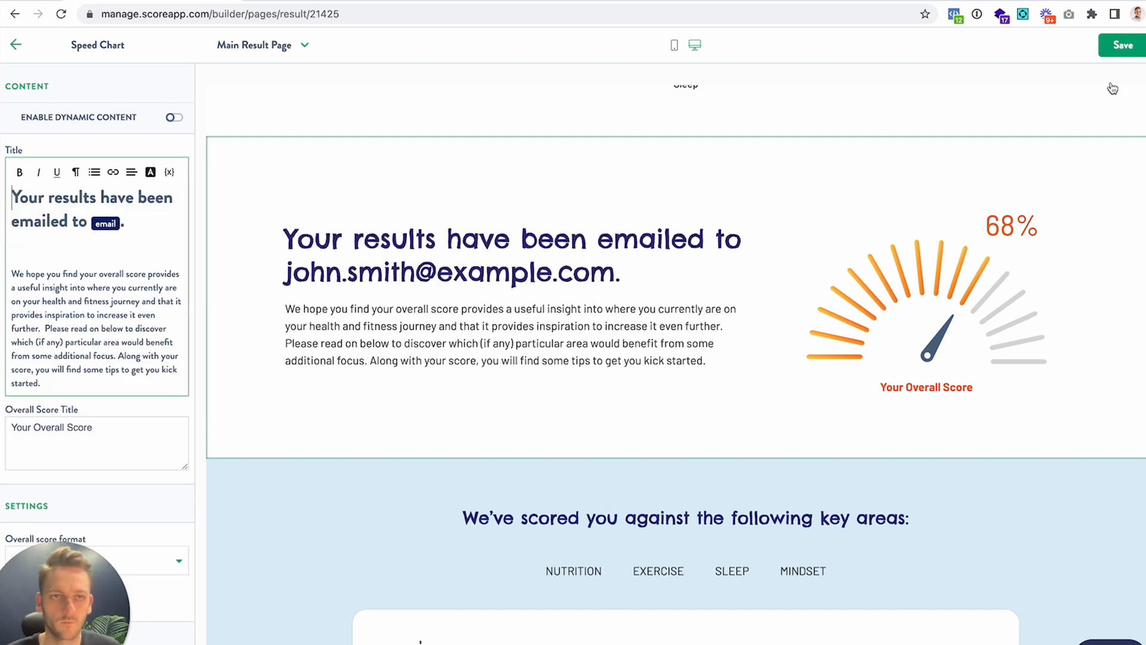
pyautogui.click(1121, 45)
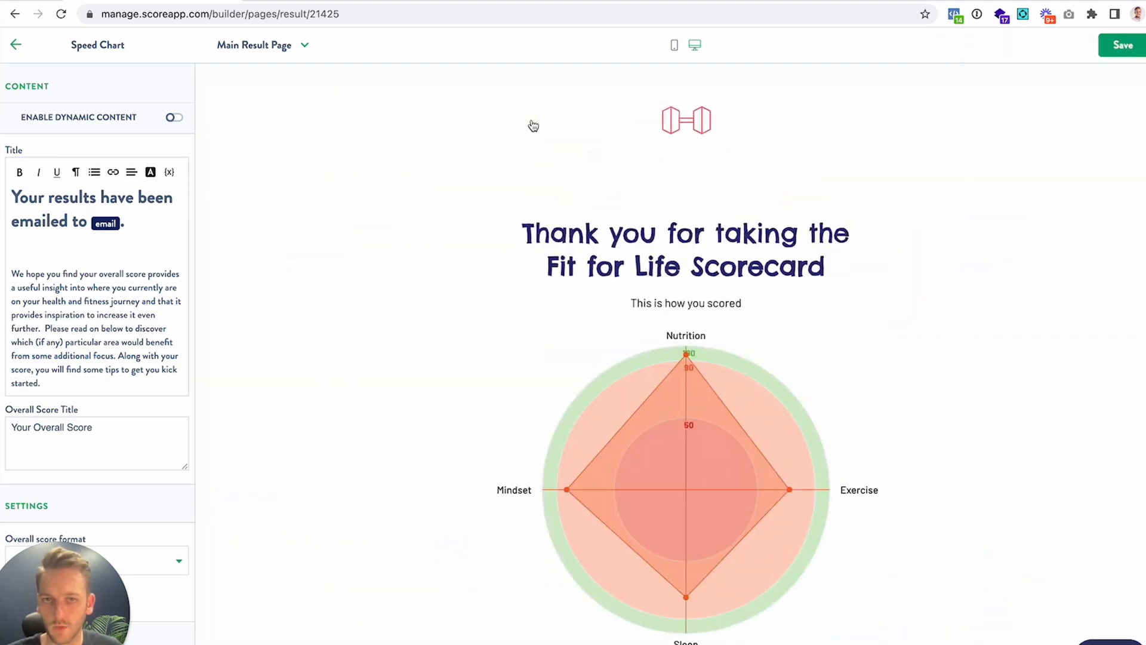
pyautogui.click(16, 45)
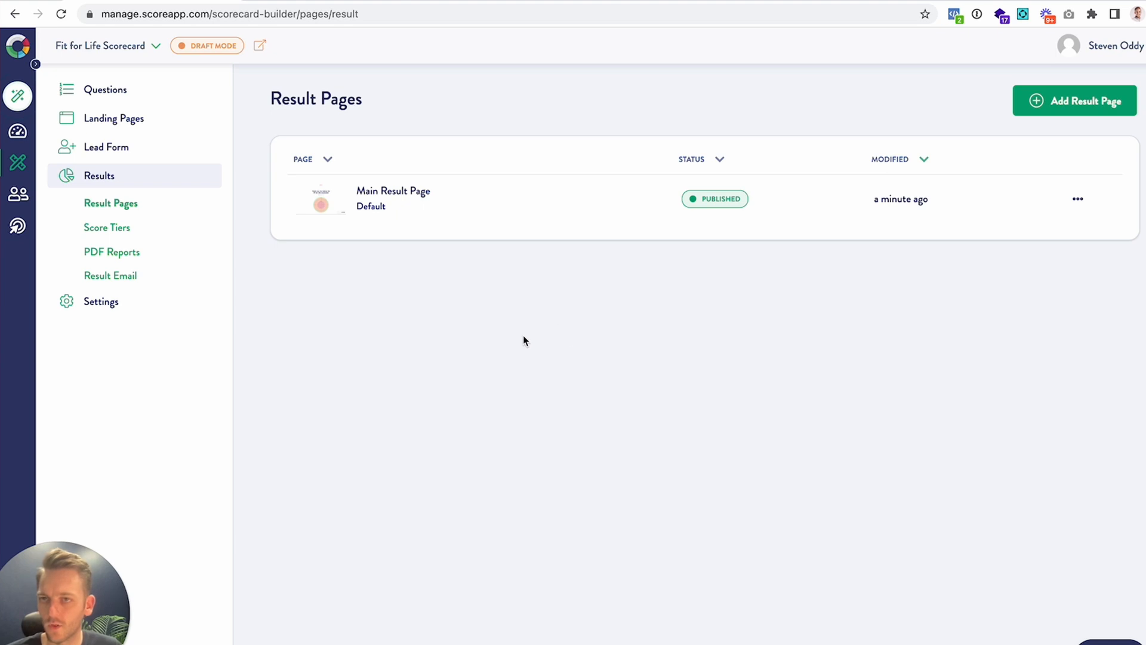
pyautogui.moveTo(126, 154)
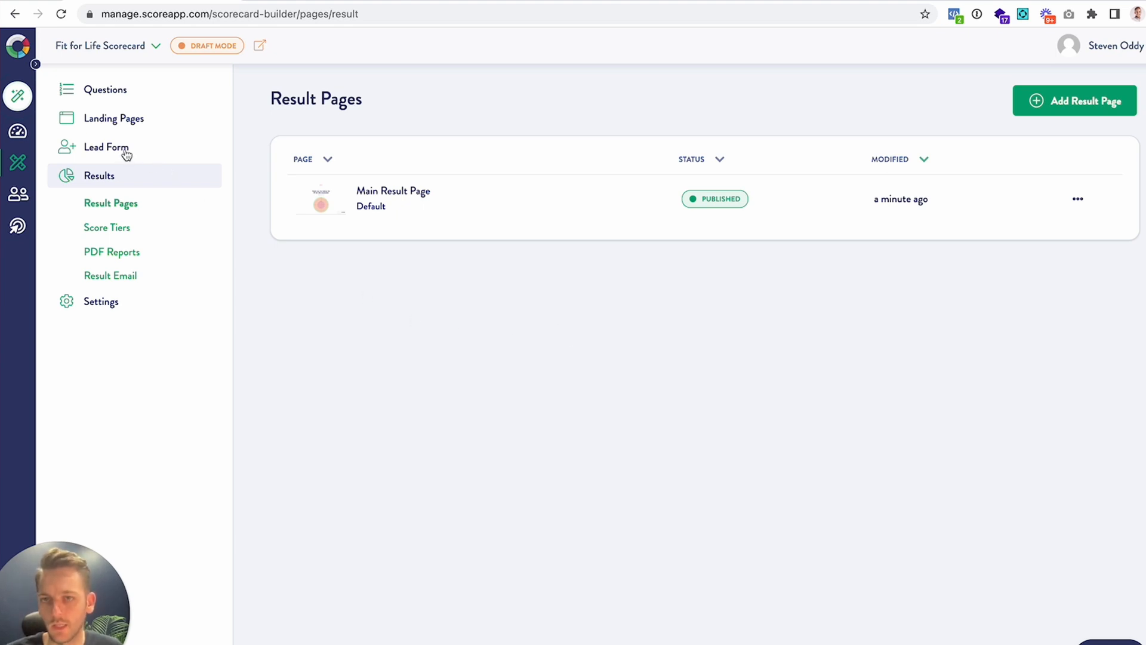
# Open the Lead Form settings with First name, Last name and Email fields.
pyautogui.click(106, 146)
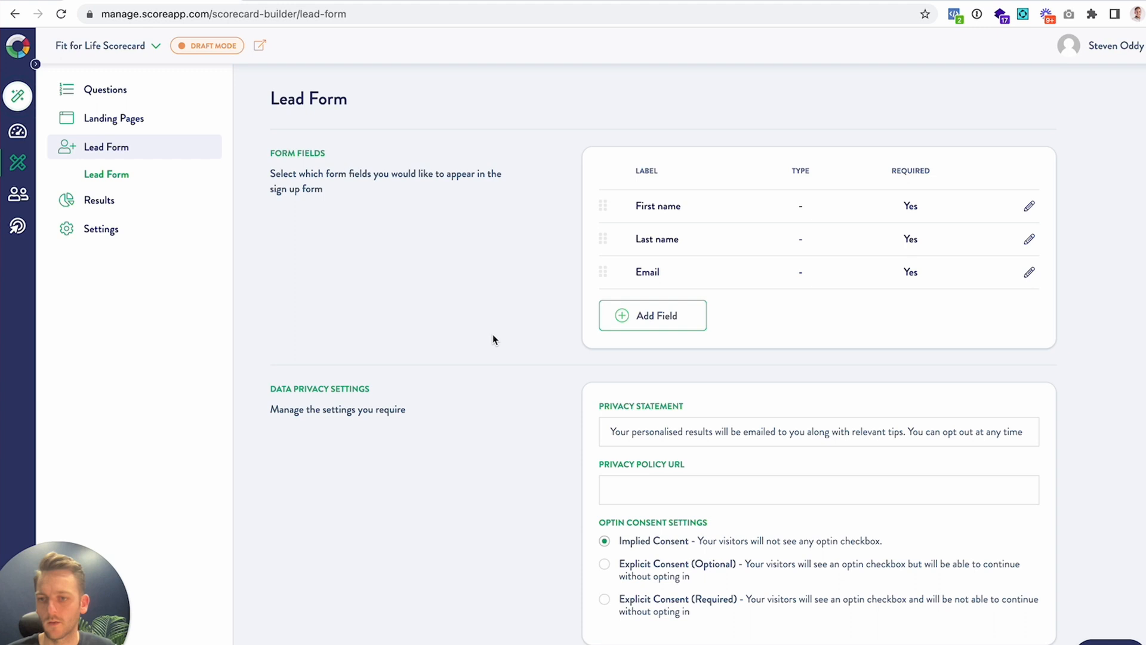
pyautogui.moveTo(619, 212)
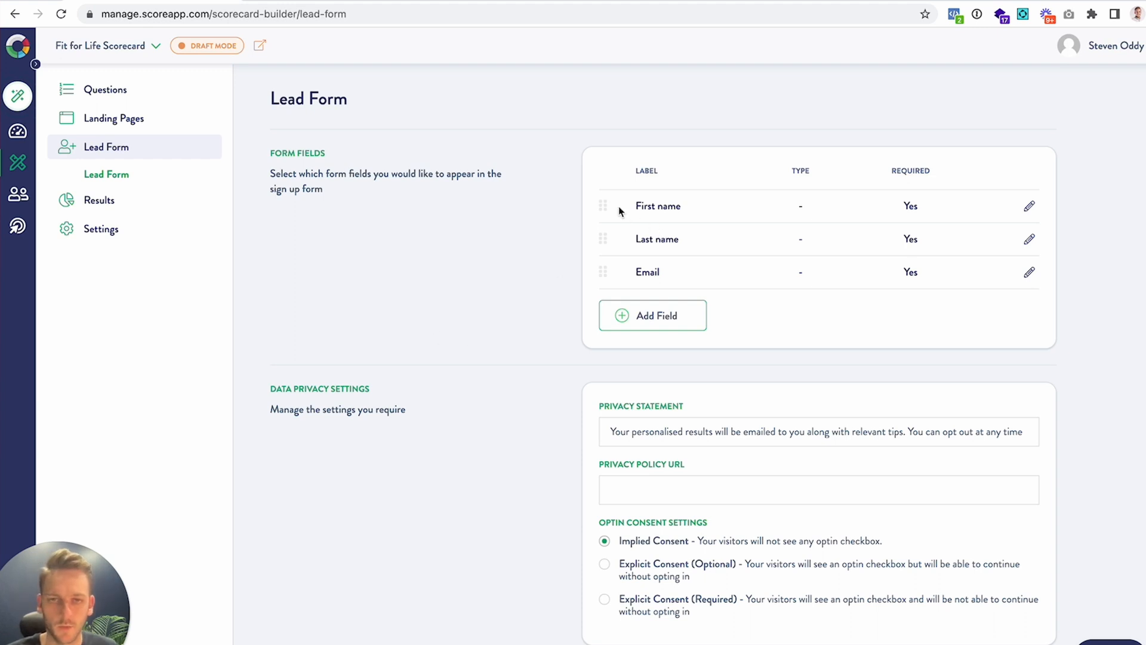
pyautogui.moveTo(686, 245)
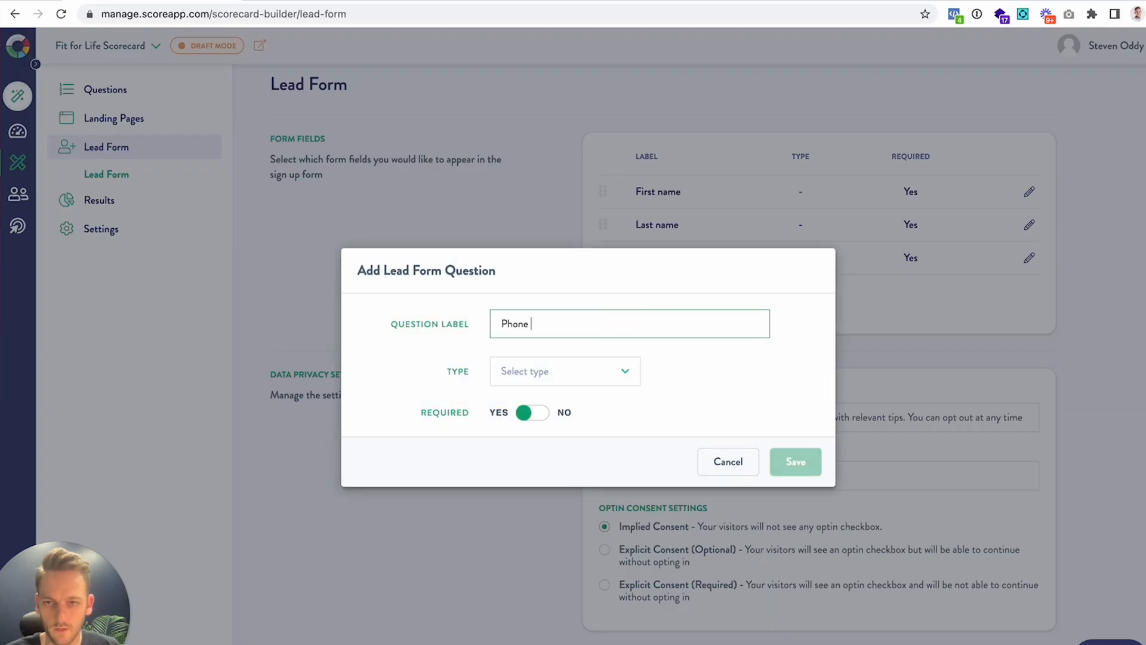
# Add a non-required Phone Number field of type Phone defaulting to United Kingdom.
pyautogui.click(563, 370)
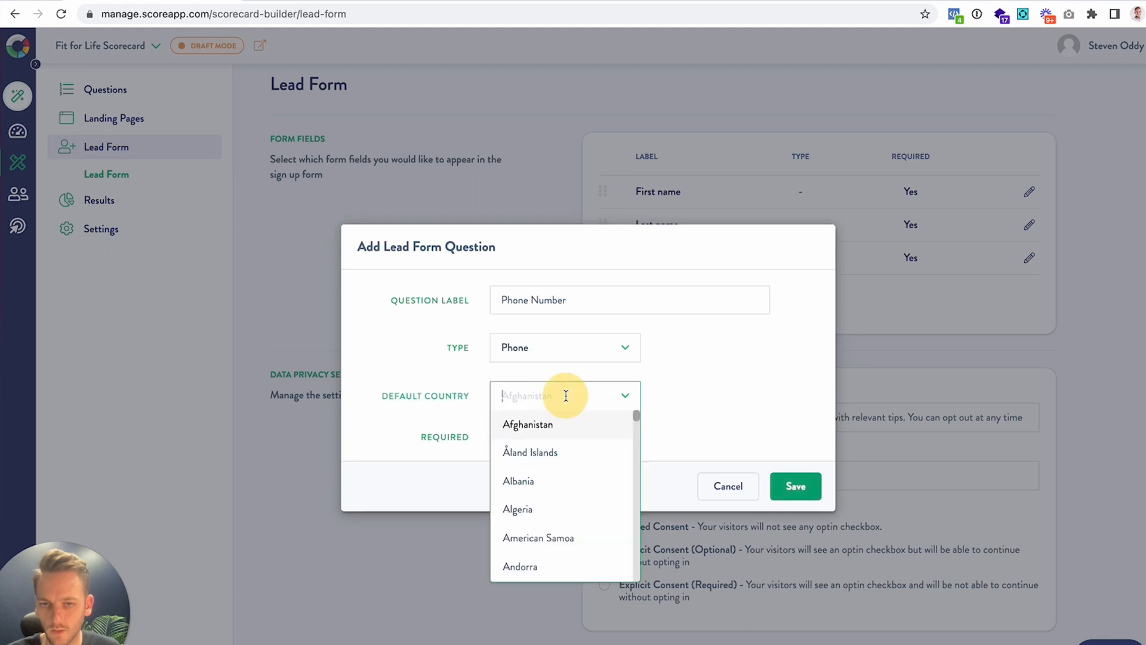
pyautogui.write('uni')
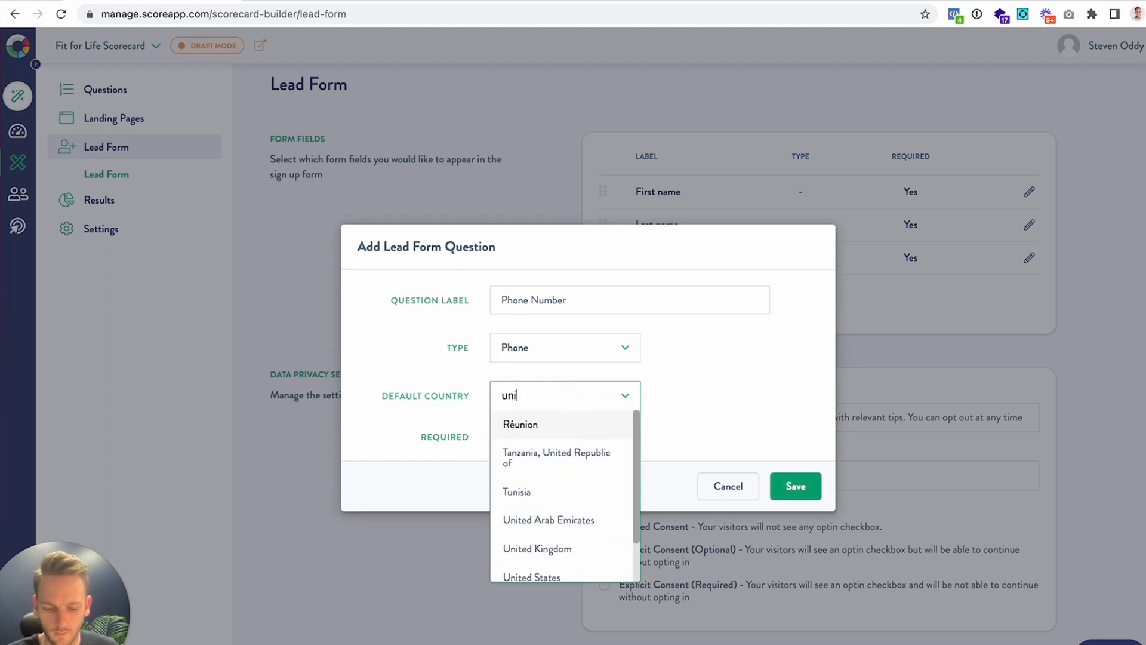
pyautogui.click(537, 548)
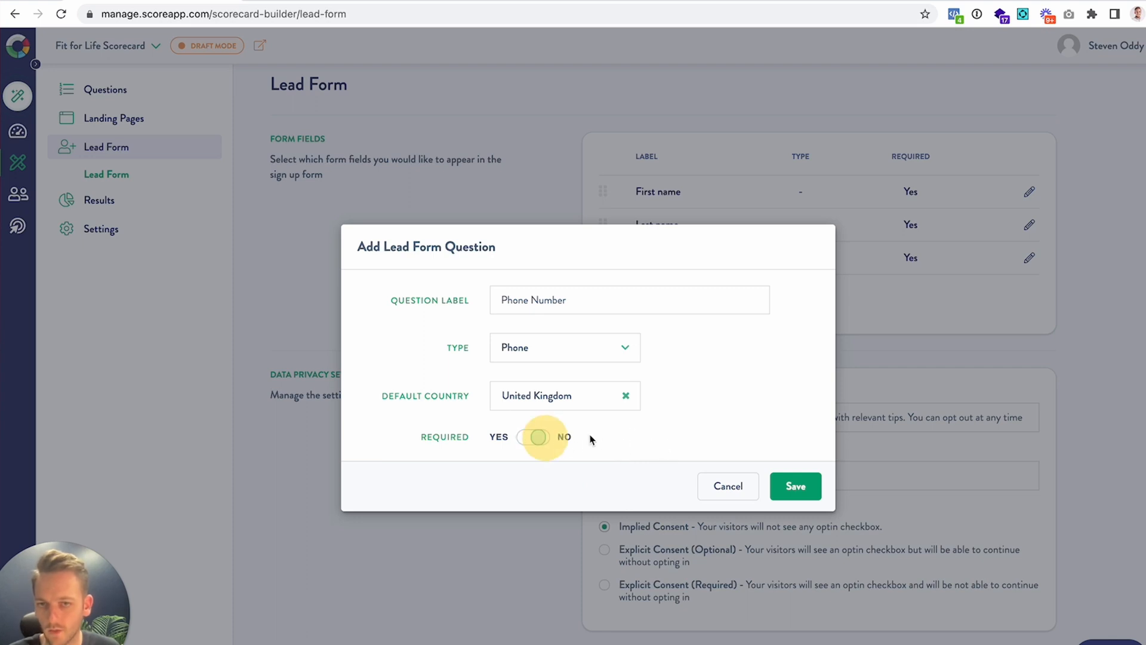
pyautogui.click(795, 486)
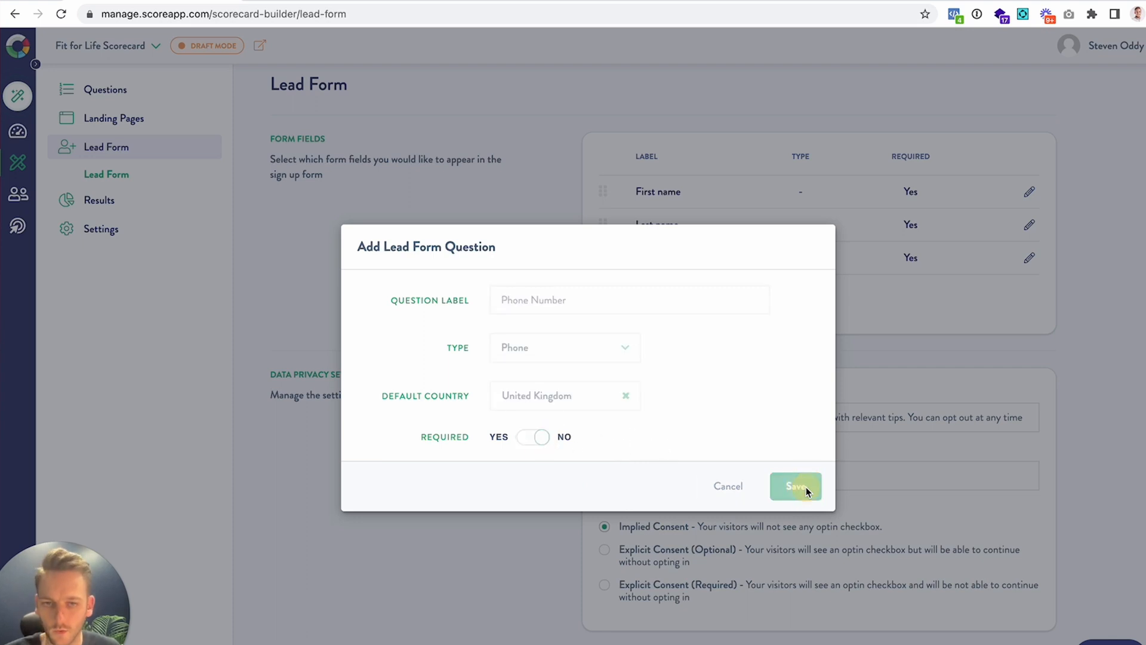
pyautogui.click(795, 486)
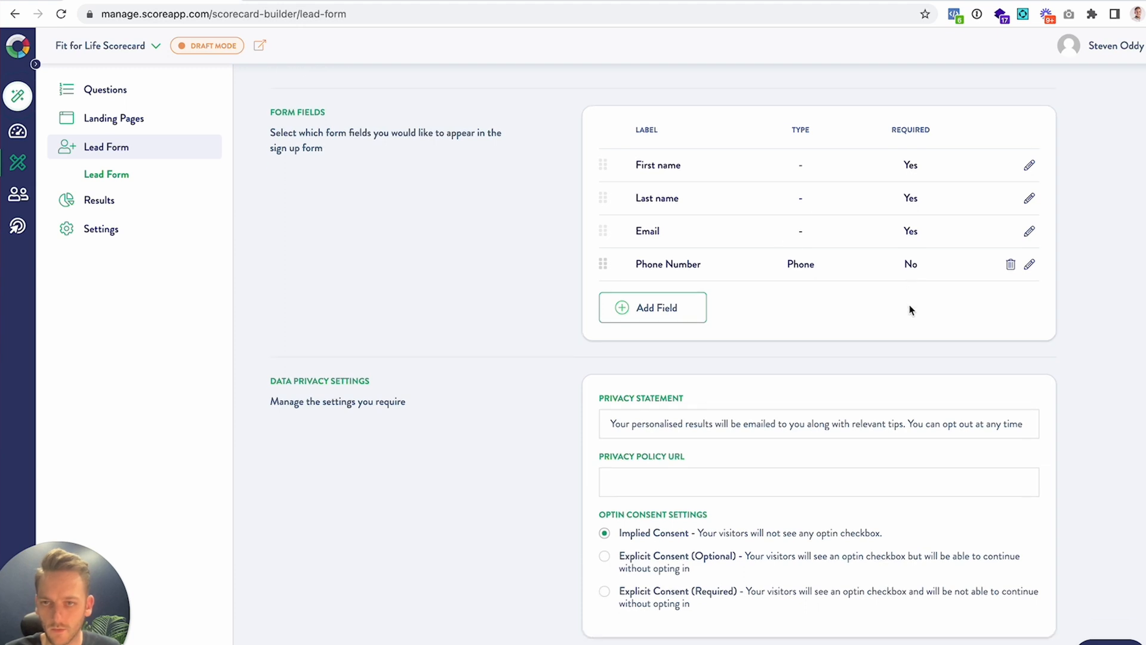
pyautogui.scroll(-3)
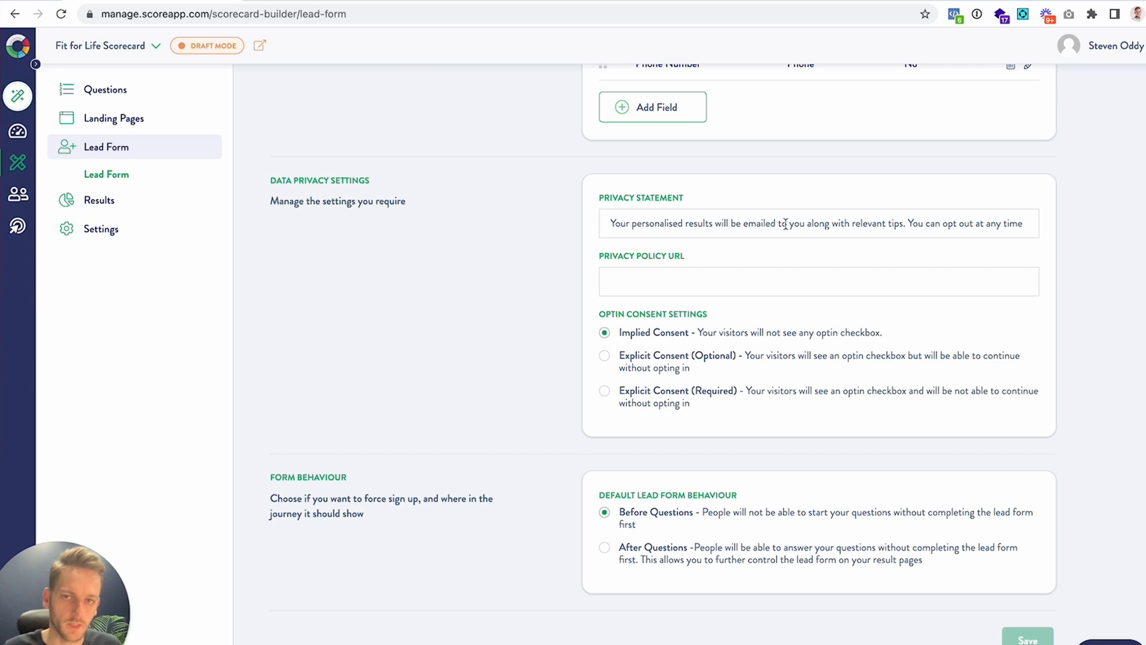
pyautogui.scroll(-3)
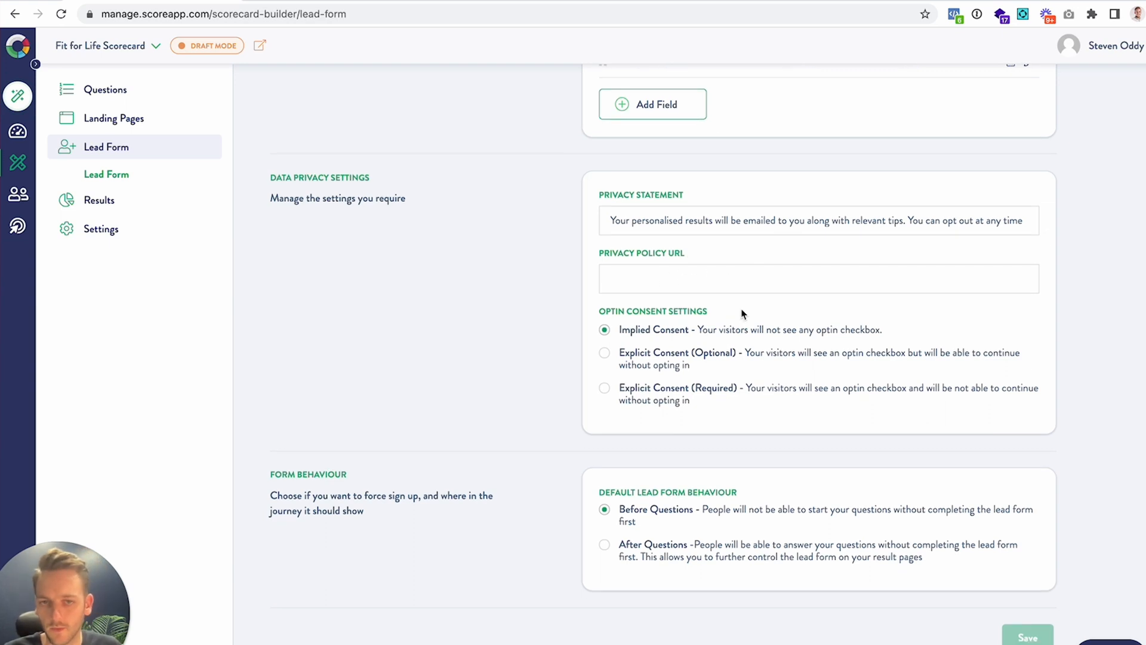
pyautogui.moveTo(610, 344)
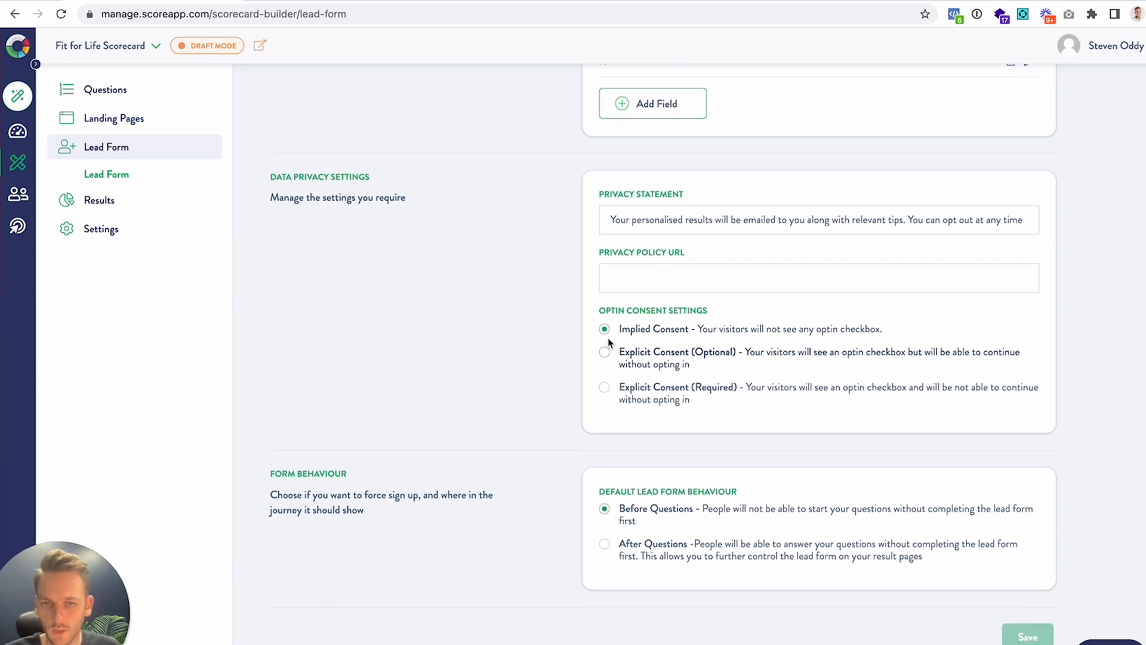
pyautogui.scroll(-3)
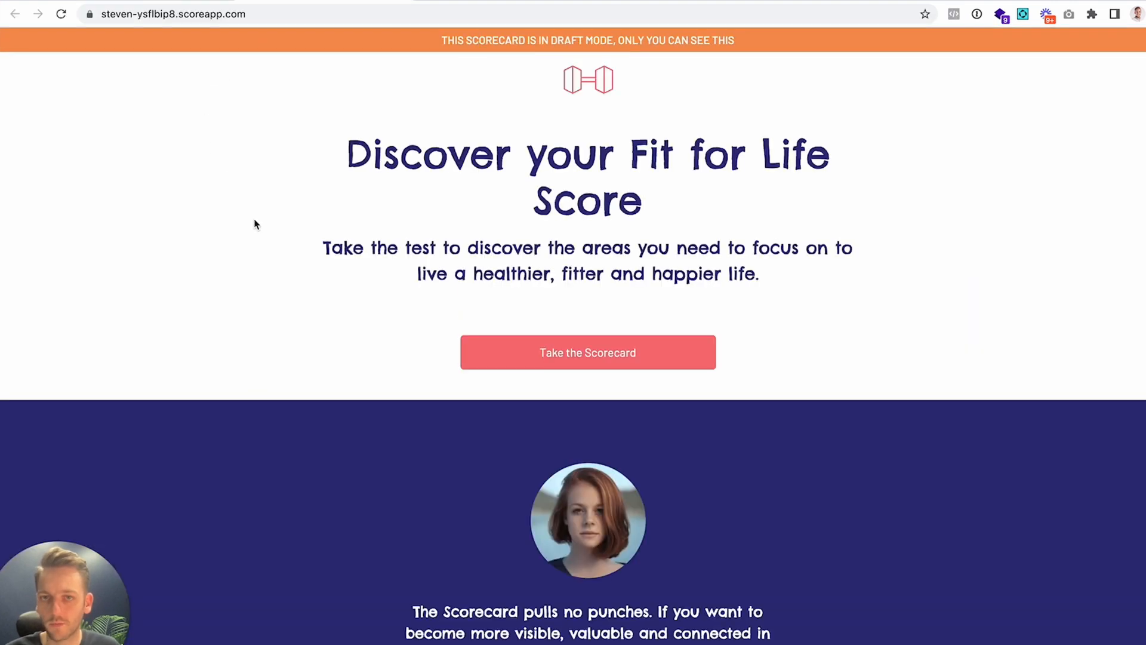
pyautogui.scroll(-3)
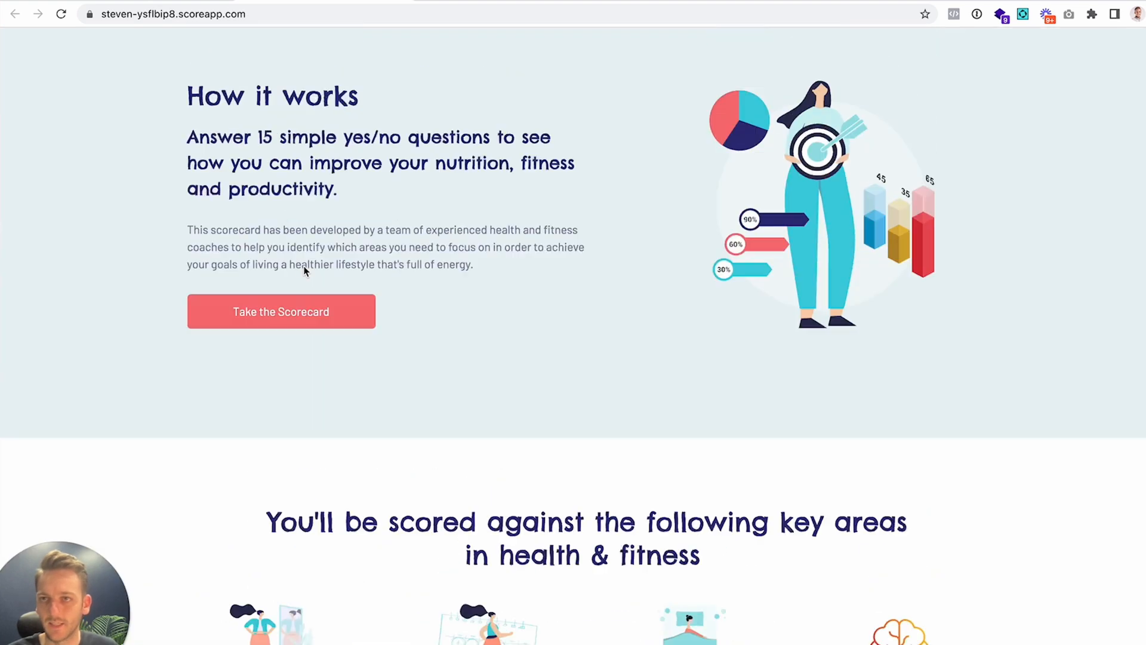
pyautogui.click(281, 312)
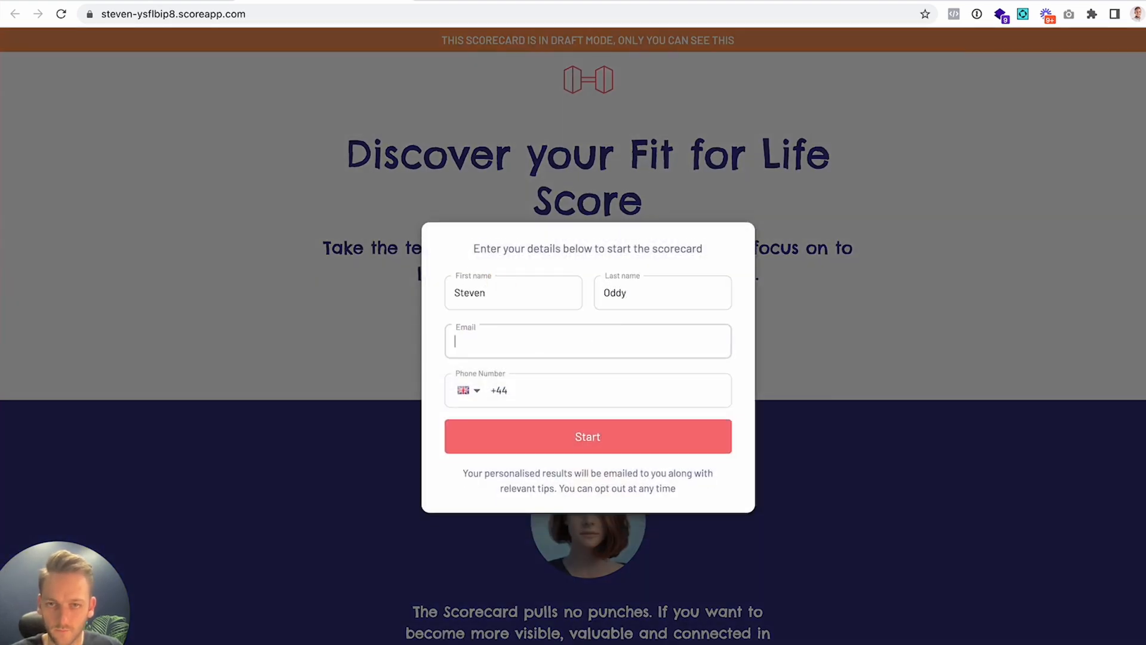
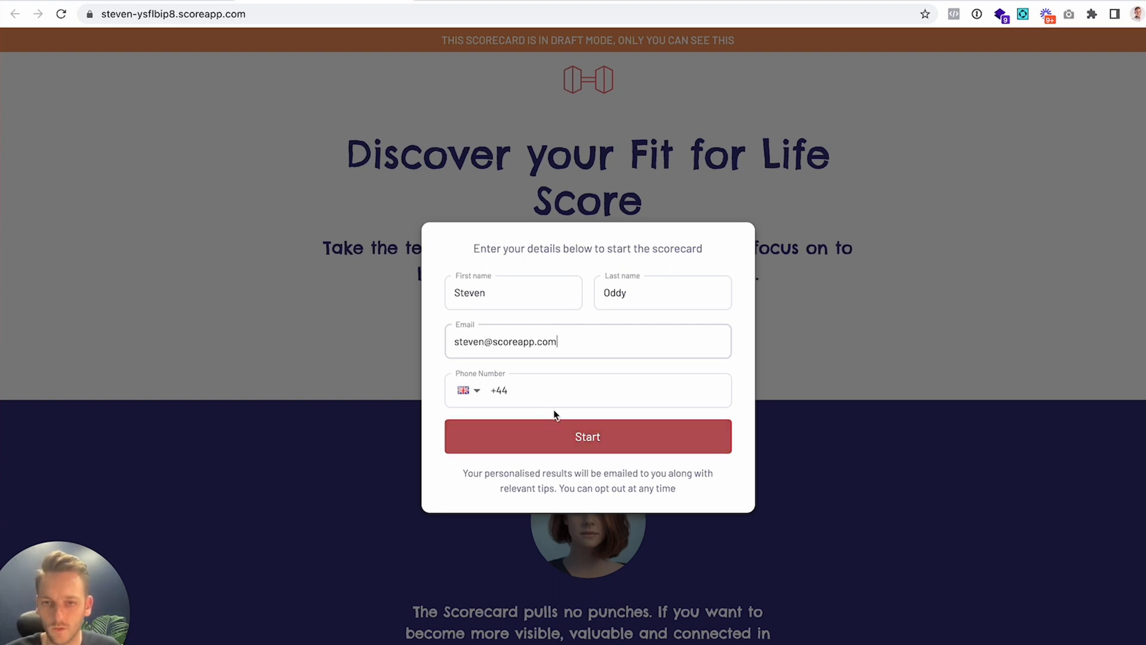
pyautogui.click(587, 436)
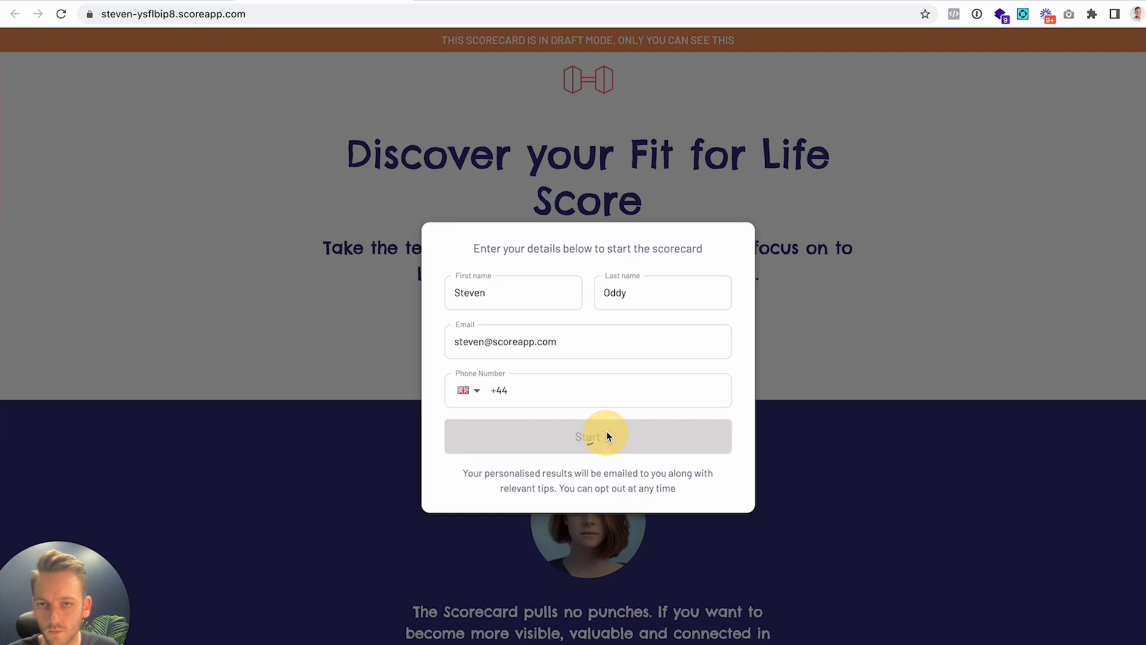
# Answer the scorecard questions on napping, activity tracker, alcohol and weight lifting.
pyautogui.click(586, 435)
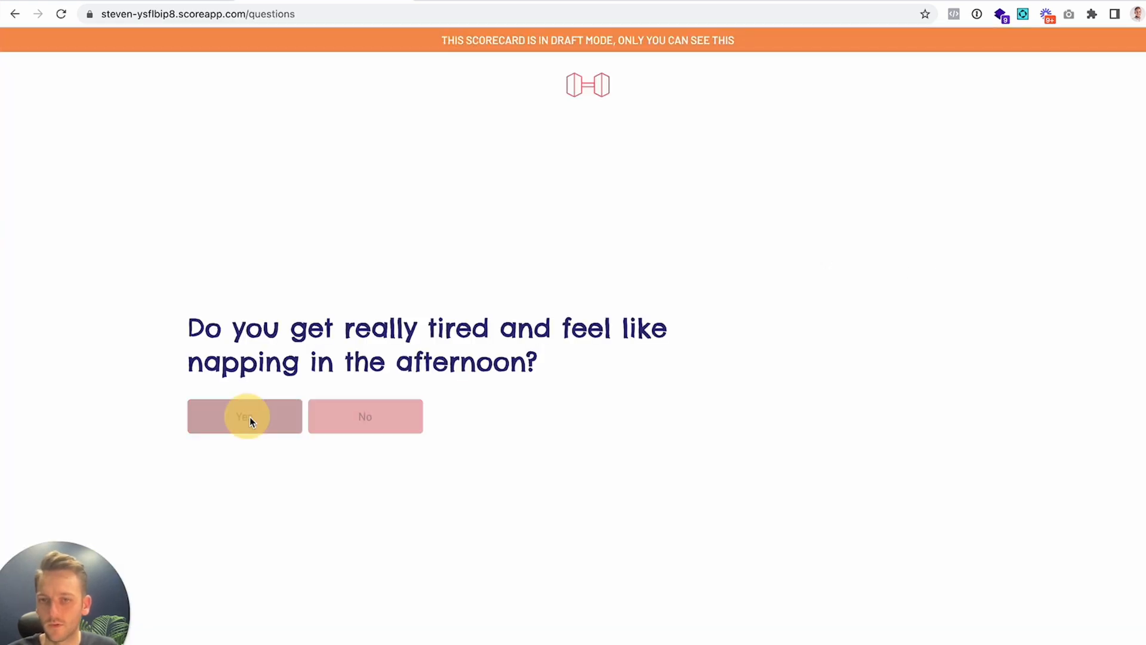
pyautogui.click(245, 416)
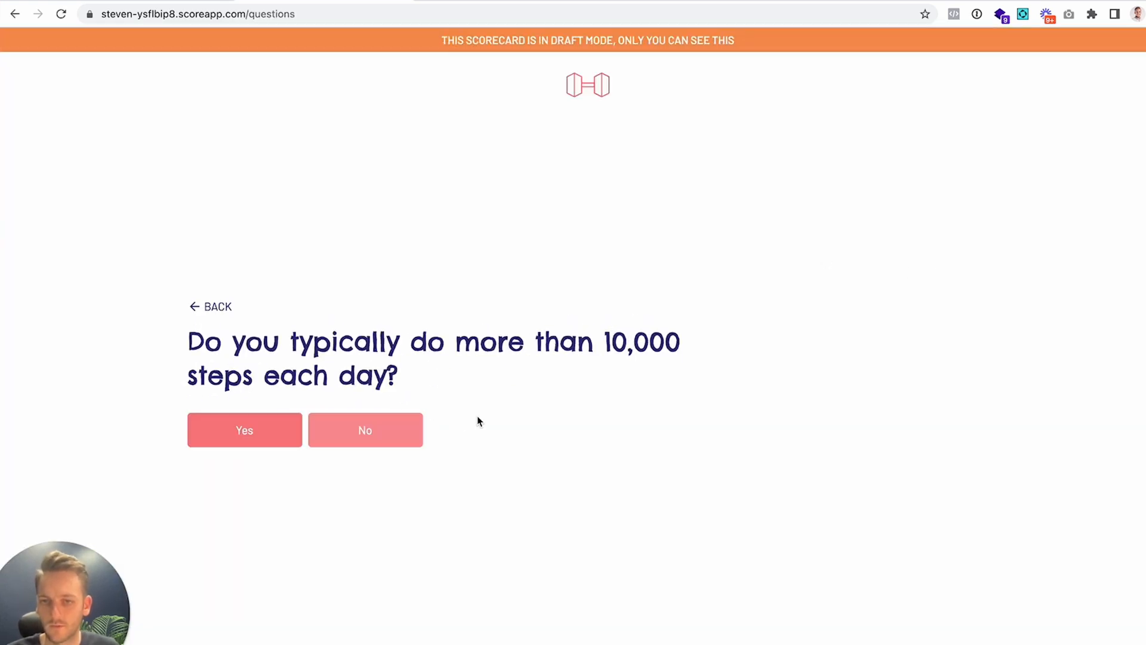
pyautogui.click(244, 429)
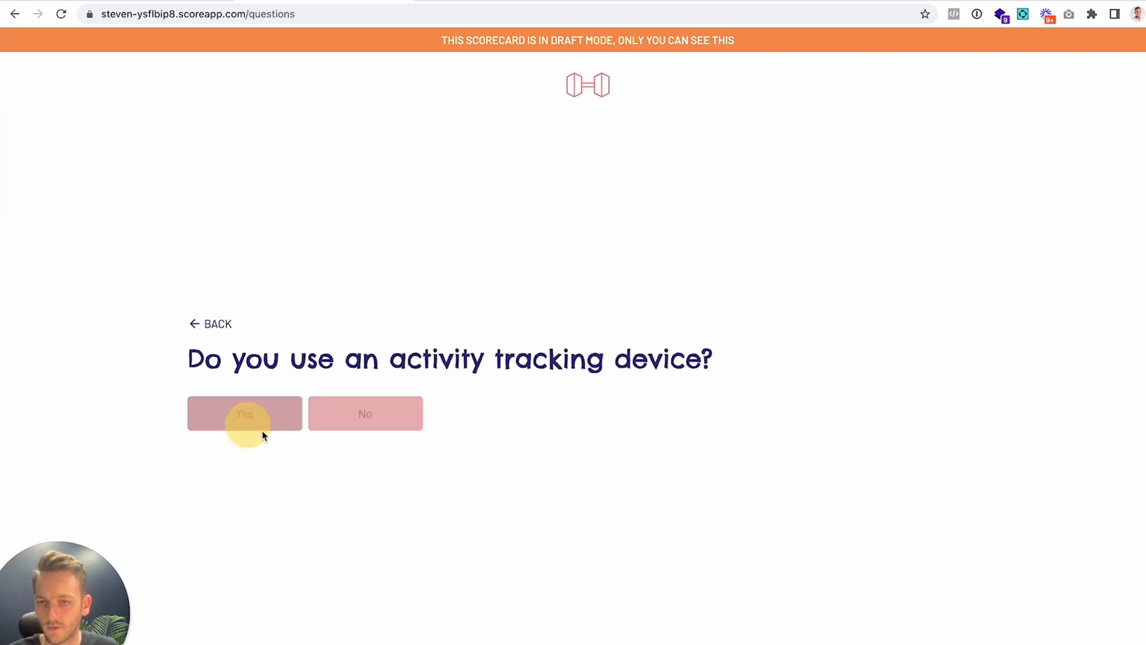
pyautogui.click(244, 413)
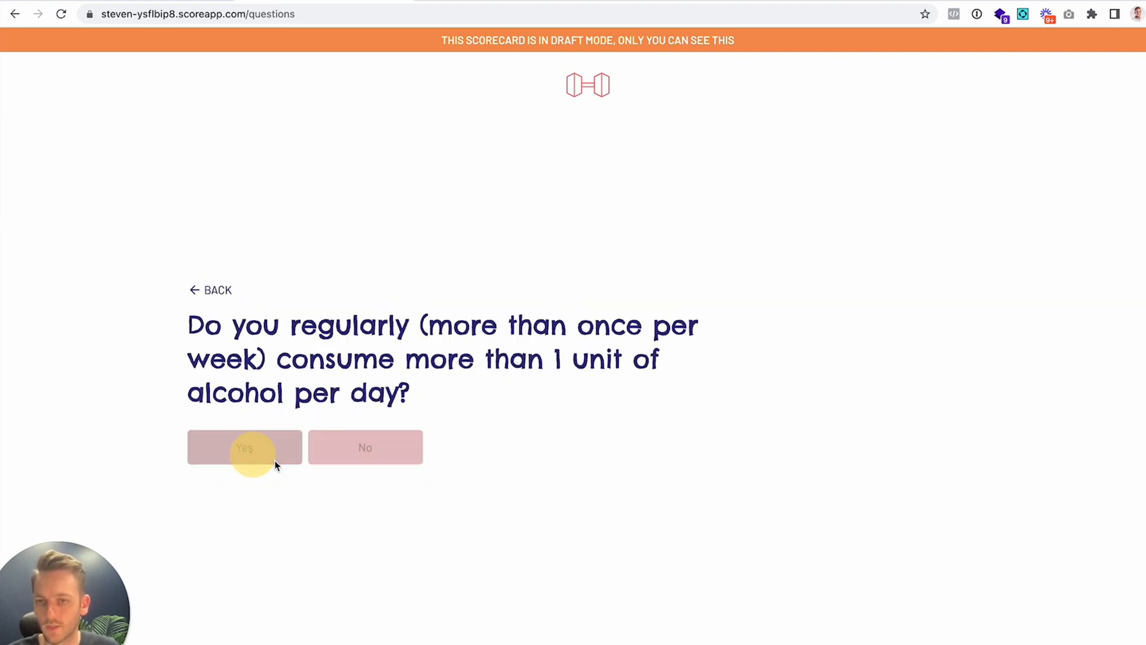
pyautogui.click(244, 447)
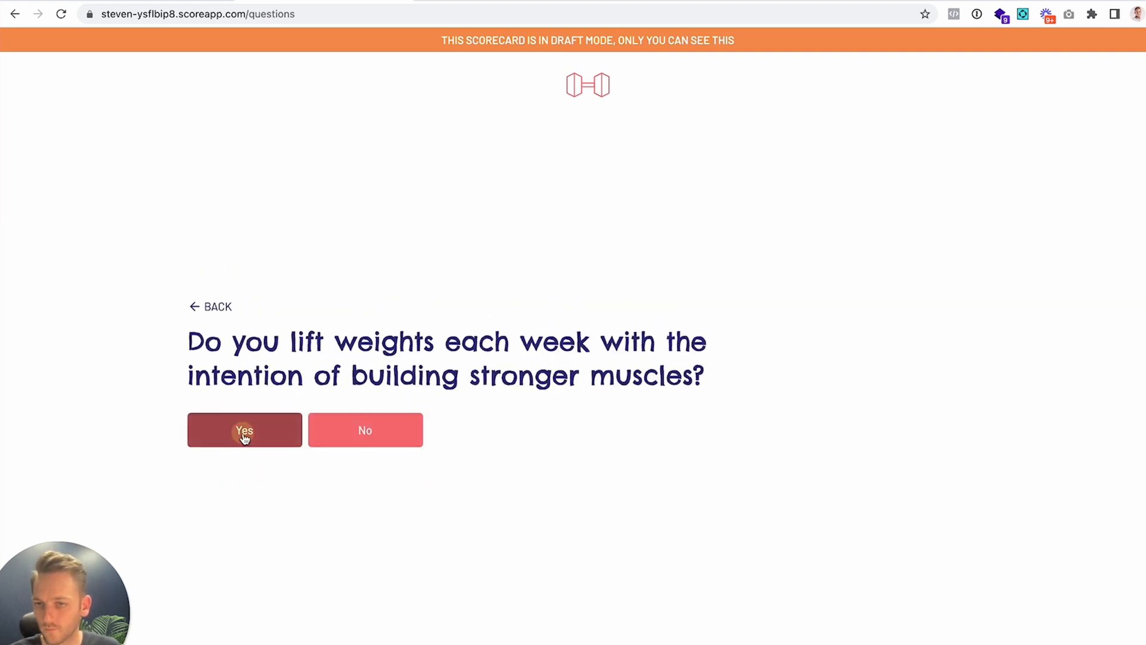
pyautogui.click(244, 430)
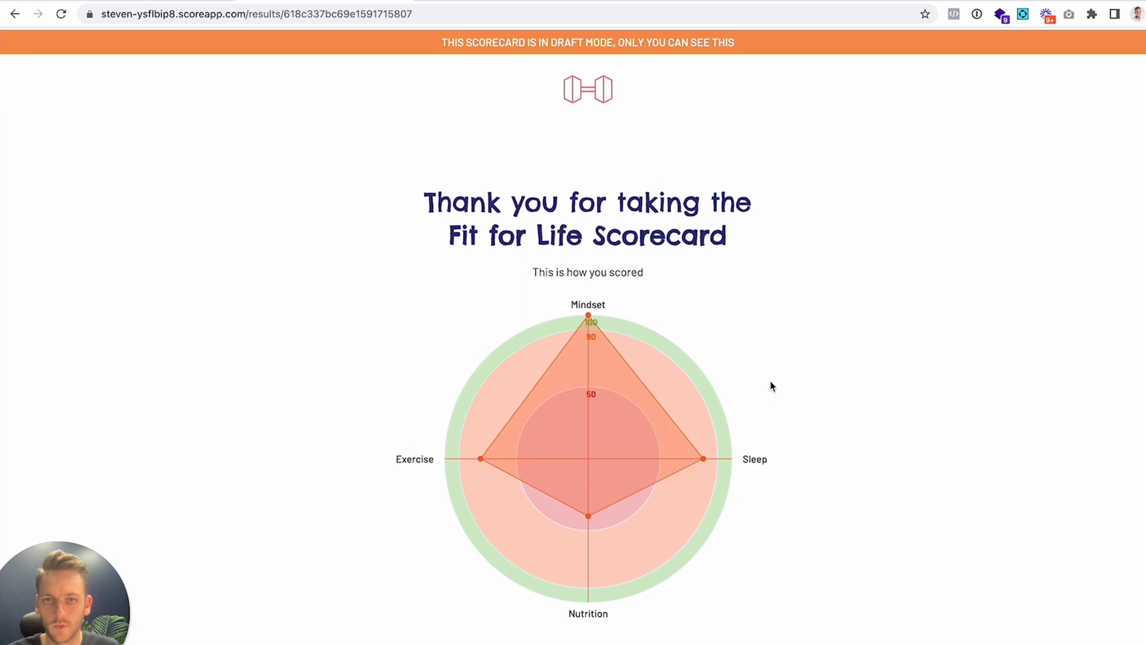
# Scroll through the results page with its radar chart and 69% score.
pyautogui.scroll(-3)
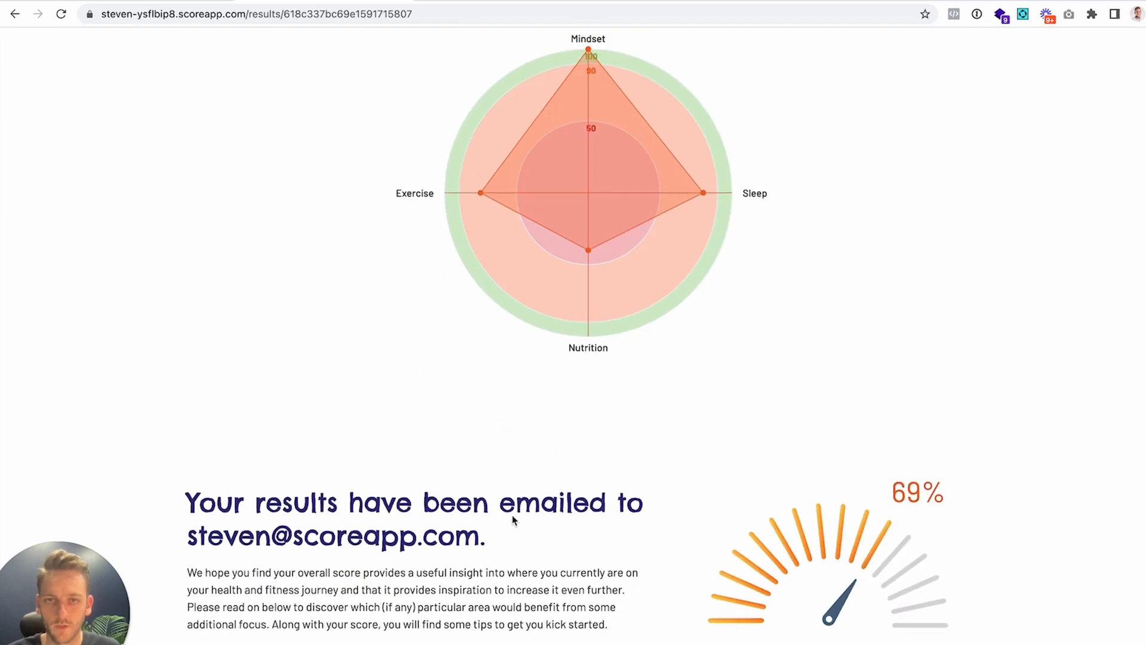
pyautogui.scroll(-3)
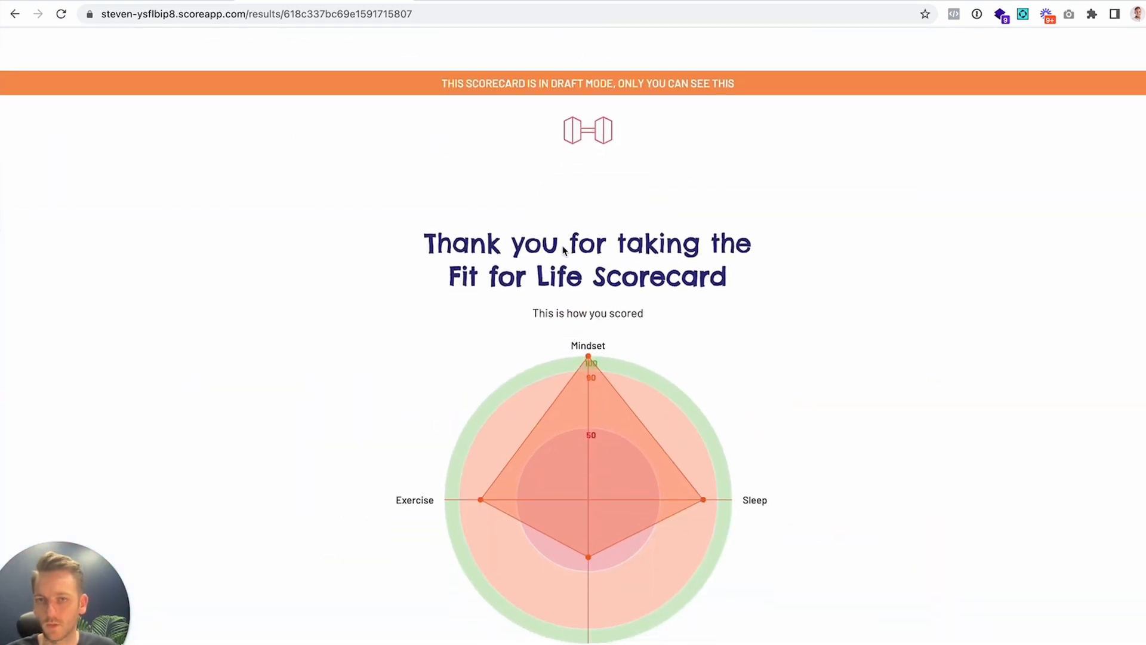
pyautogui.scroll(-3)
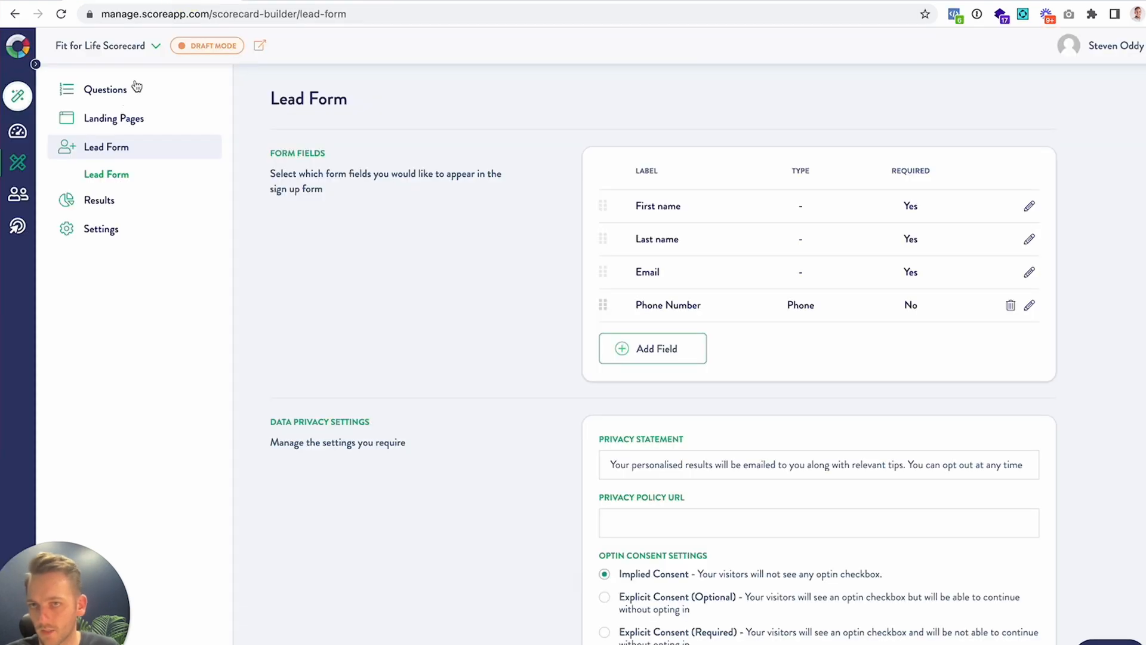
pyautogui.moveTo(18, 134)
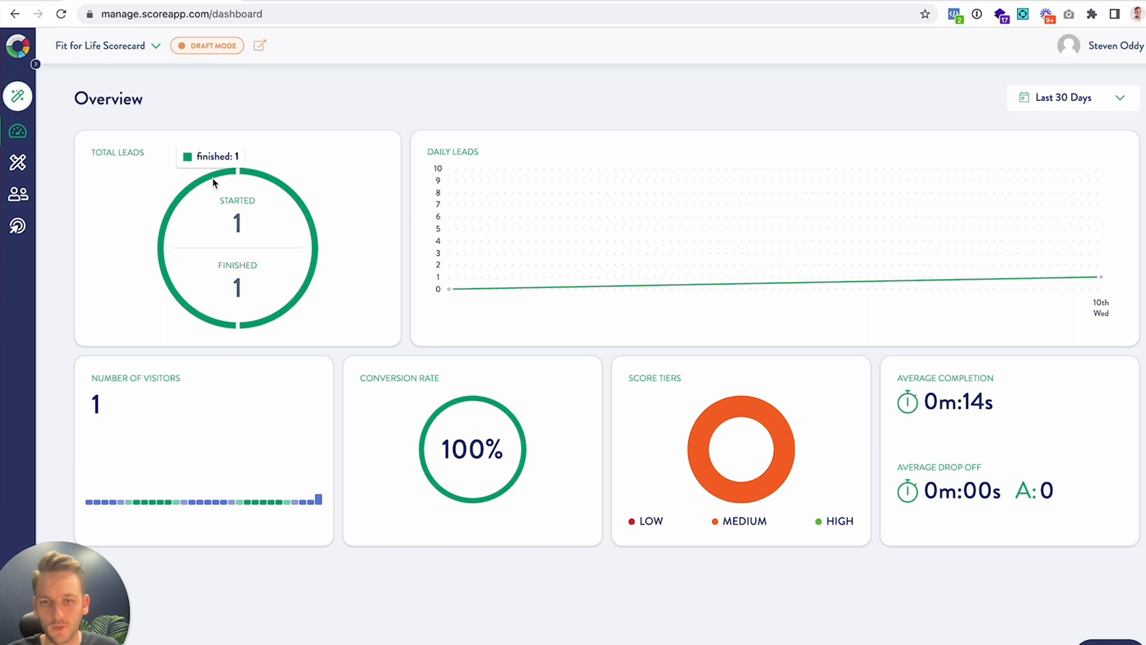
# Open the Leads list showing the single draft-mode test lead scoring 69%.
pyautogui.click(17, 193)
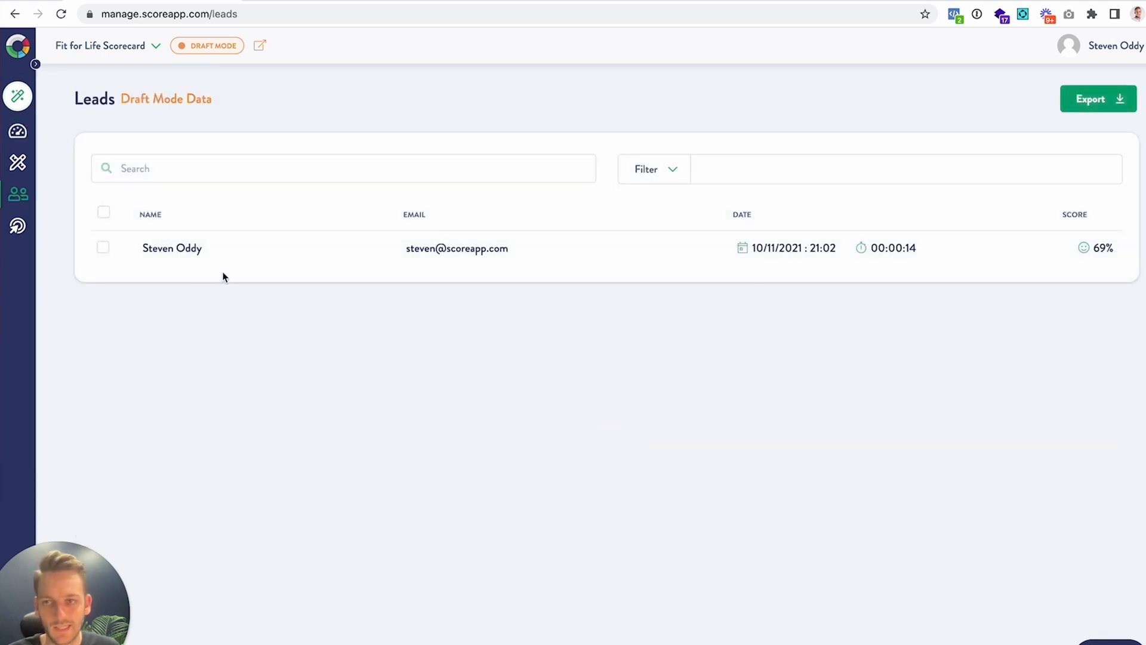
pyautogui.moveTo(277, 261)
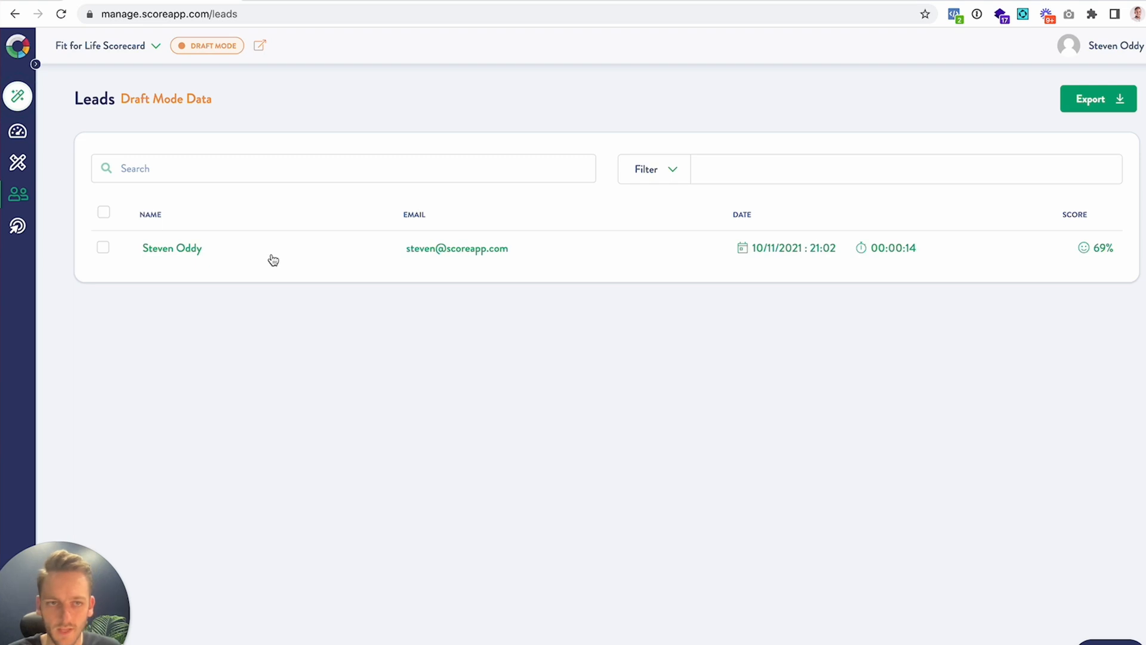
pyautogui.moveTo(910, 260)
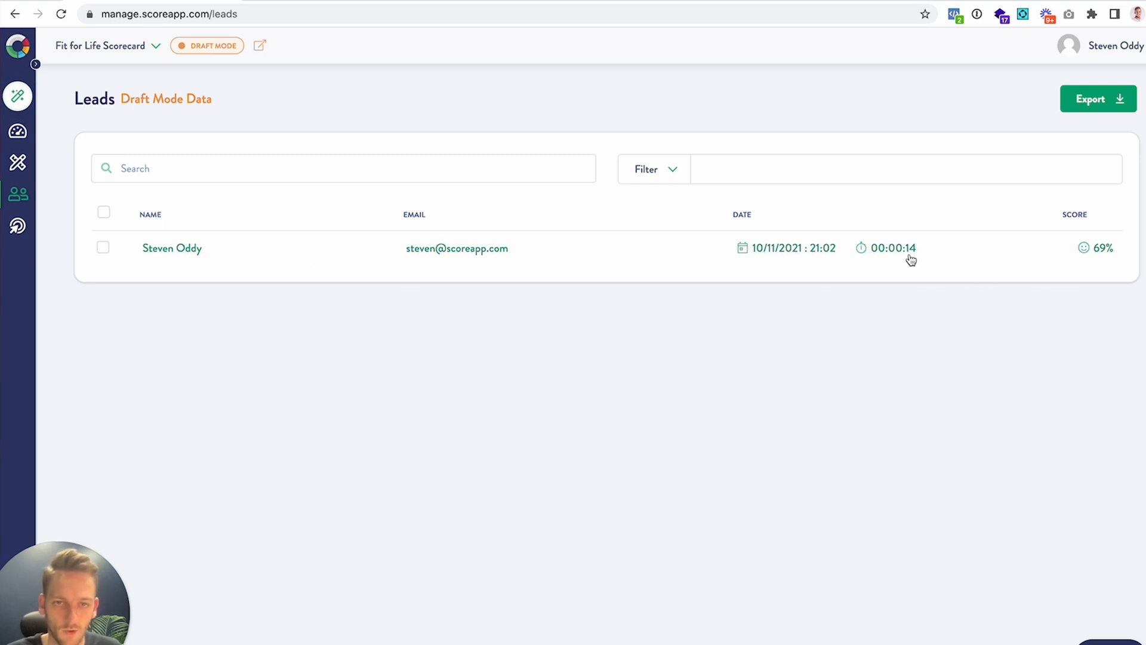
pyautogui.moveTo(388, 266)
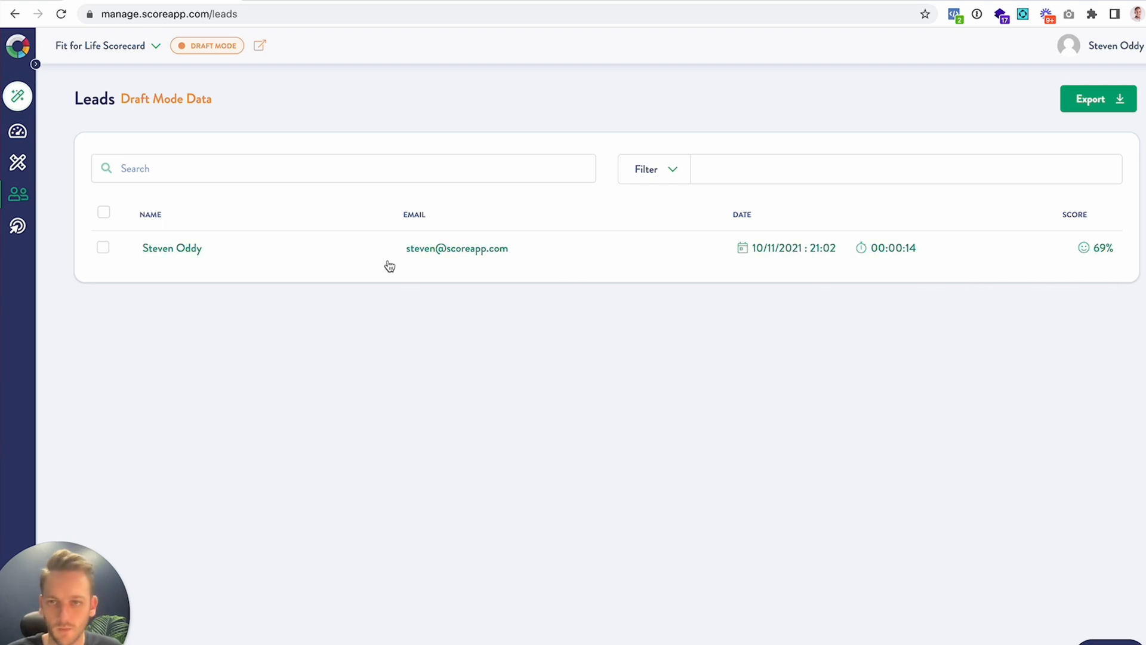
# Open the test lead's record and scroll its Answers tab by category.
pyautogui.click(172, 247)
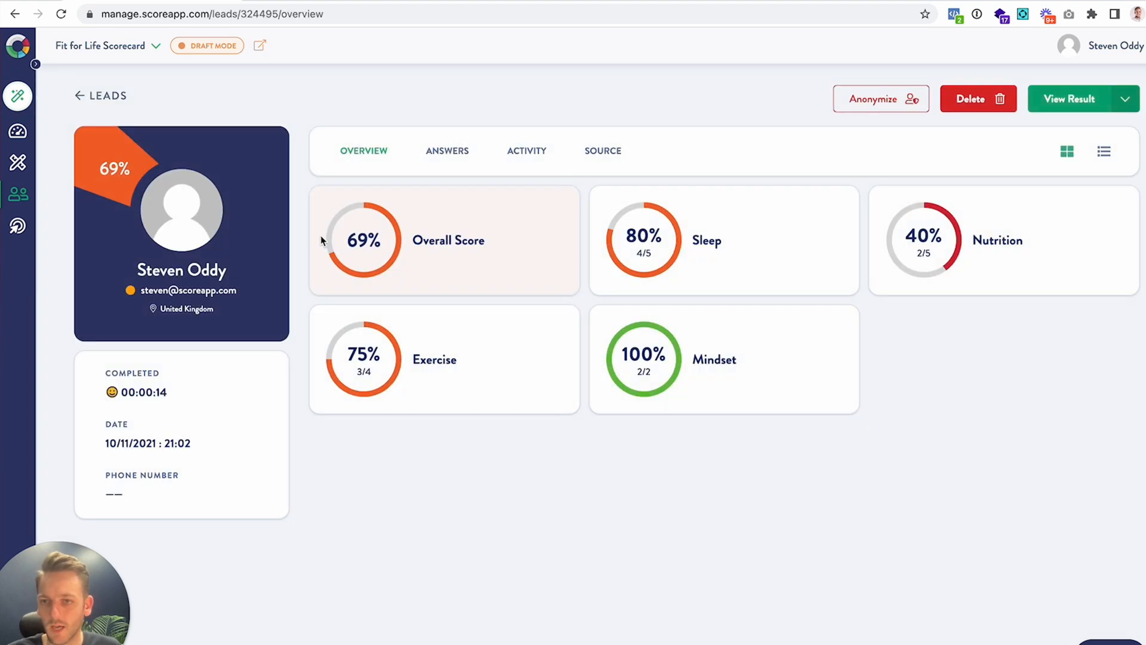
pyautogui.moveTo(509, 287)
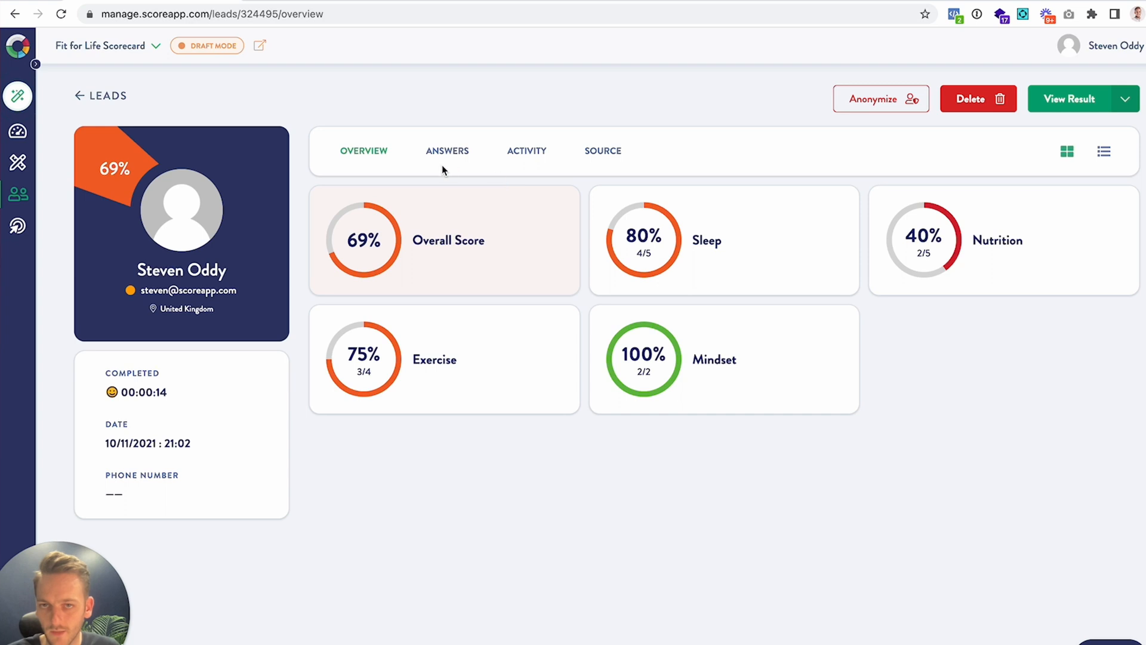
pyautogui.click(447, 150)
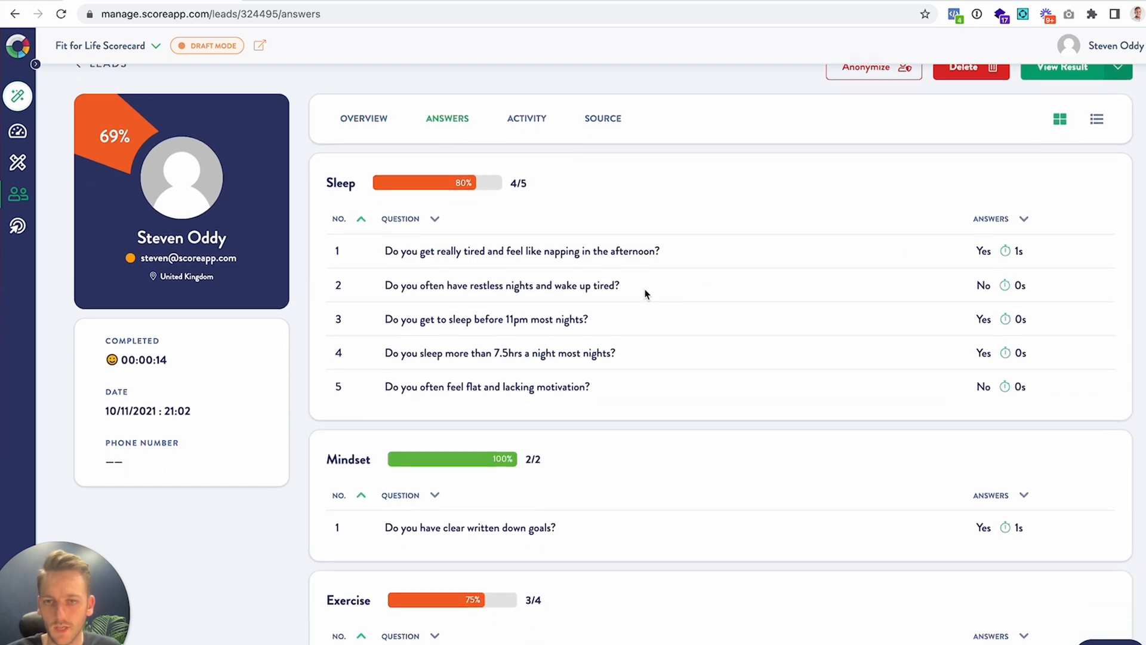
pyautogui.scroll(-3)
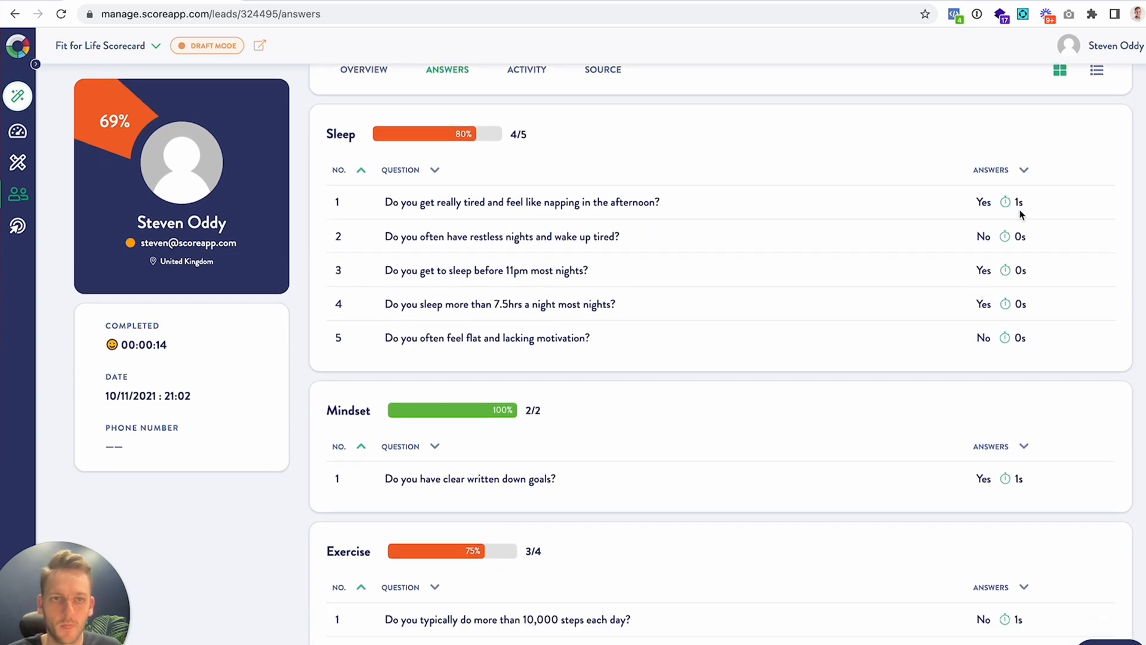
pyautogui.scroll(-3)
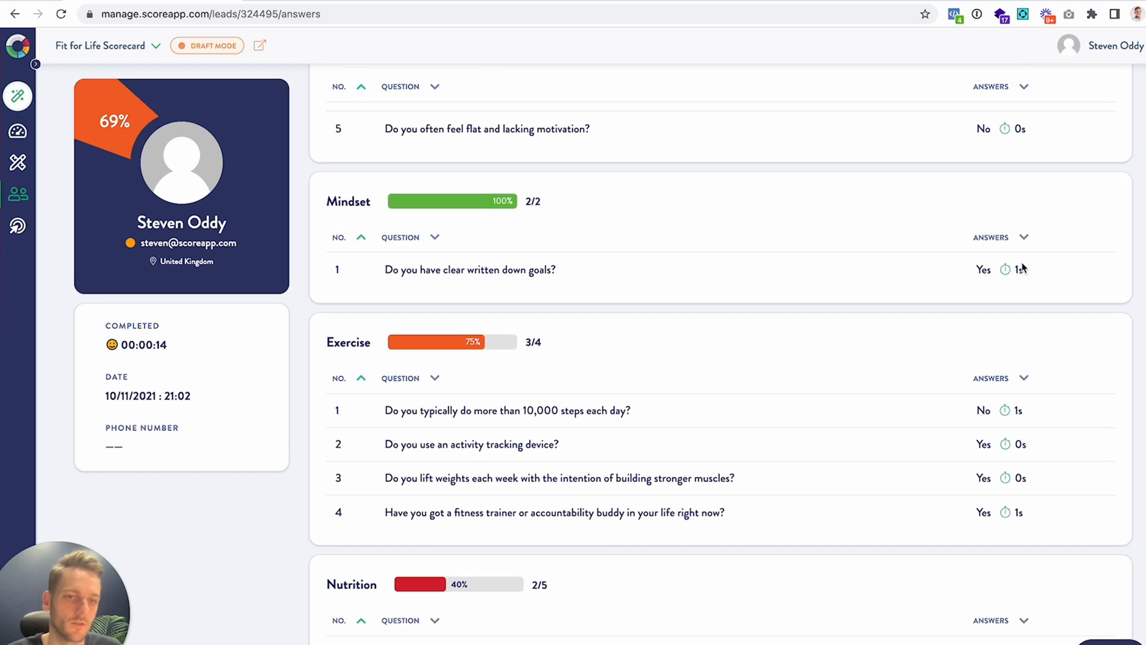
pyautogui.scroll(-3)
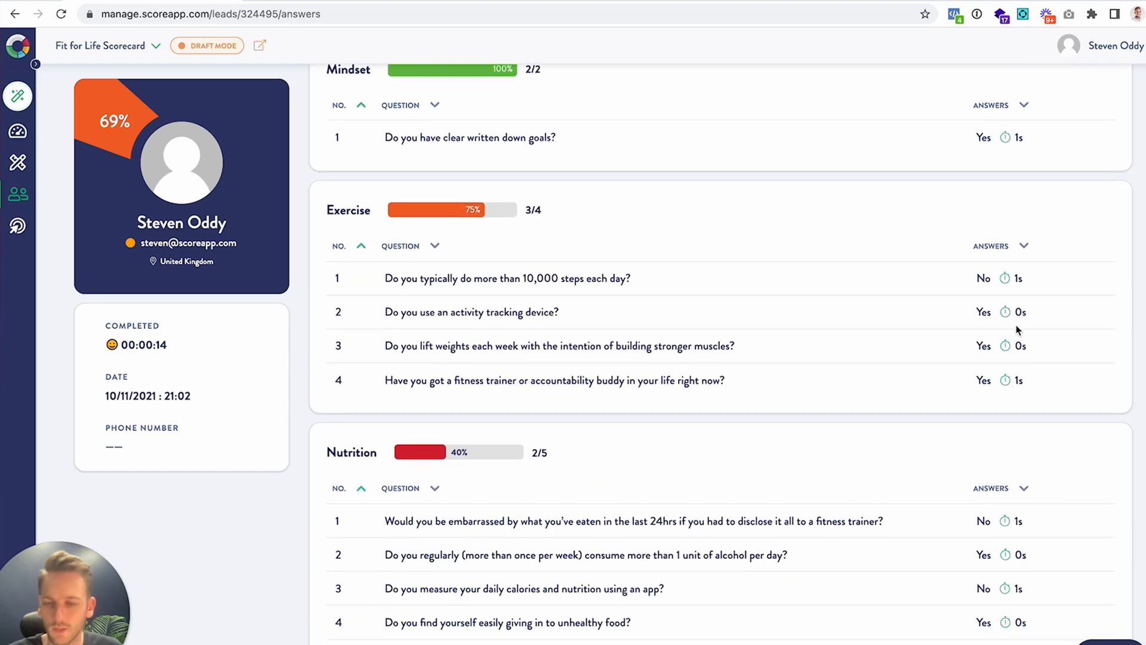
pyautogui.scroll(3)
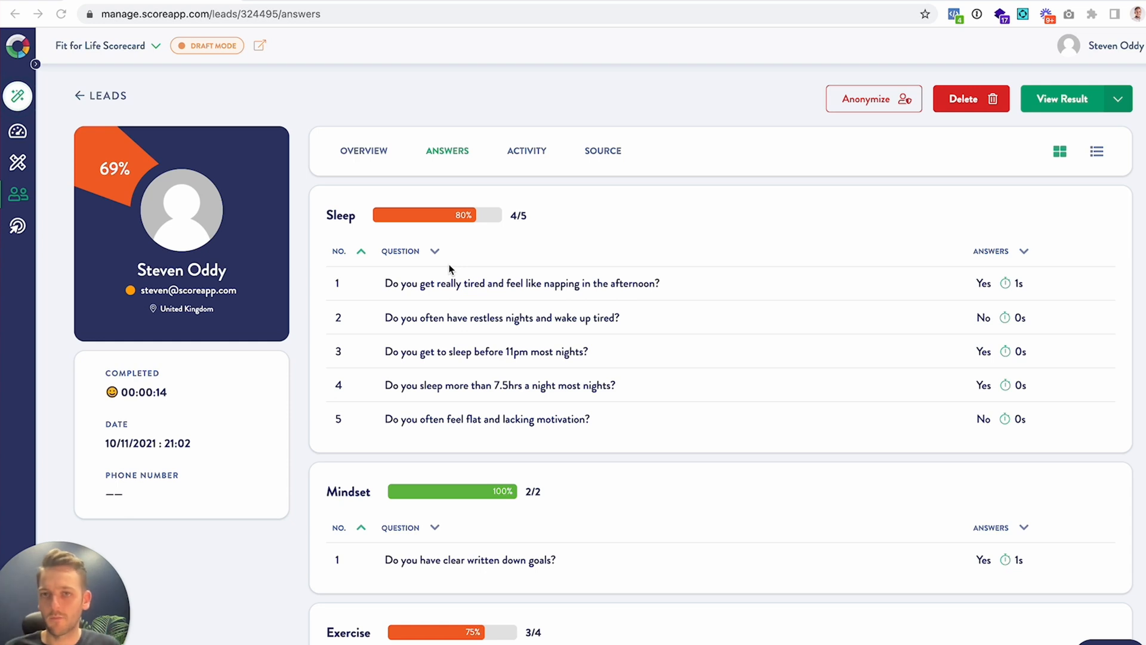
pyautogui.moveTo(365, 306)
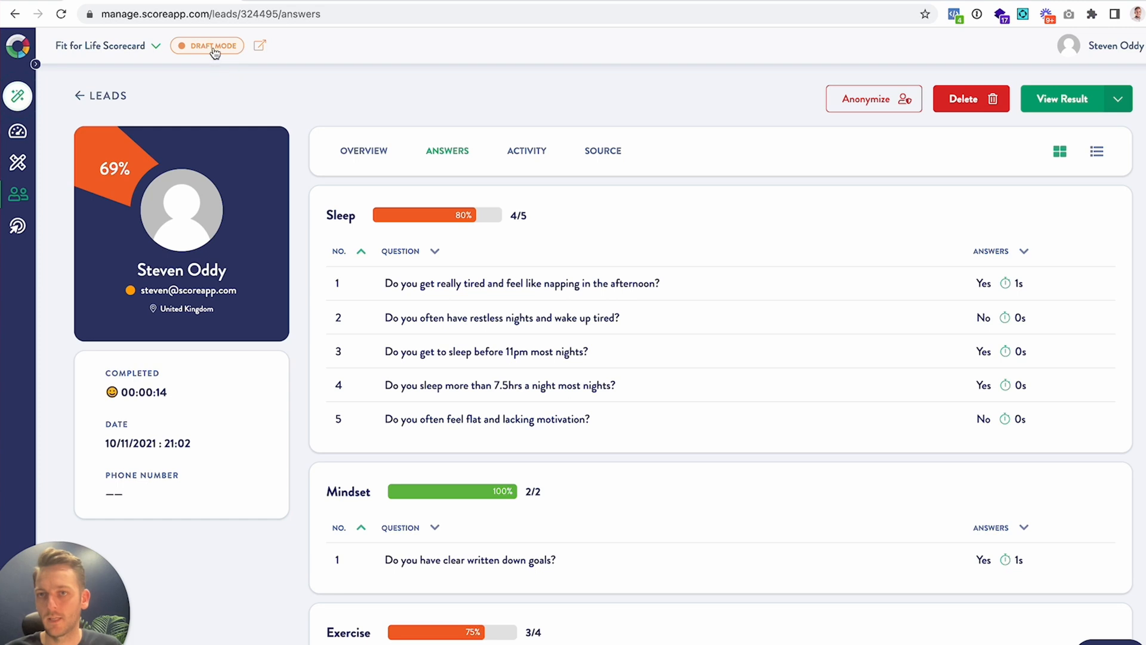
# Disable draft mode on the Fit for Life scorecard and open its live page.
pyautogui.click(213, 46)
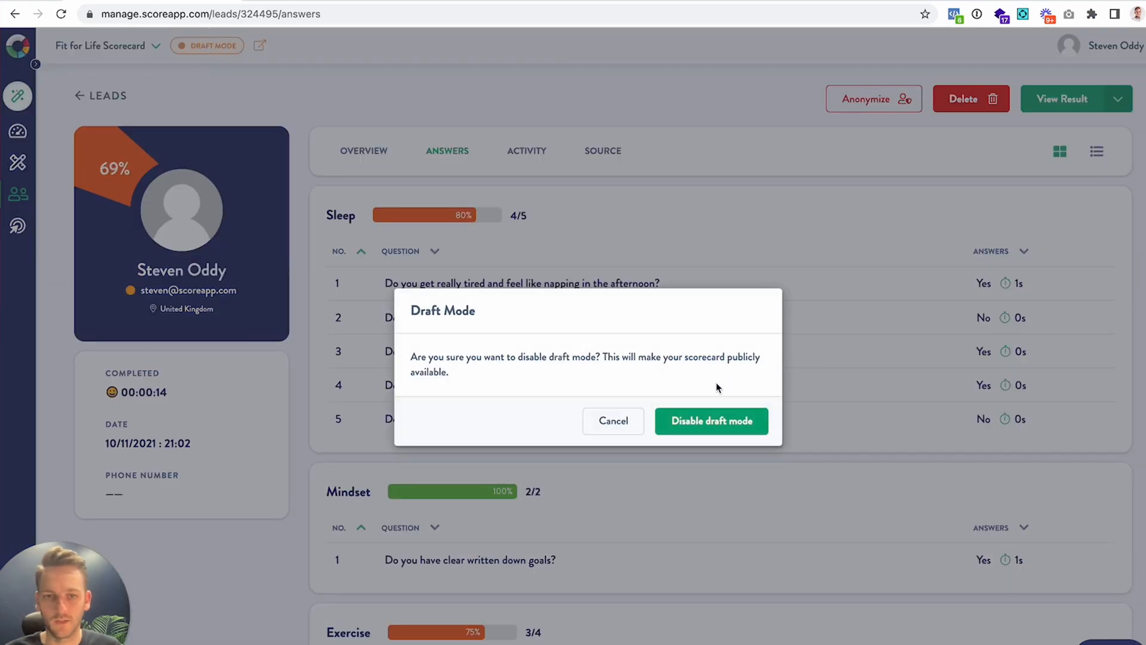
pyautogui.click(710, 420)
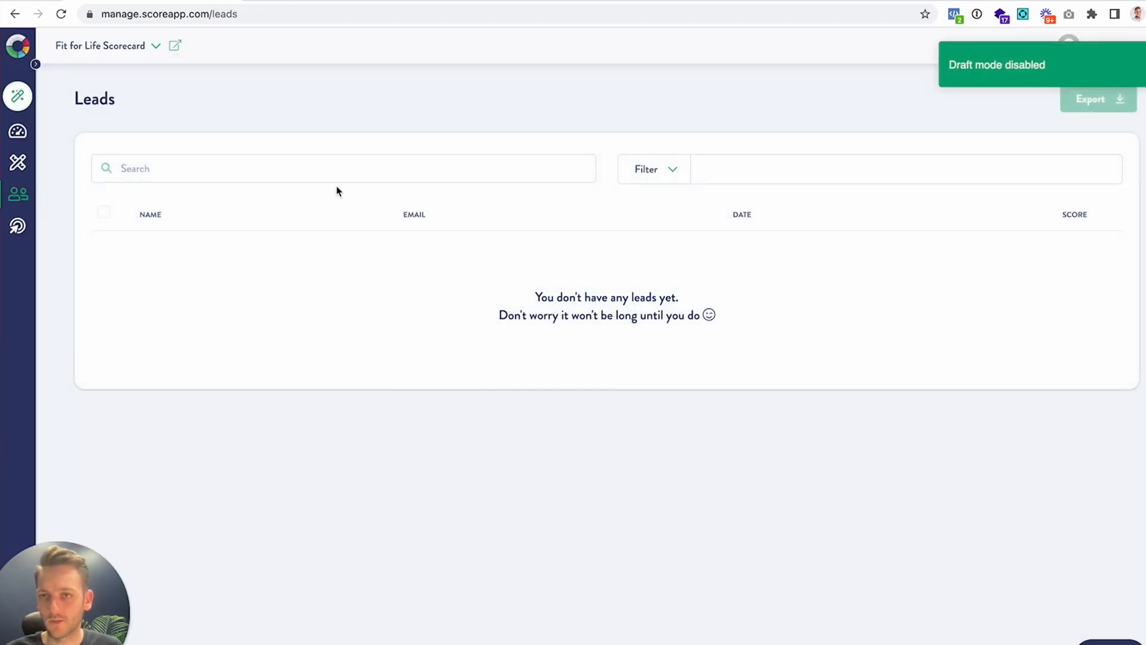
pyautogui.click(175, 45)
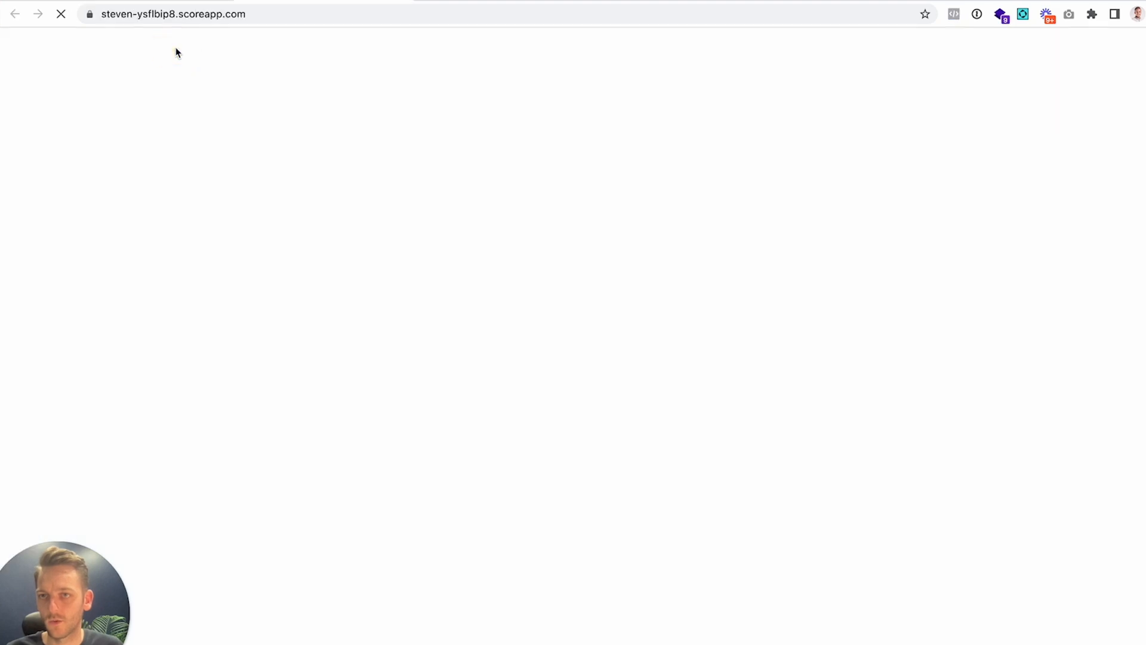